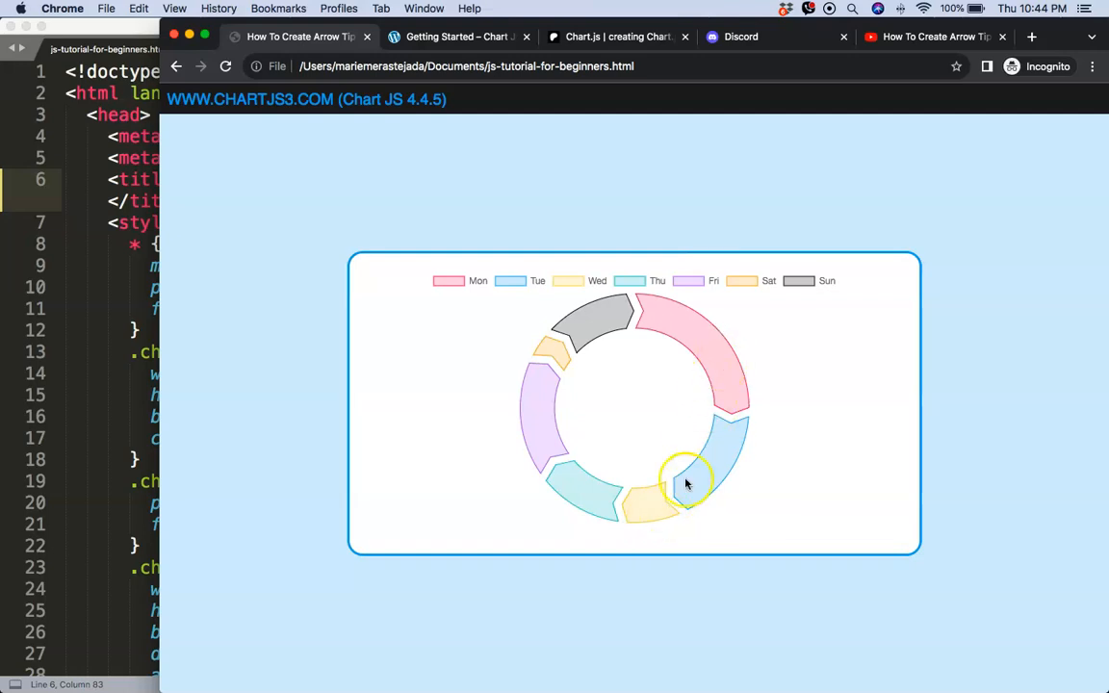
{"action": "mouse_move", "coordinate": [639, 463]}
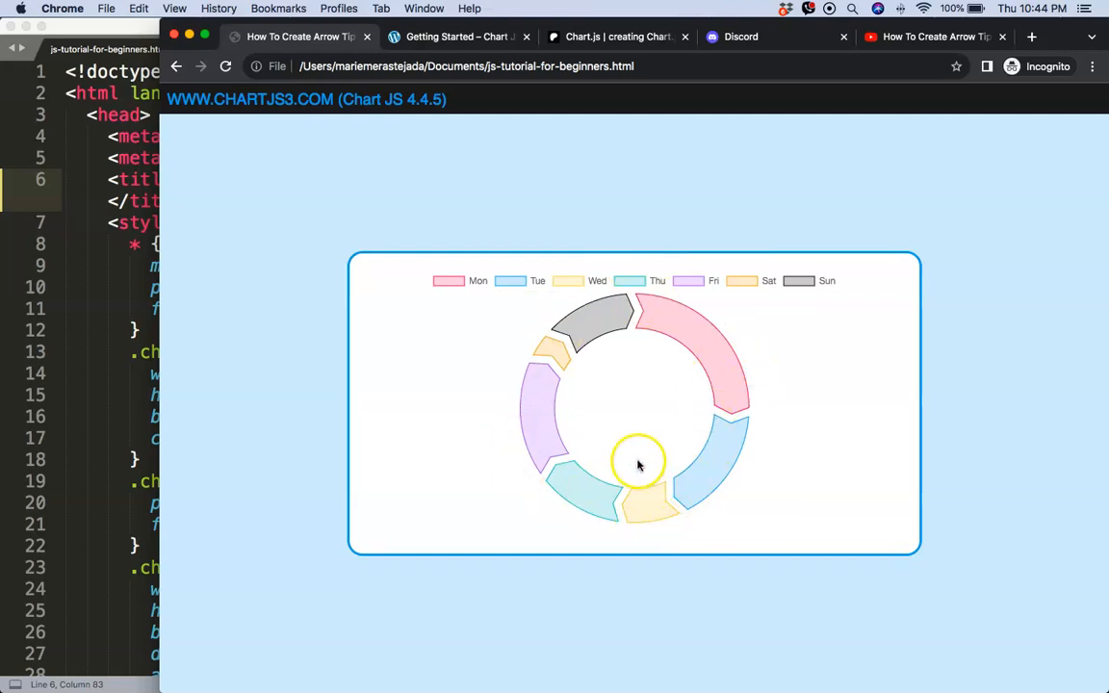
{"action": "mouse_move", "coordinate": [728, 398]}
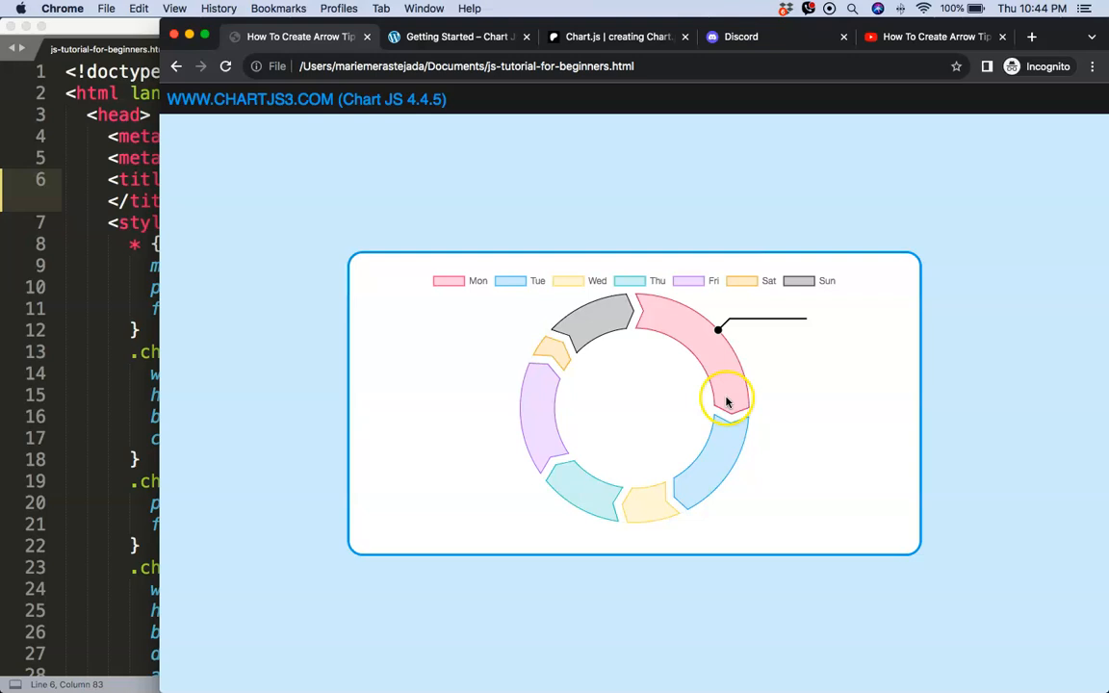
- Glance at the Chart.js Patreon page, then return to the arrowTip plugin code
{"action": "left_click", "coordinate": [458, 37]}
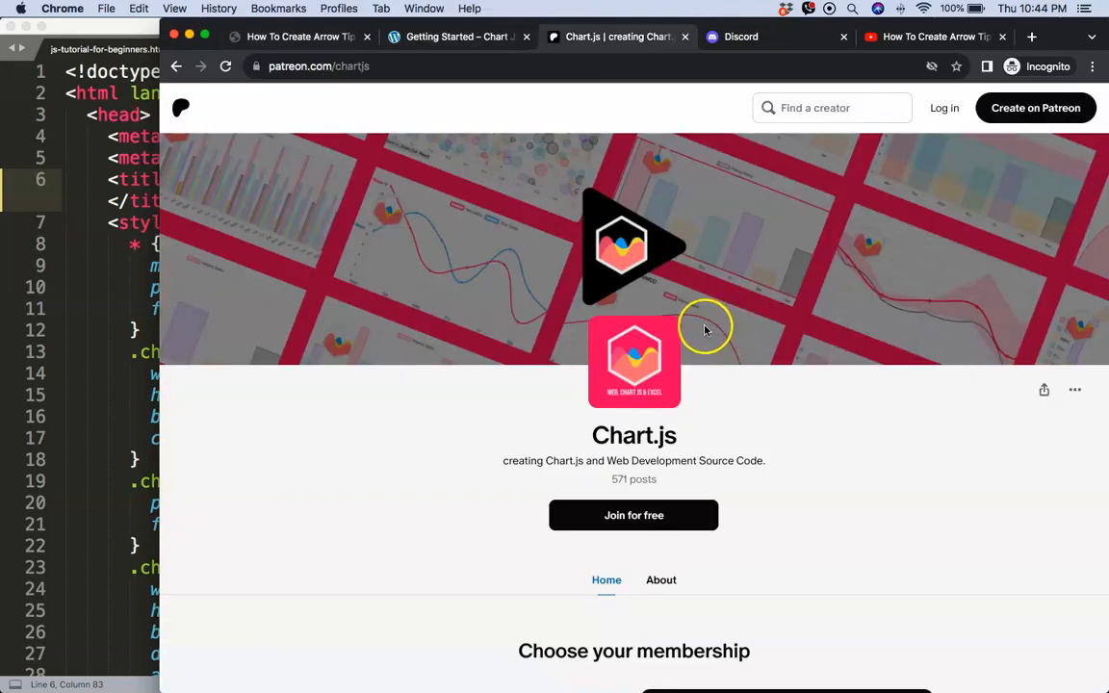
{"action": "mouse_move", "coordinate": [755, 42]}
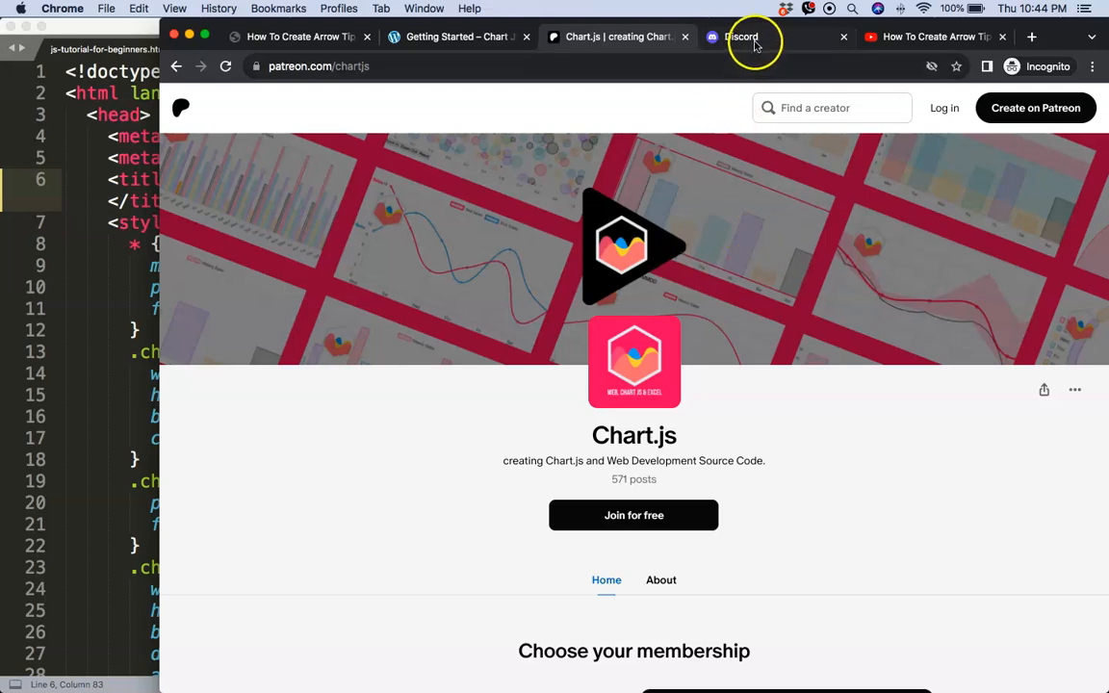
{"action": "left_click", "coordinate": [933, 37]}
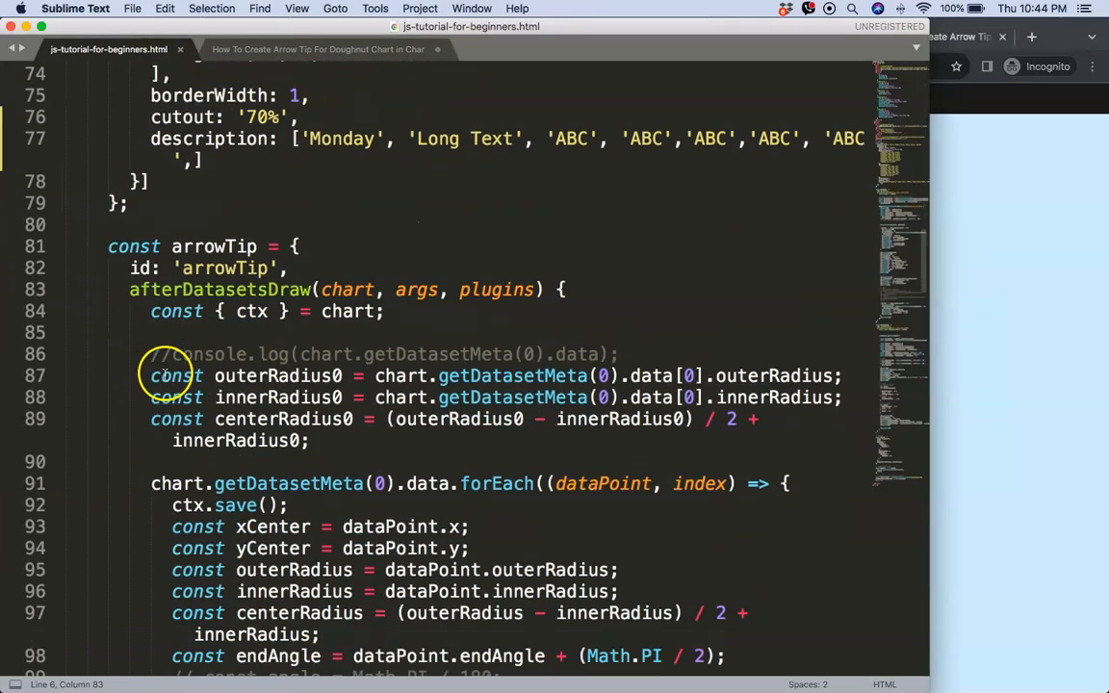
- Scroll to the end of the arrowTip plugin, leaving a blank line above // config
{"action": "scroll", "scroll_direction": "down", "scroll_amount": 3}
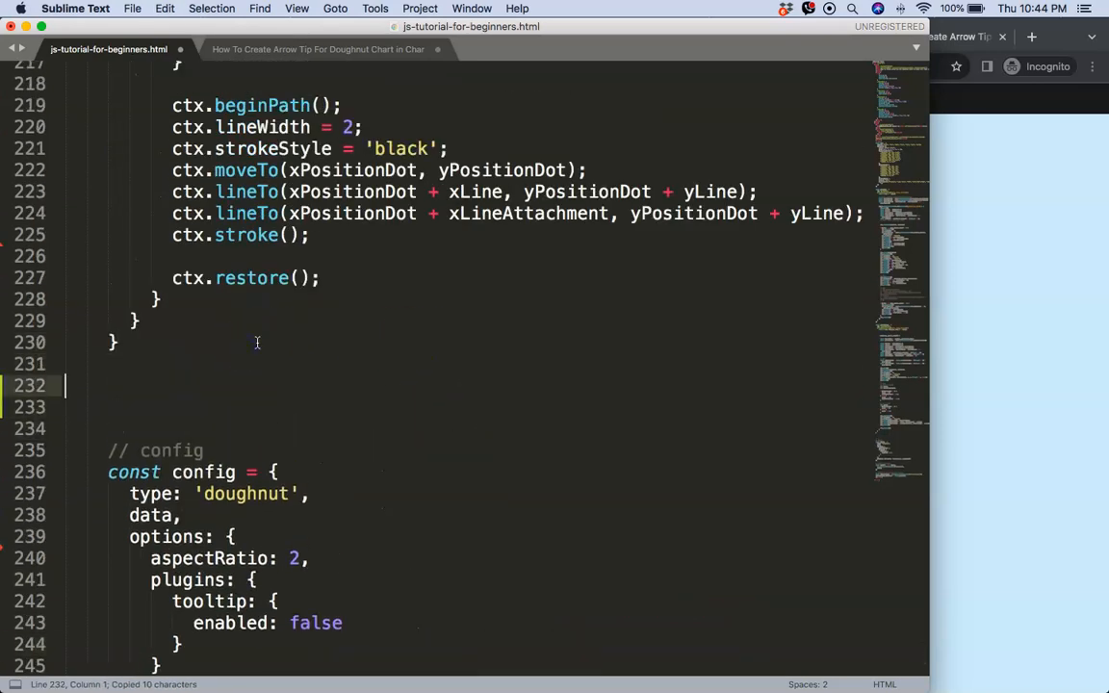
- Declare const scaleChart with id 'scaleChart' and a beforeDatasetsDraw(chart, args, plugins) hook
{"action": "type", "text": "const"}
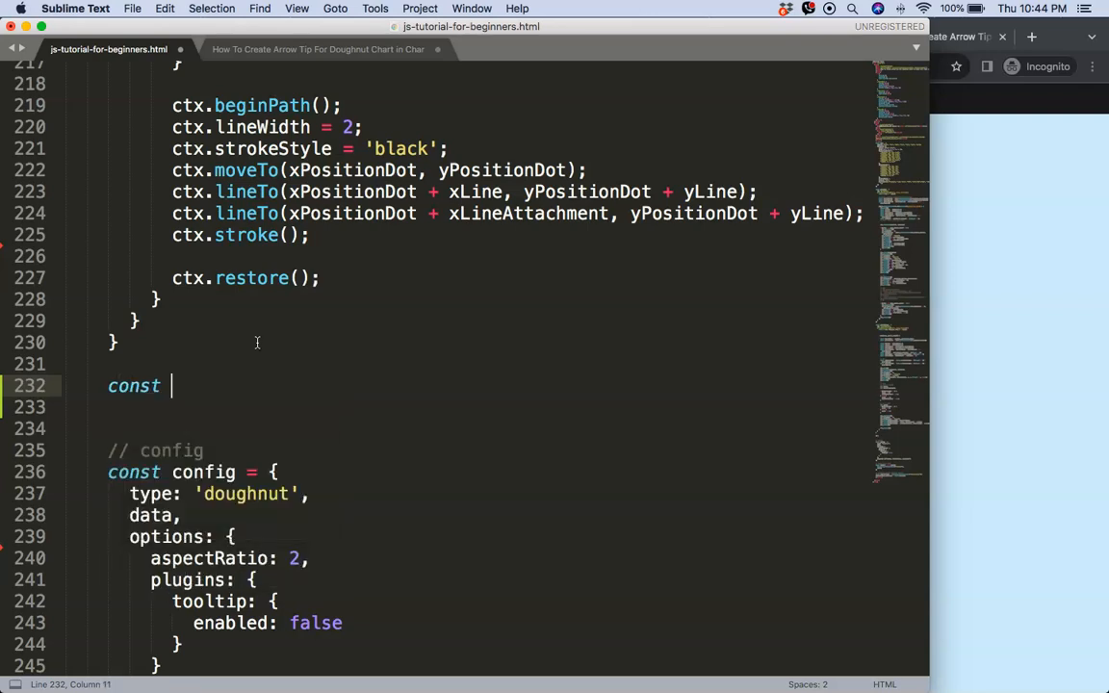
{"action": "type", "text": "scaleChart = {"}
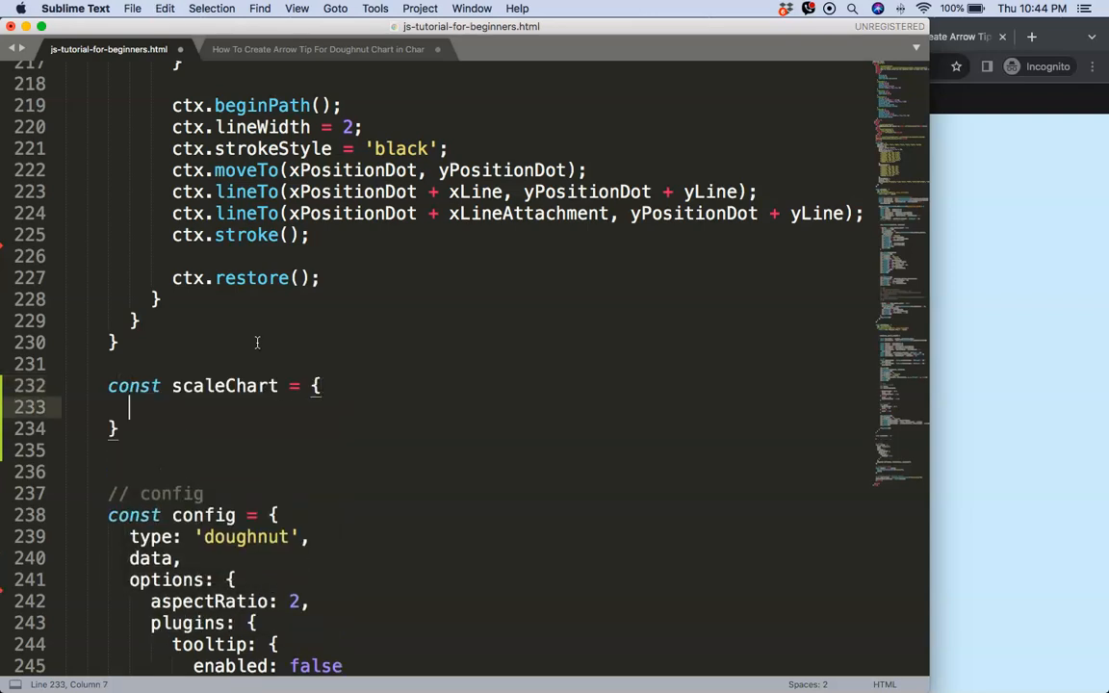
{"action": "type", "text": "id: 'scaleChart',"}
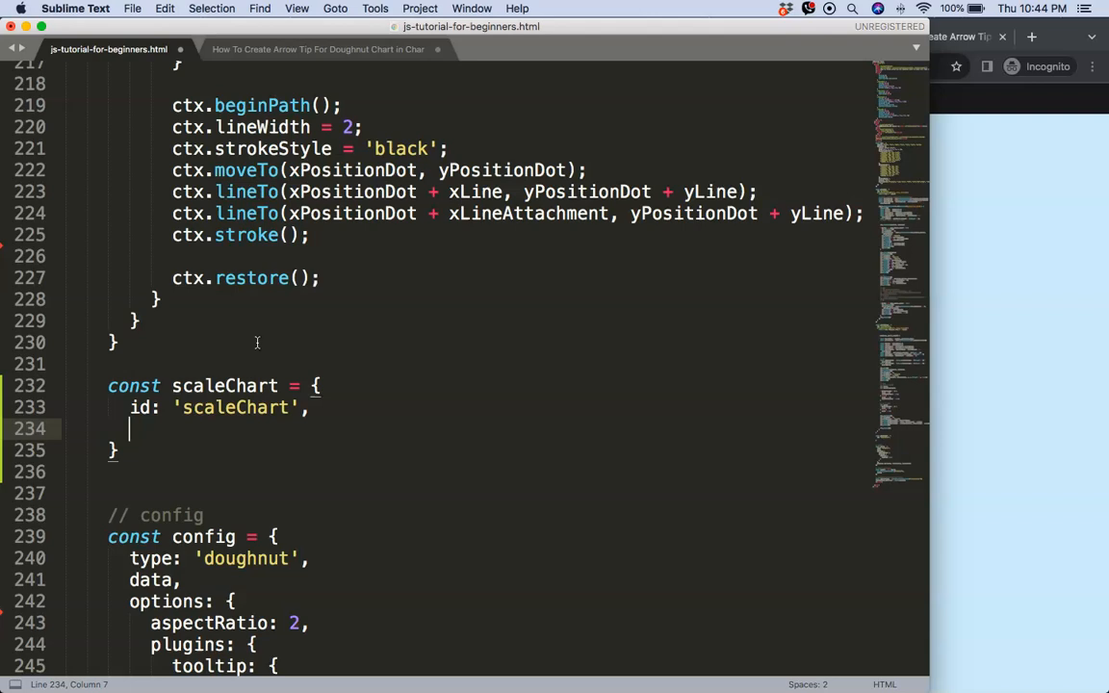
{"action": "type", "text": "beforeDat"}
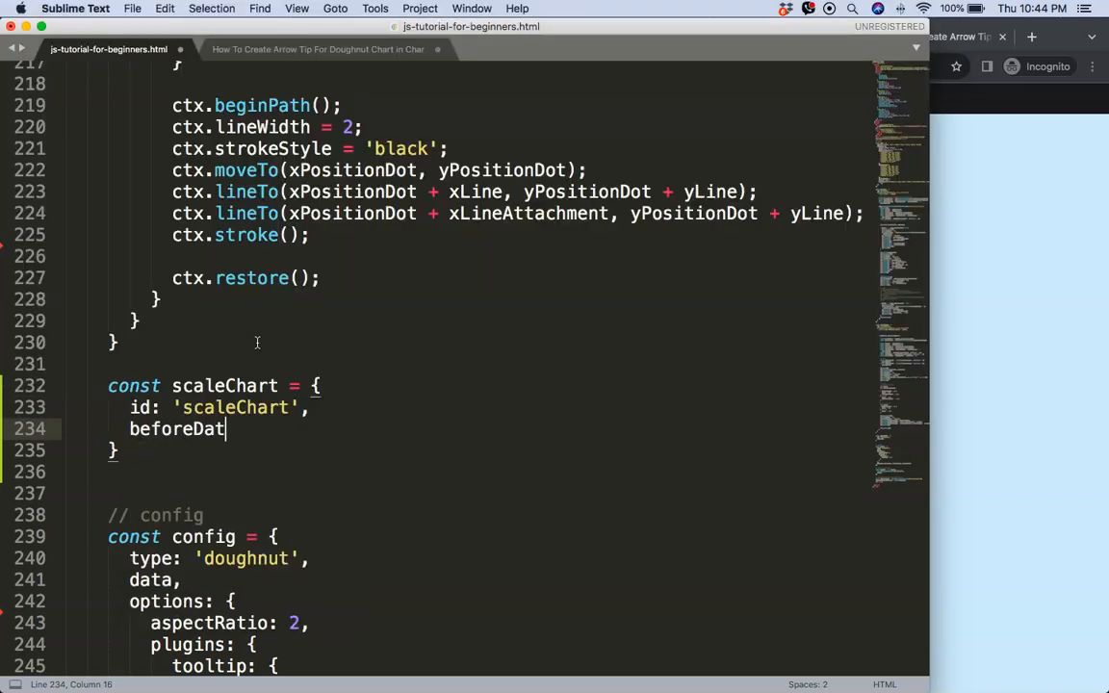
{"action": "type", "text": "asetsDraw(chart,"}
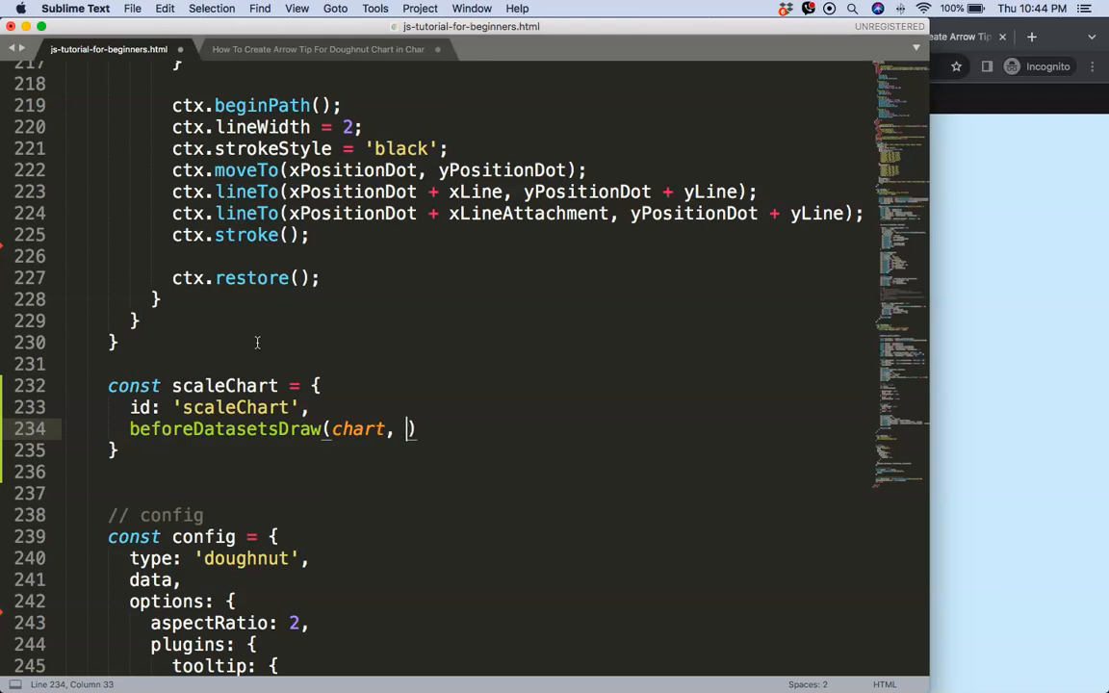
{"action": "type", "text": "args plugins"}
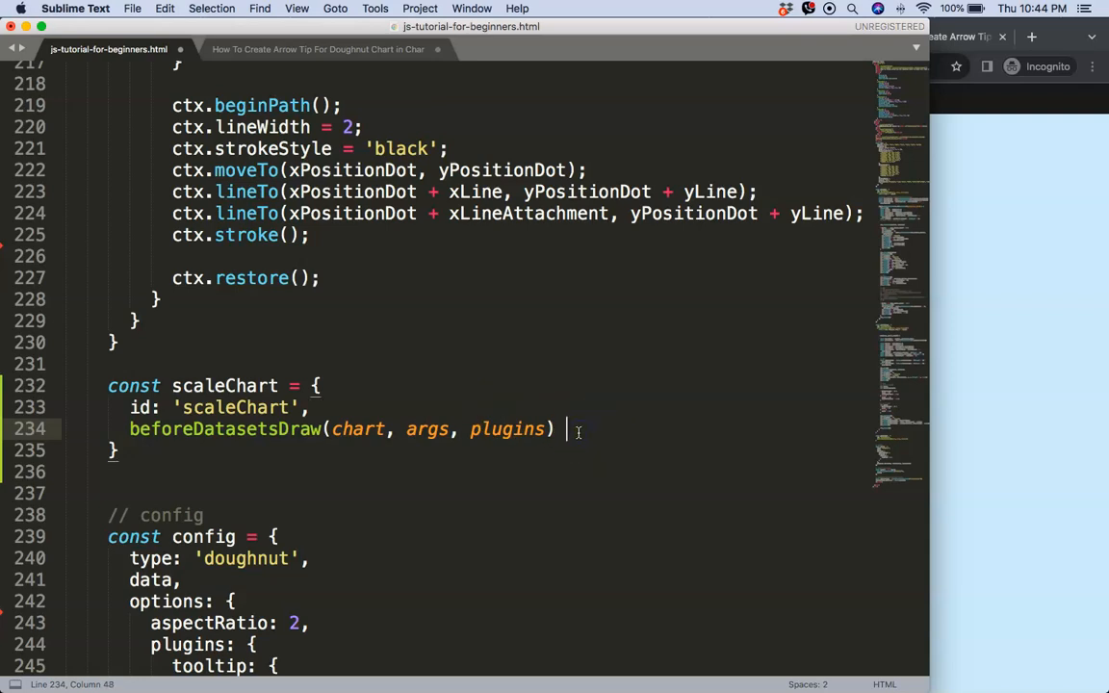
{"action": "type", "text": "=>"}
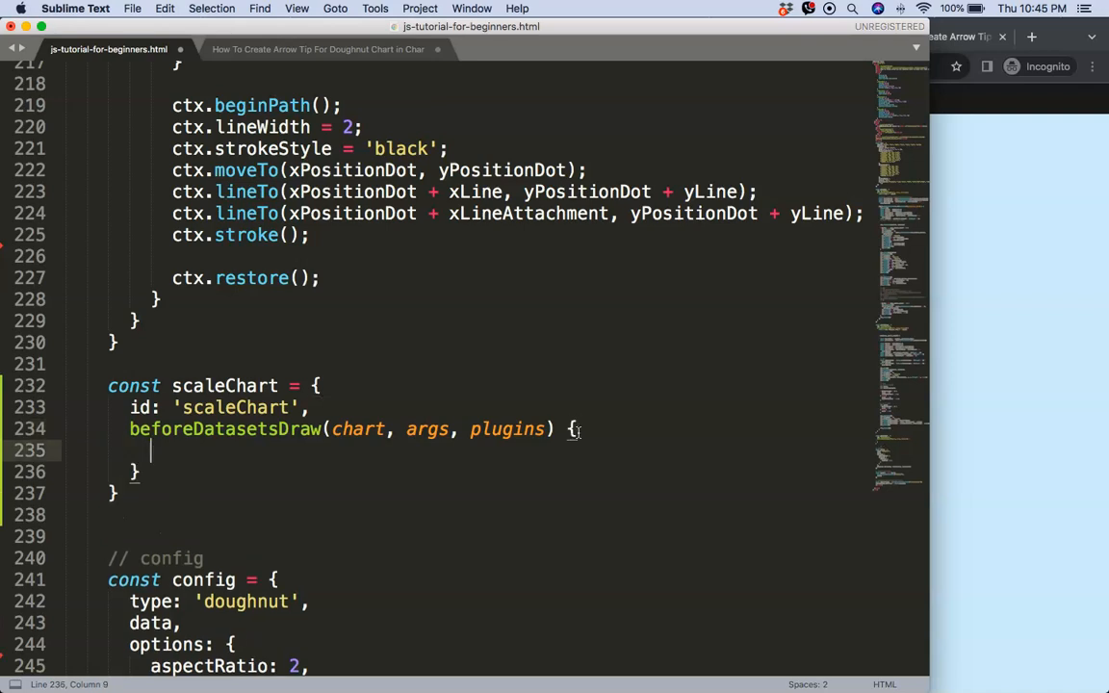
- Destructure ctx and chartArea from chart inside the hook
{"action": "type", "text": "const {} = chart;"}
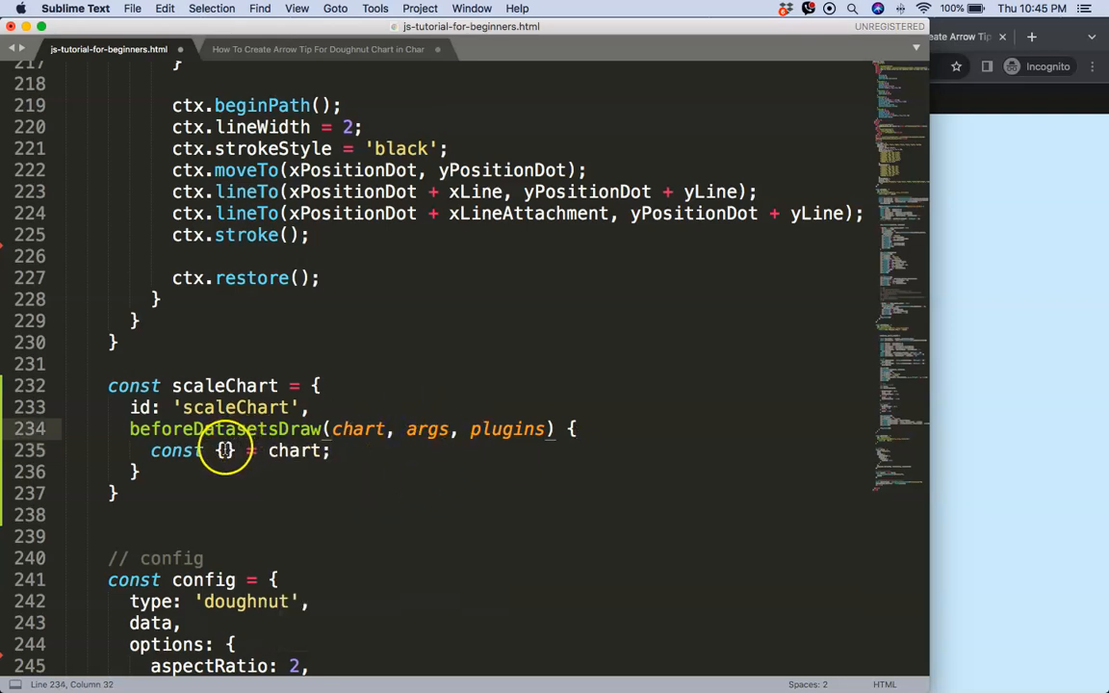
{"action": "left_click", "coordinate": [229, 450]}
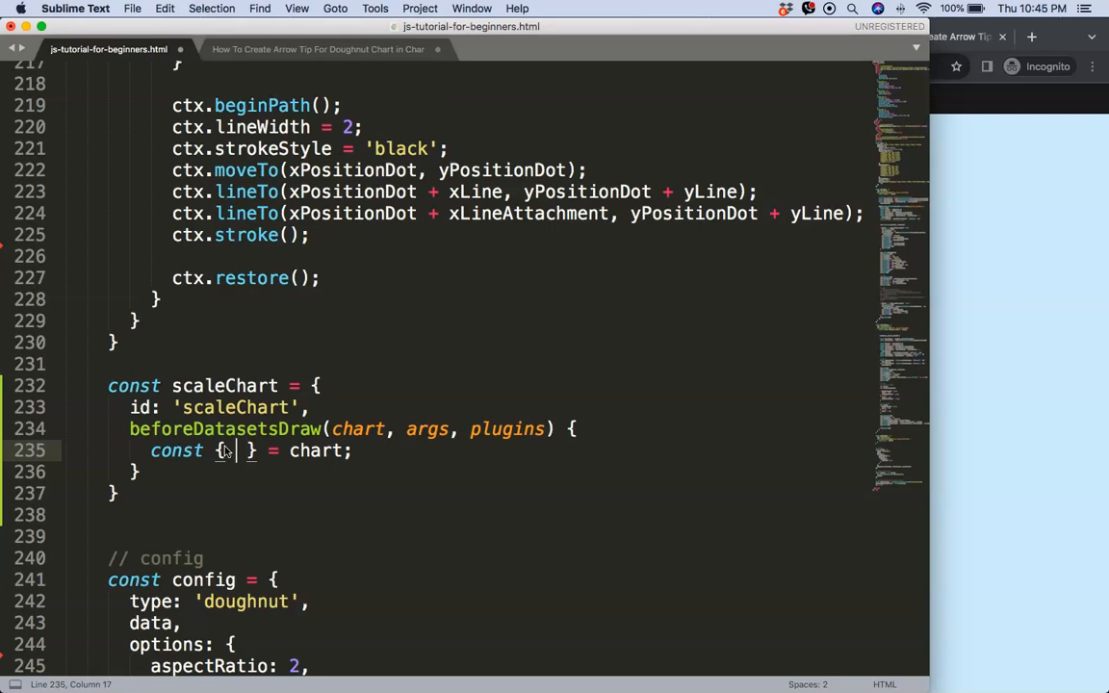
{"action": "type", "text": "ctx,"}
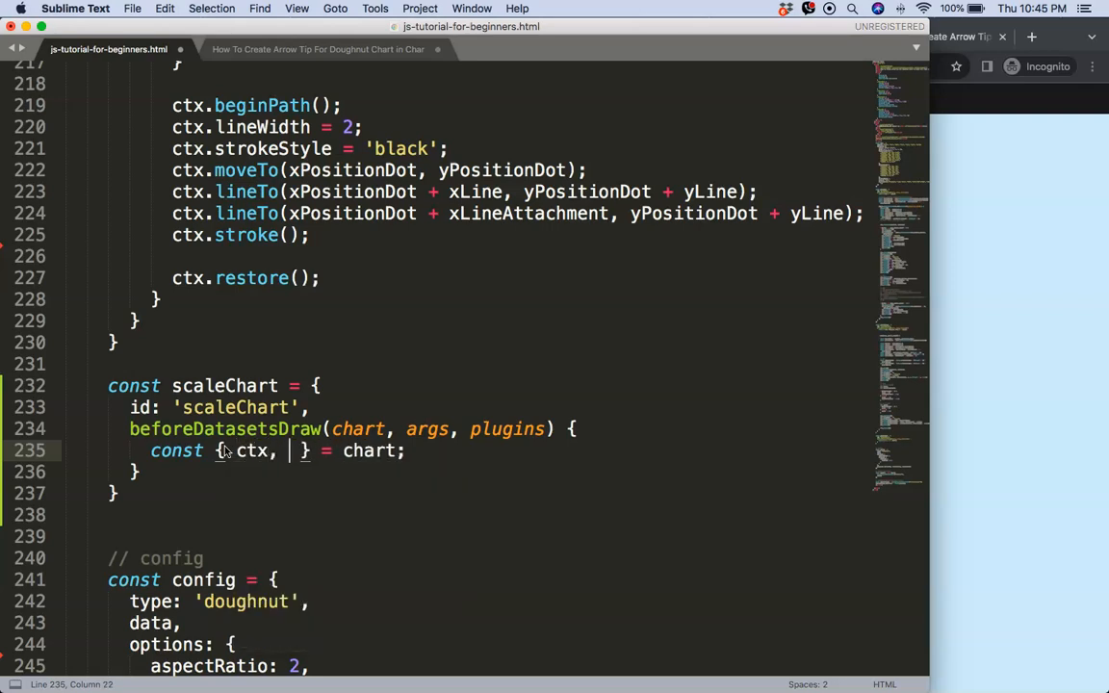
{"action": "type", "text": "c"}
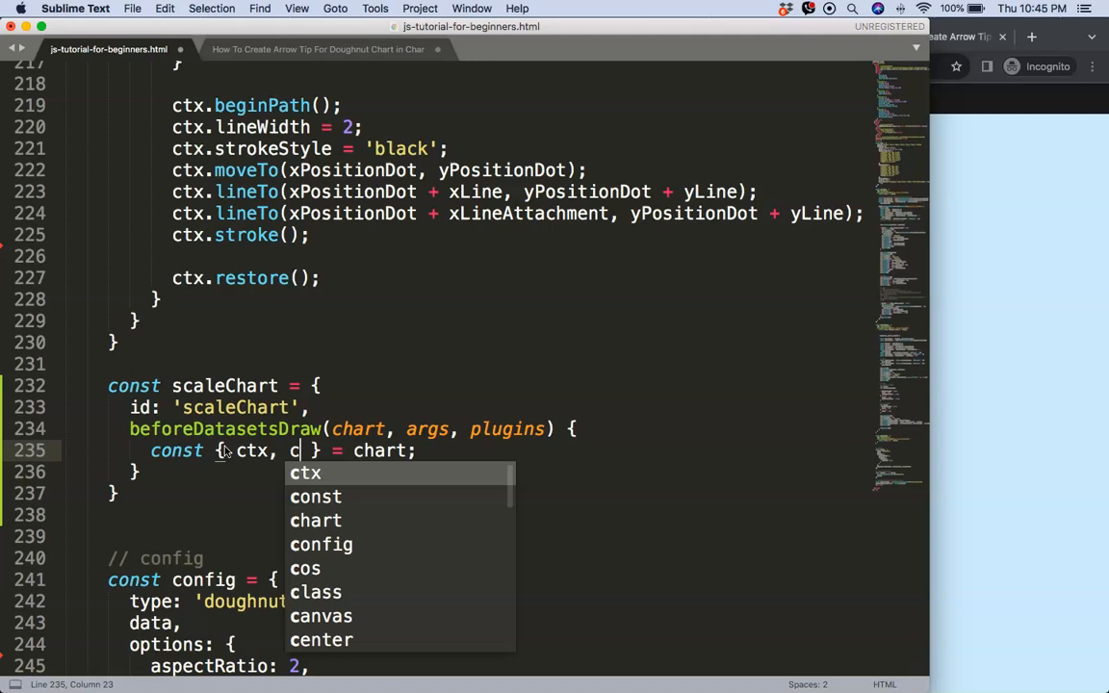
{"action": "type", "text": "hartArea"}
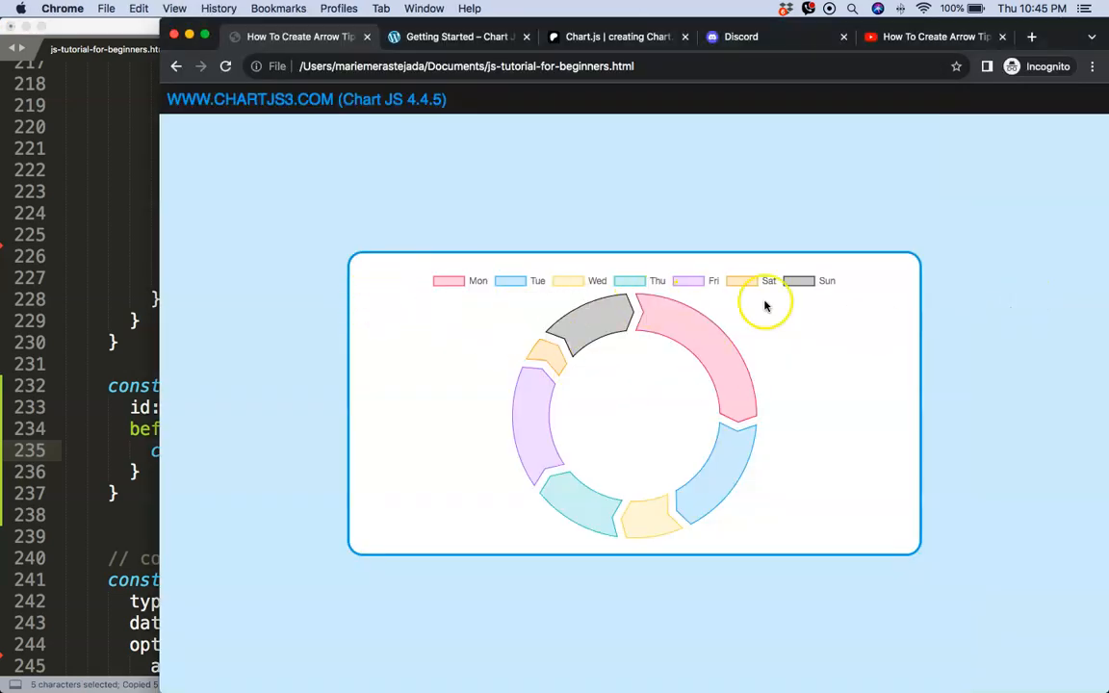
{"action": "mouse_move", "coordinate": [907, 296]}
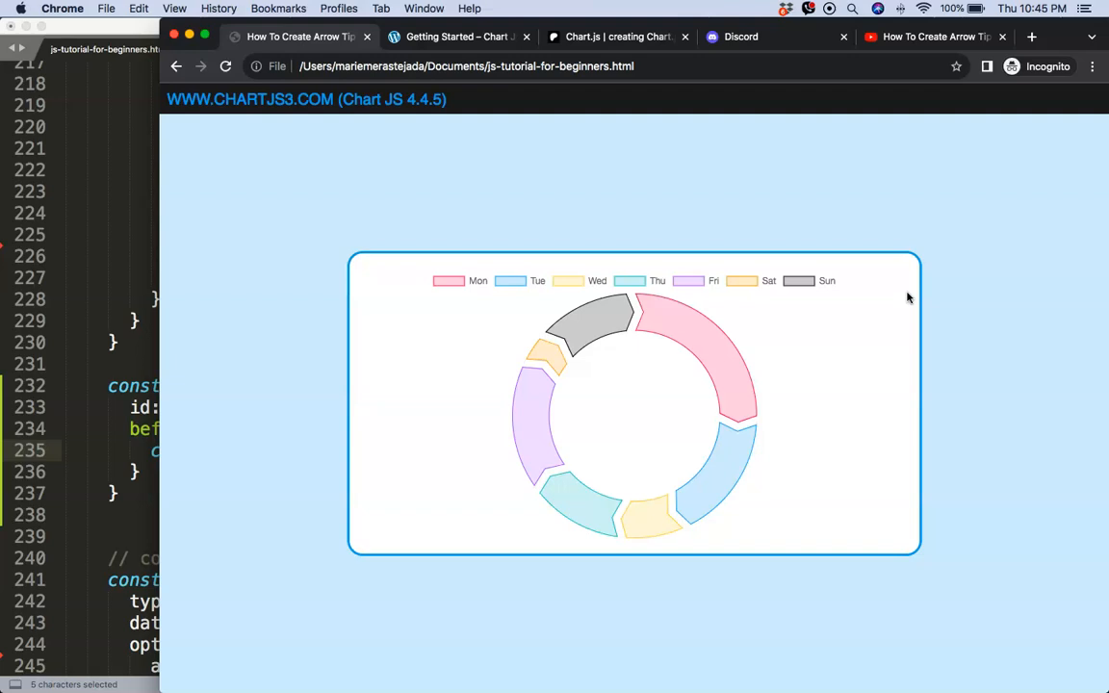
{"action": "mouse_move", "coordinate": [697, 399]}
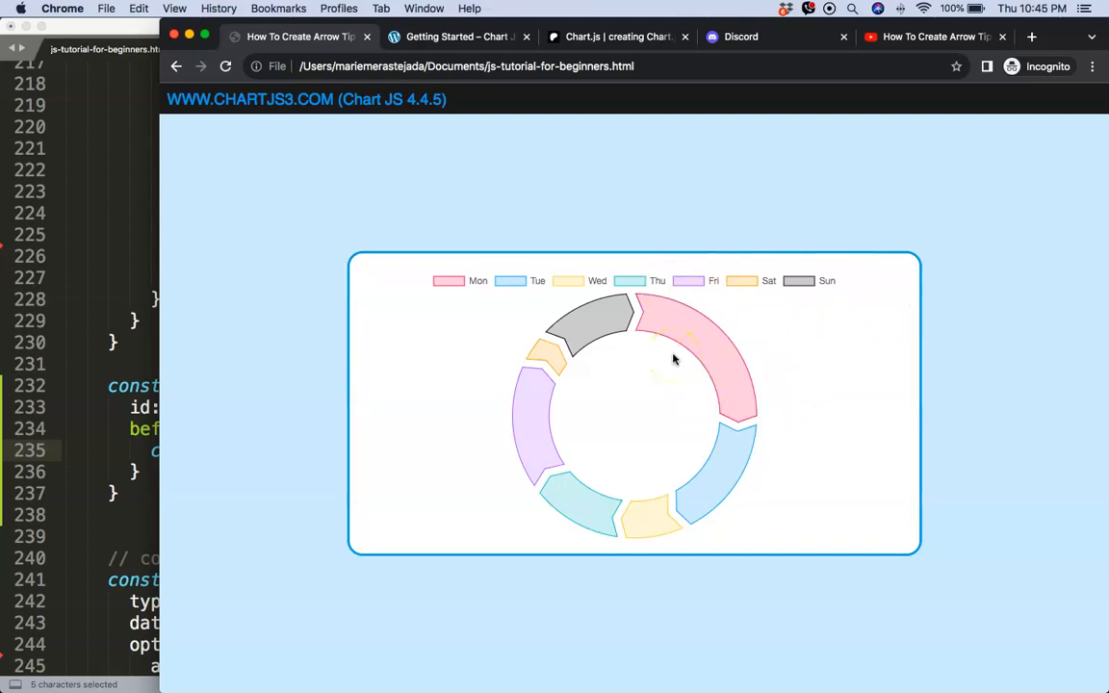
{"action": "mouse_move", "coordinate": [635, 393]}
{"action": "type", "text": "const sa"}
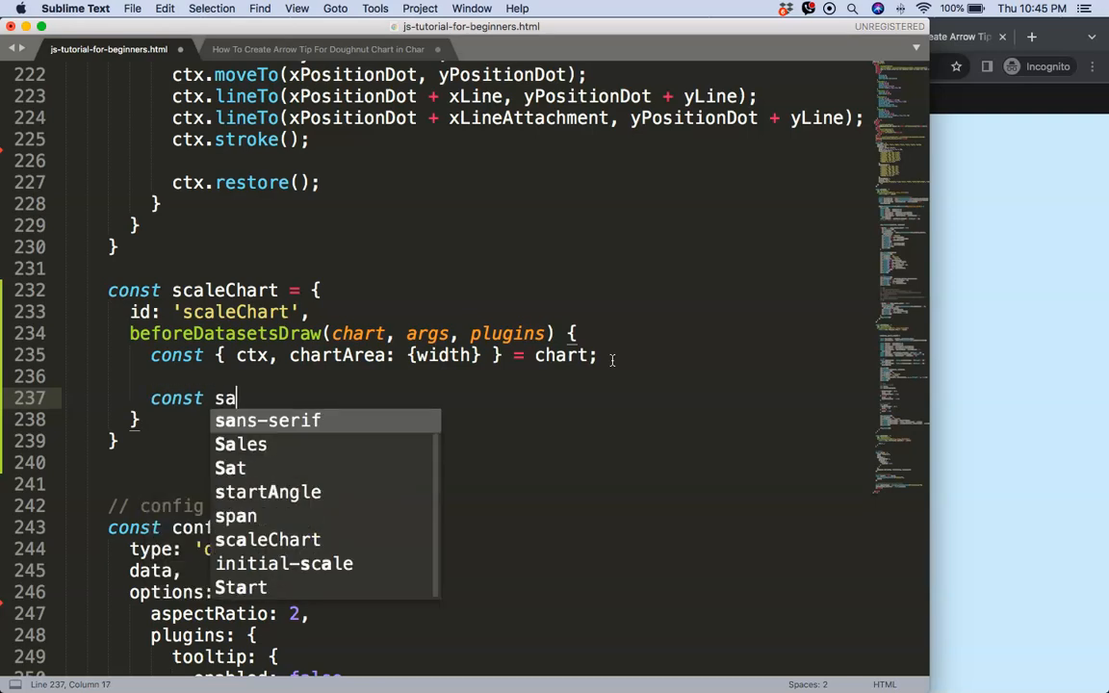
- Declare const scaleFactor = 0.8 in the hook
{"action": "type", "text": "le"}
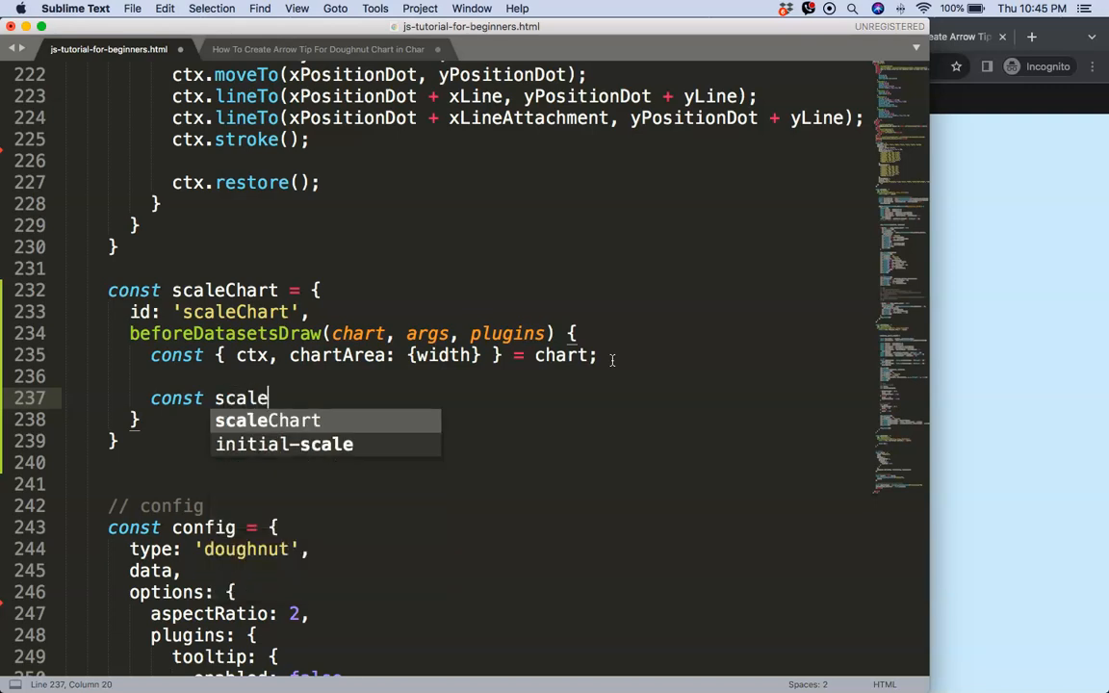
{"action": "type", "text": "Factor ="}
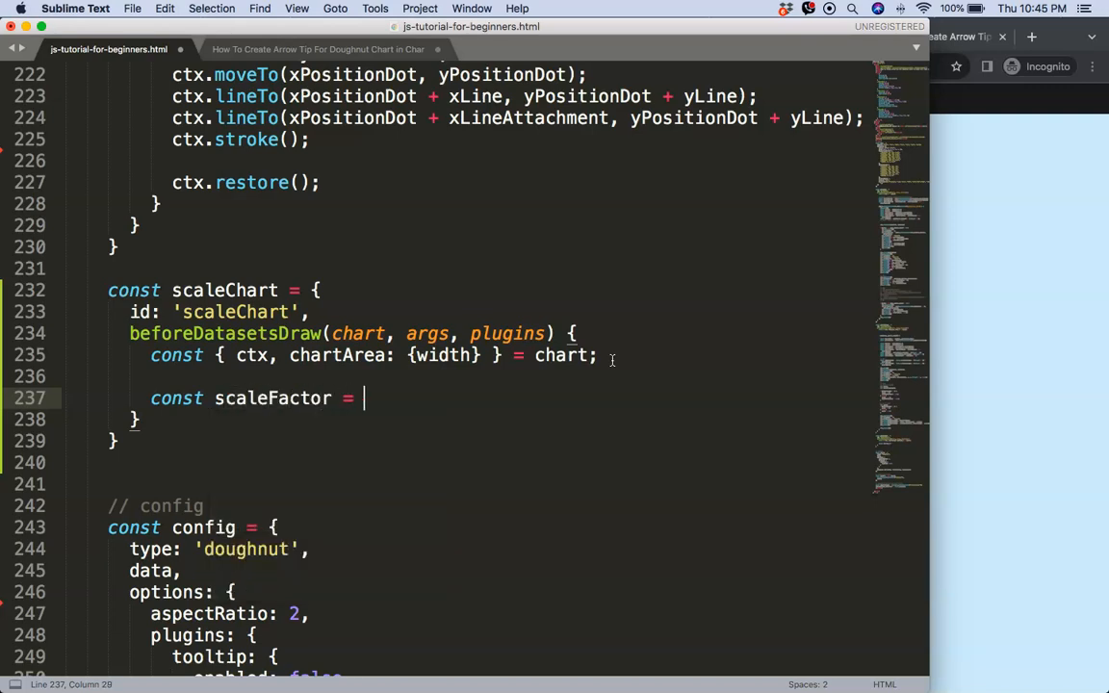
{"action": "type", "text": "0."}
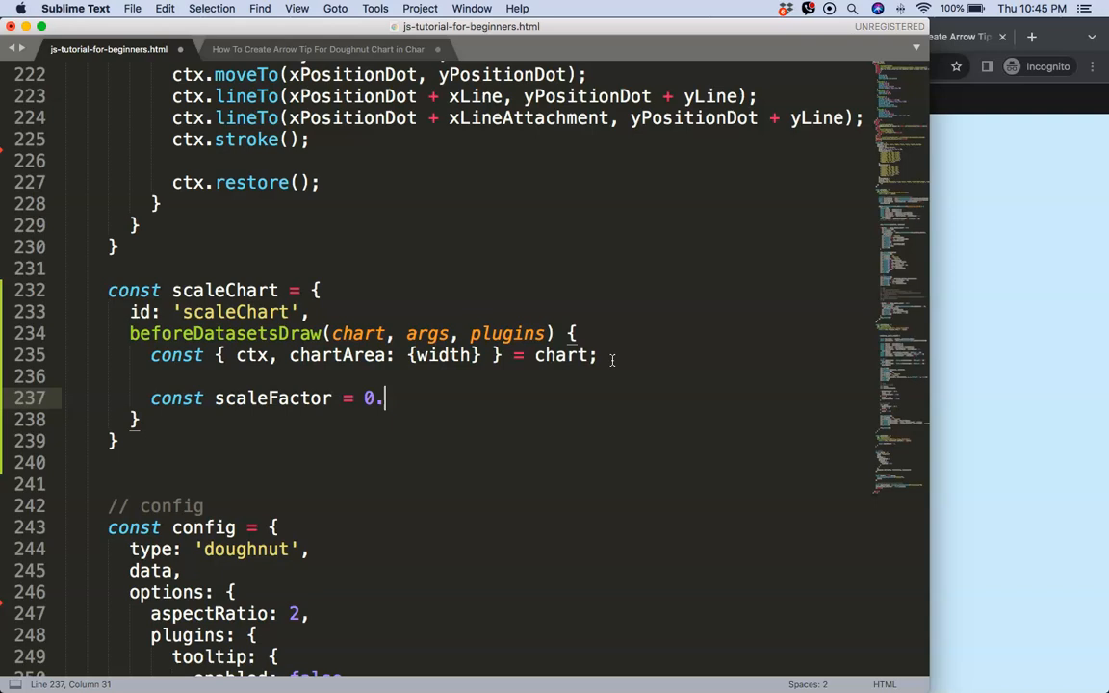
{"action": "type", "text": "8;"}
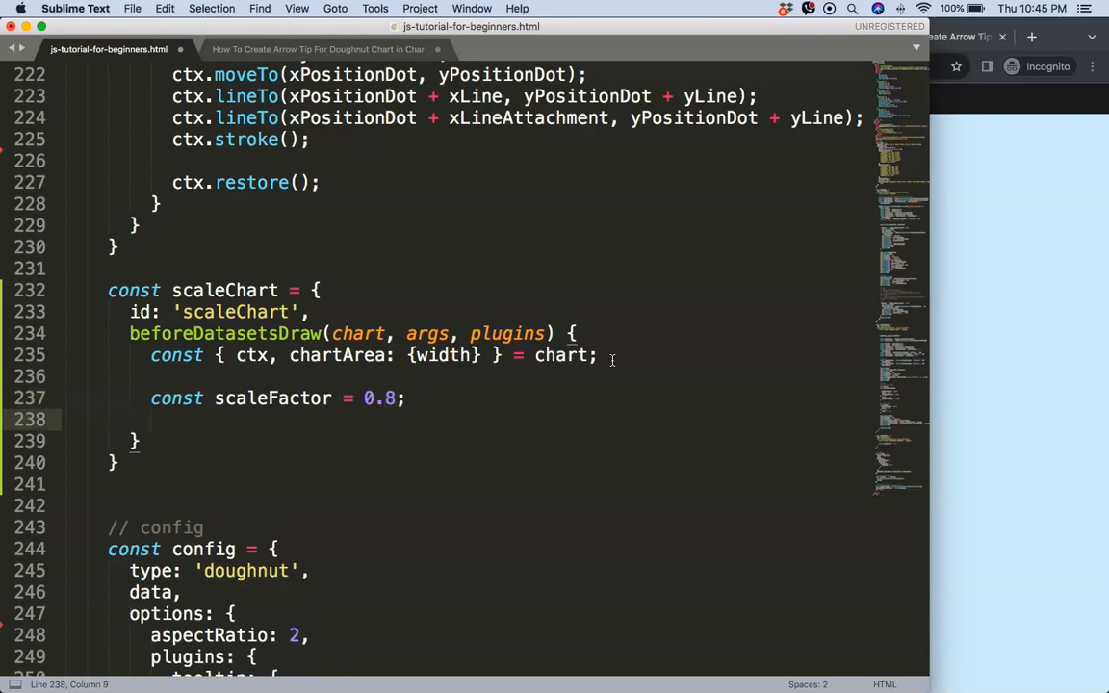
- Log chart.getDatasetMeta(0).data[0].outerRadius to the console
{"action": "type", "text": "c"}
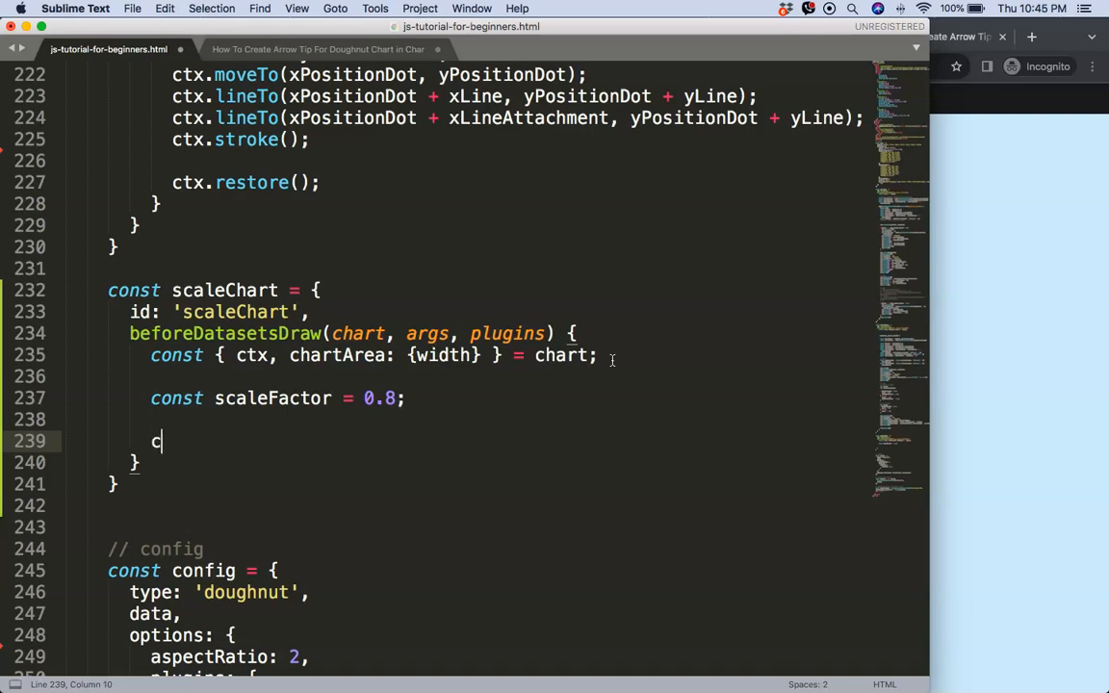
{"action": "type", "text": "onsole.log(chart."}
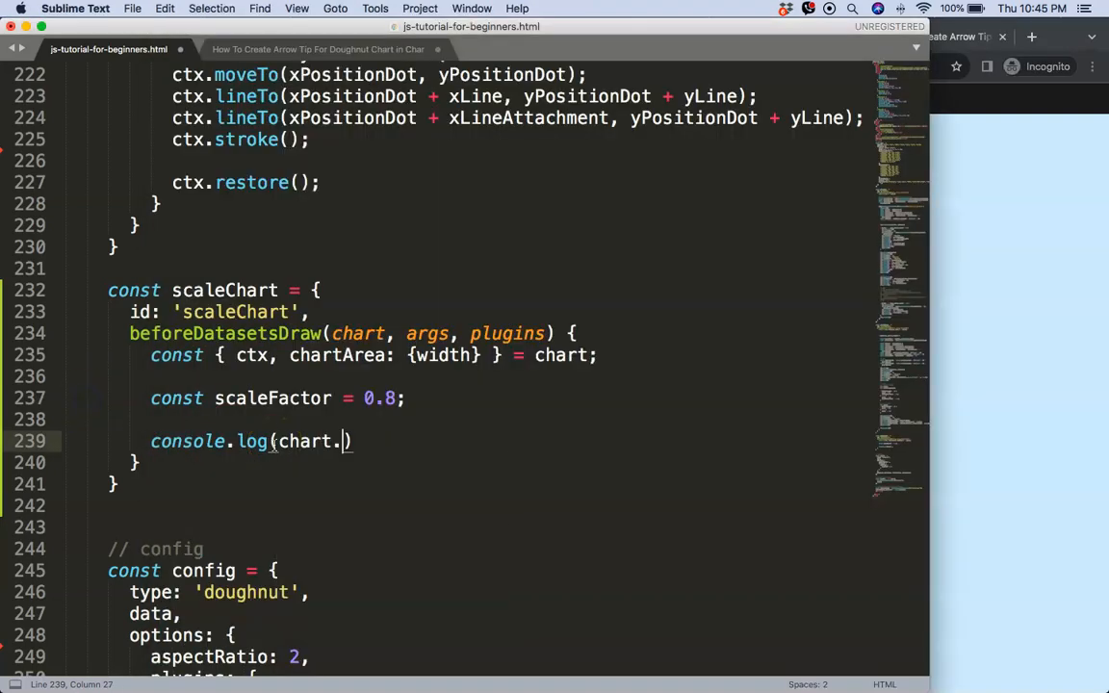
{"action": "type", "text": "getDatasetMeta()"}
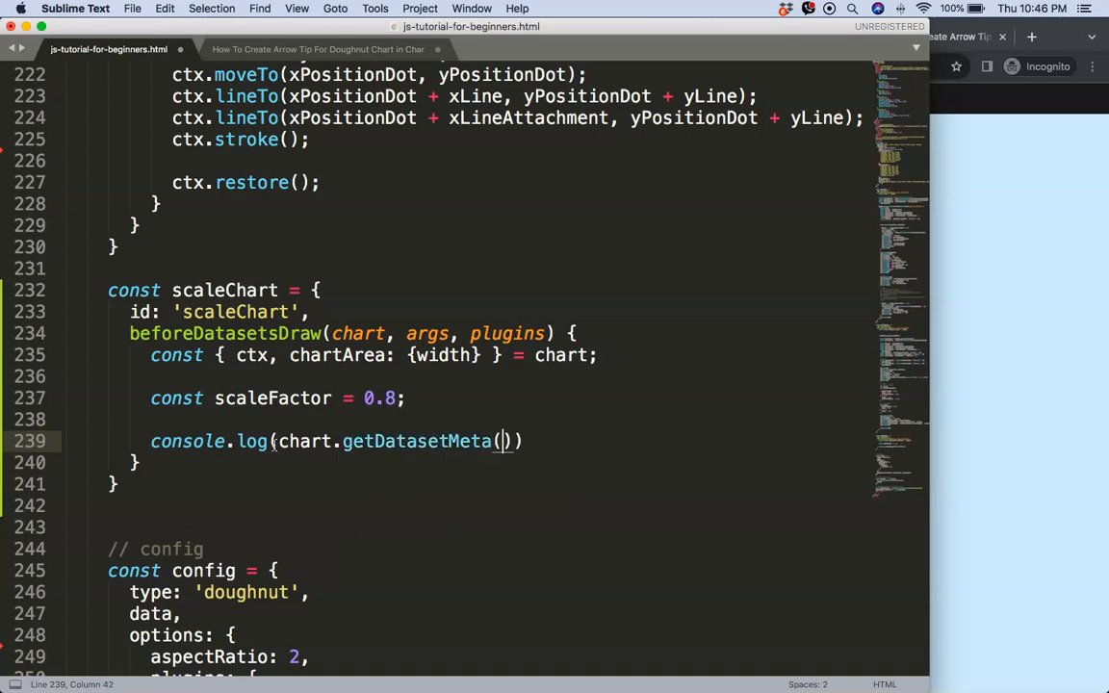
{"action": "type", "text": "0).data"}
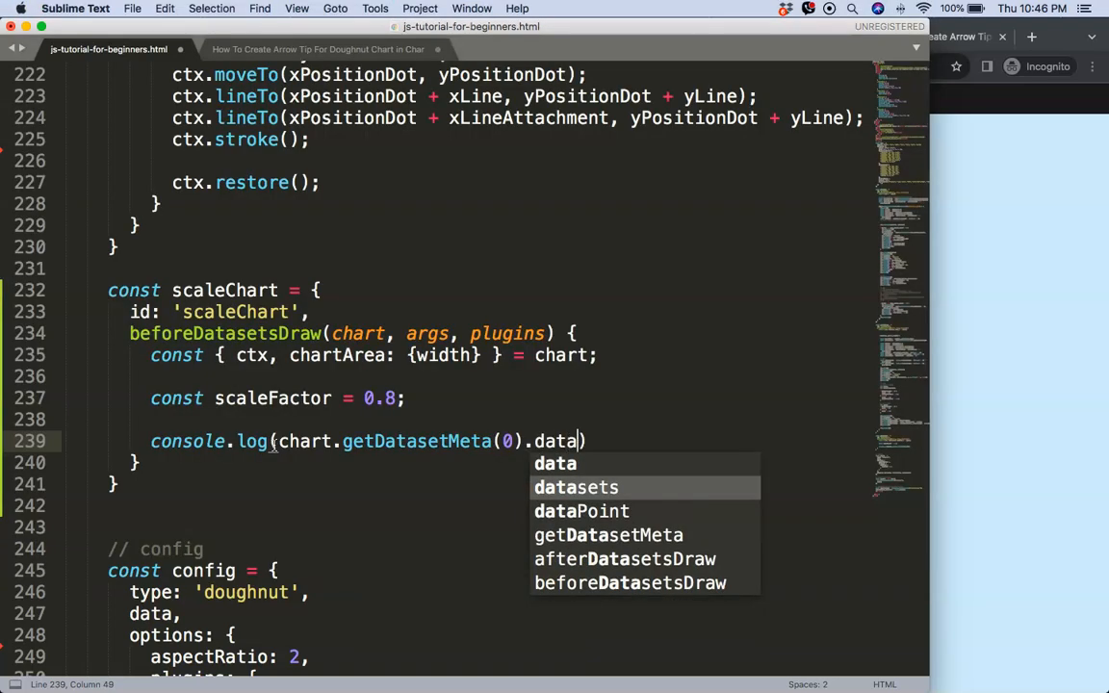
{"action": "type", "text": "[0]"}
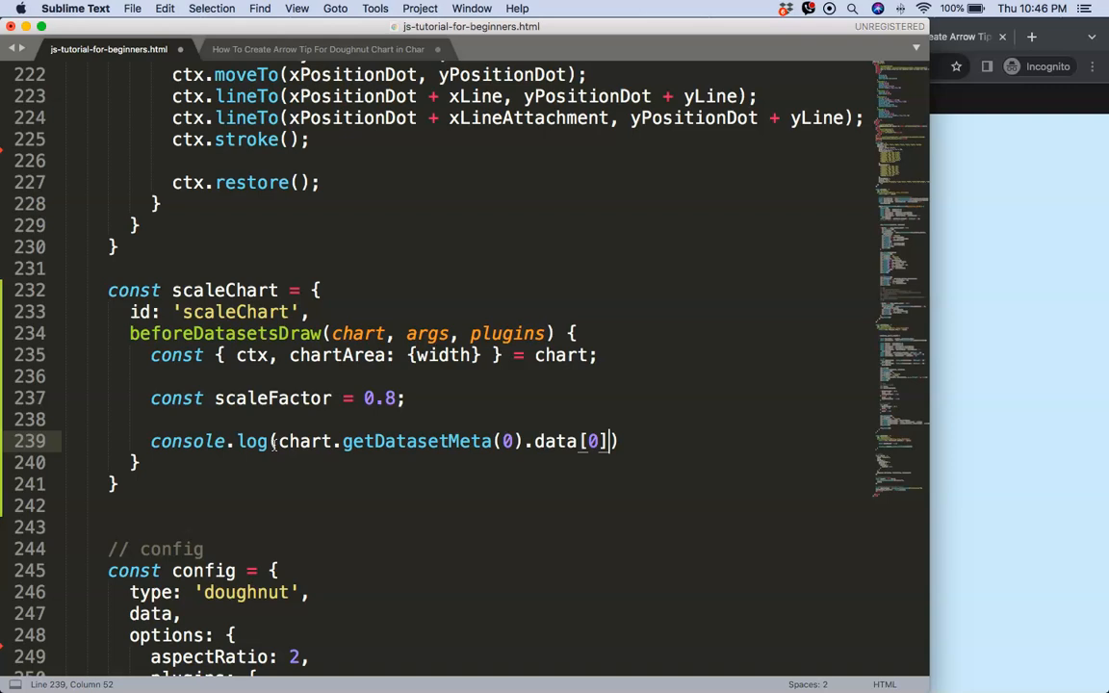
{"action": "type", "text": ".outerRadius"}
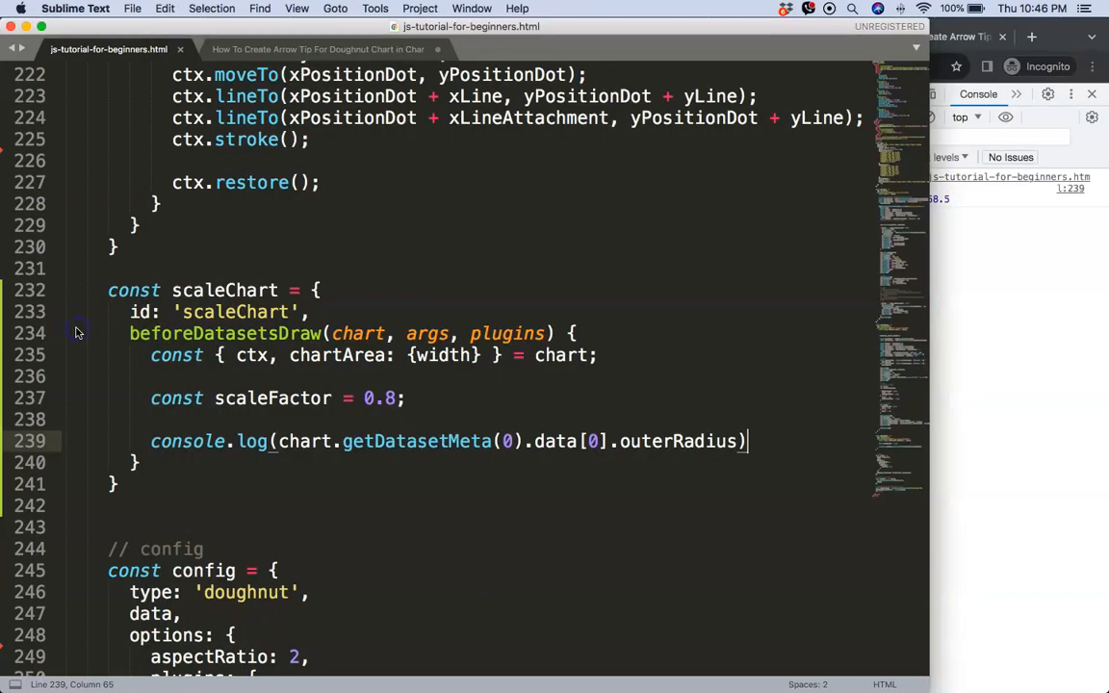
{"action": "mouse_move", "coordinate": [77, 327]}
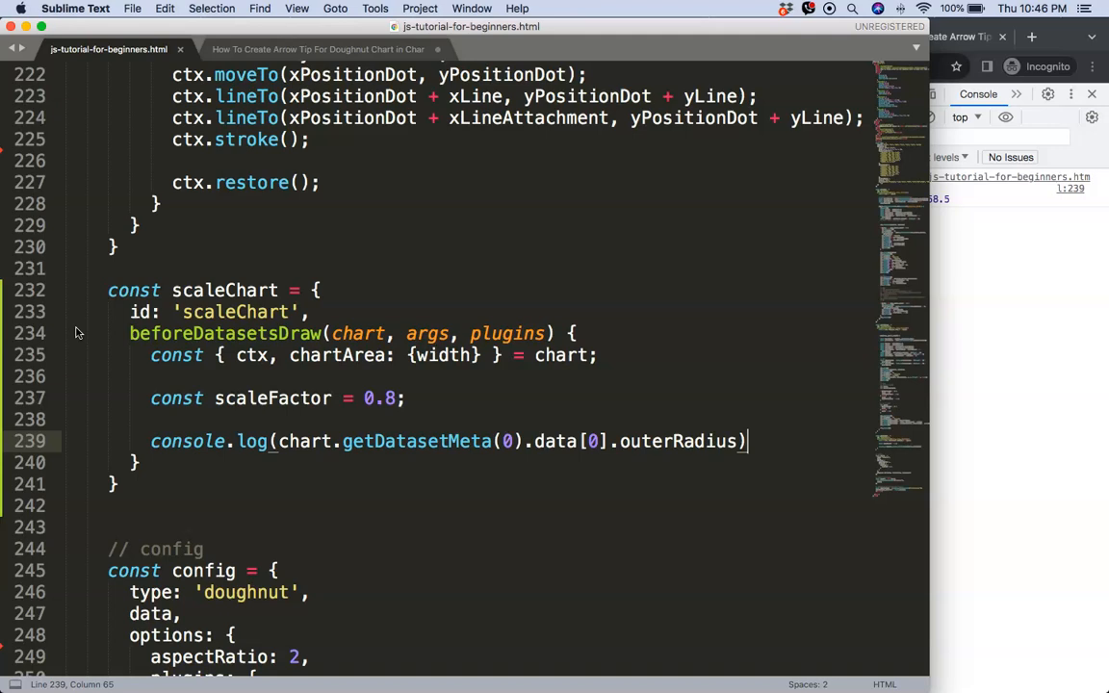
- Replace the console.log with a const outerRadius = declaration
{"action": "double_click", "coordinate": [192, 440]}
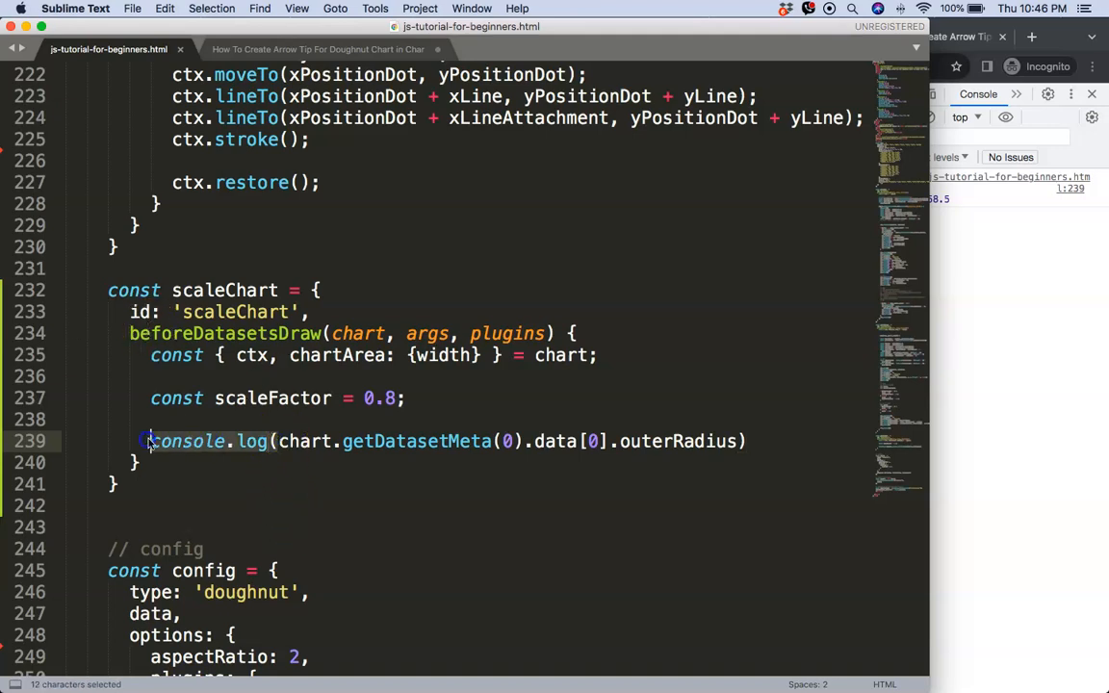
{"action": "type", "text": "const"}
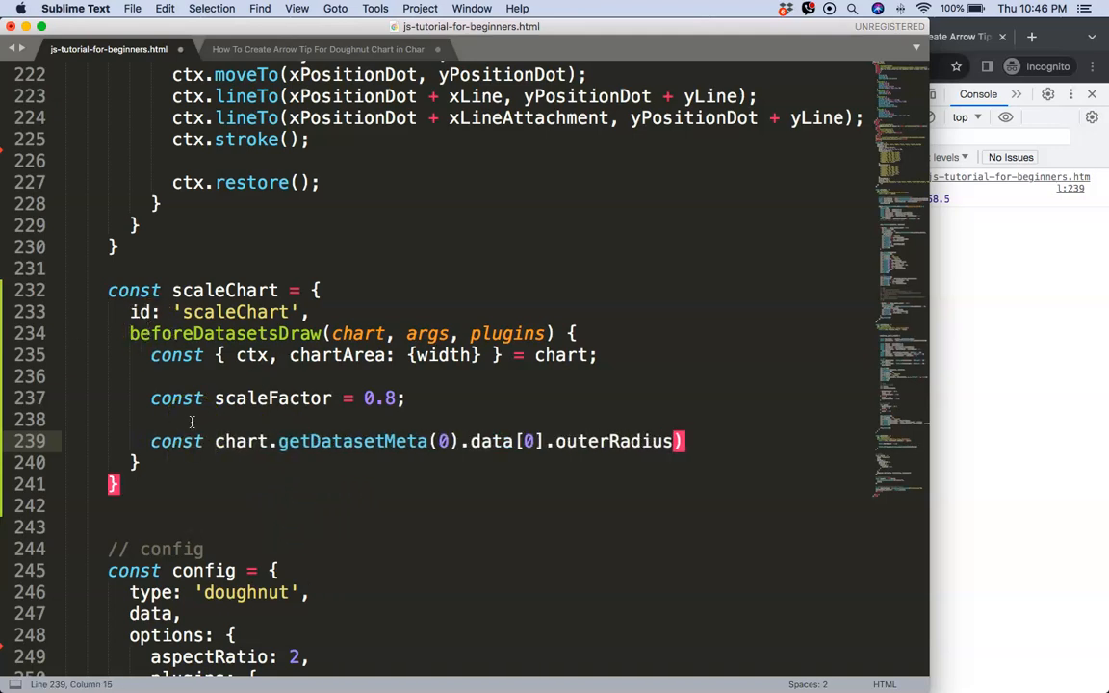
{"action": "type", "text": "outer"}
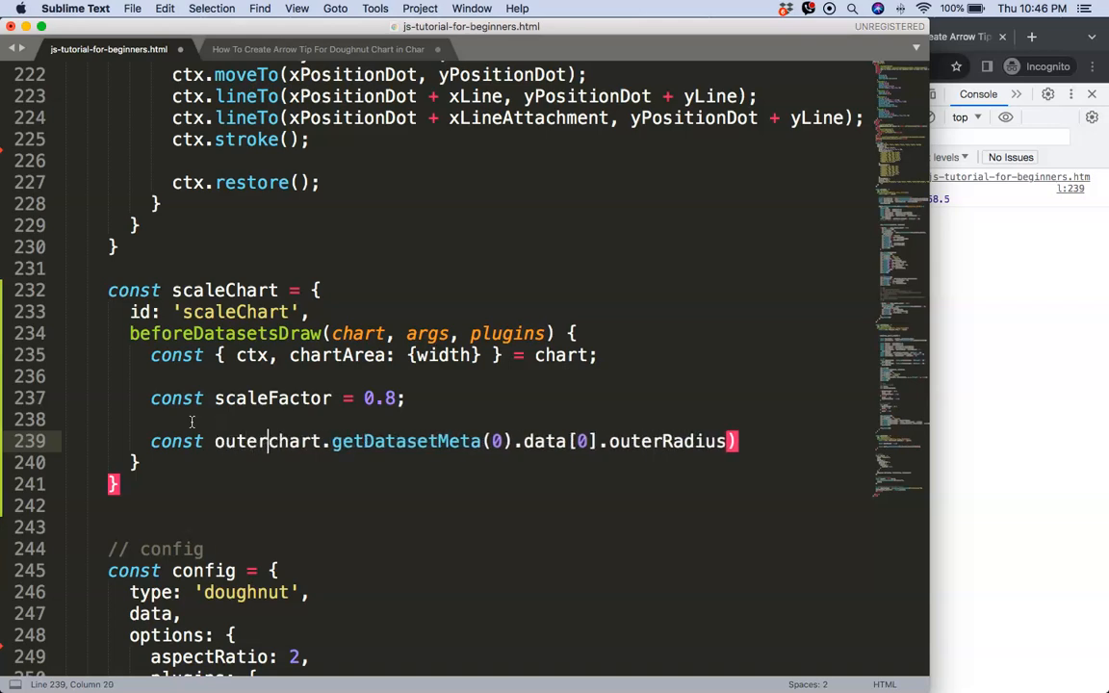
{"action": "type", "text": "Radius ="}
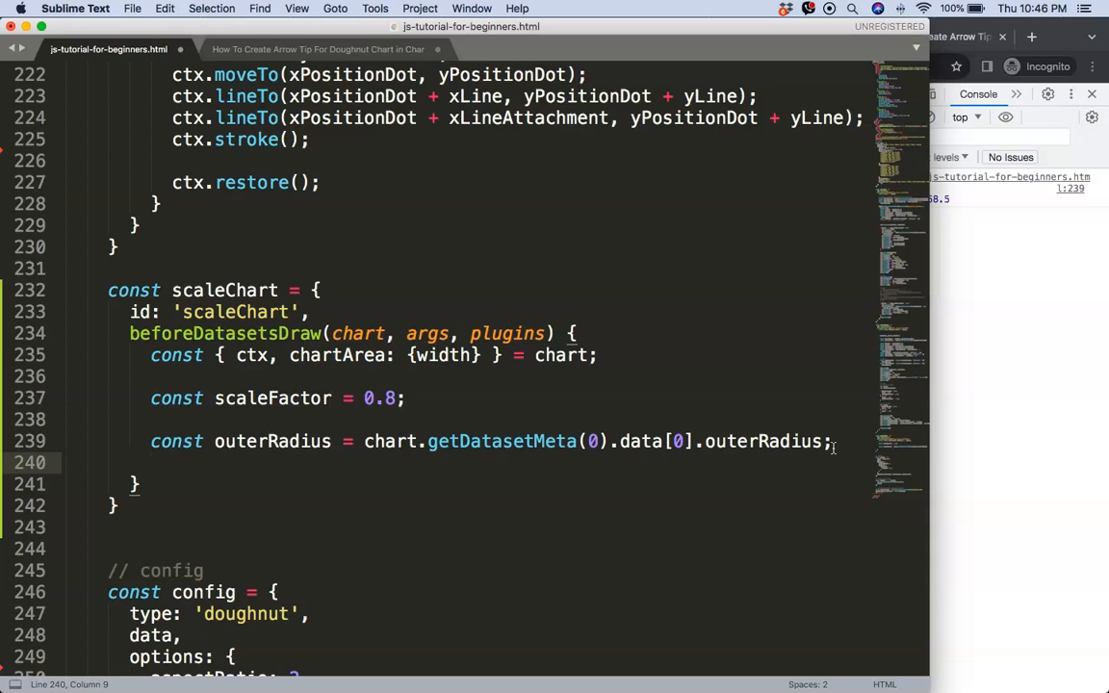
- Start a const newOuterRadius = width/ declaration on the next line
{"action": "type", "text": "const newO"}
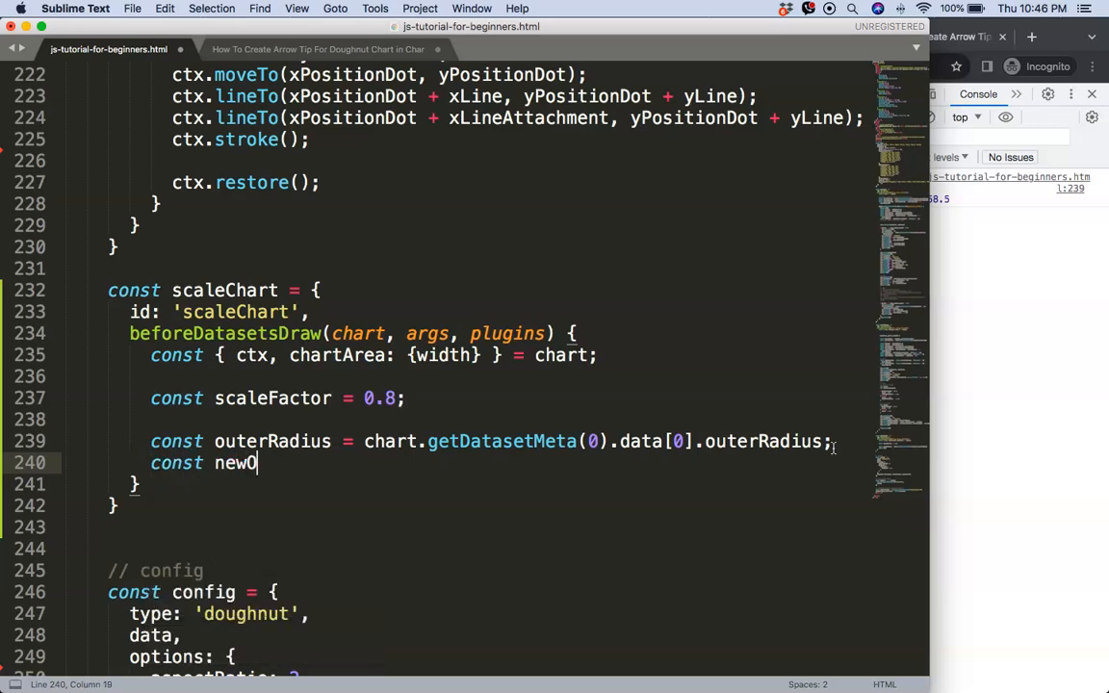
{"action": "type", "text": "uterRadius ="}
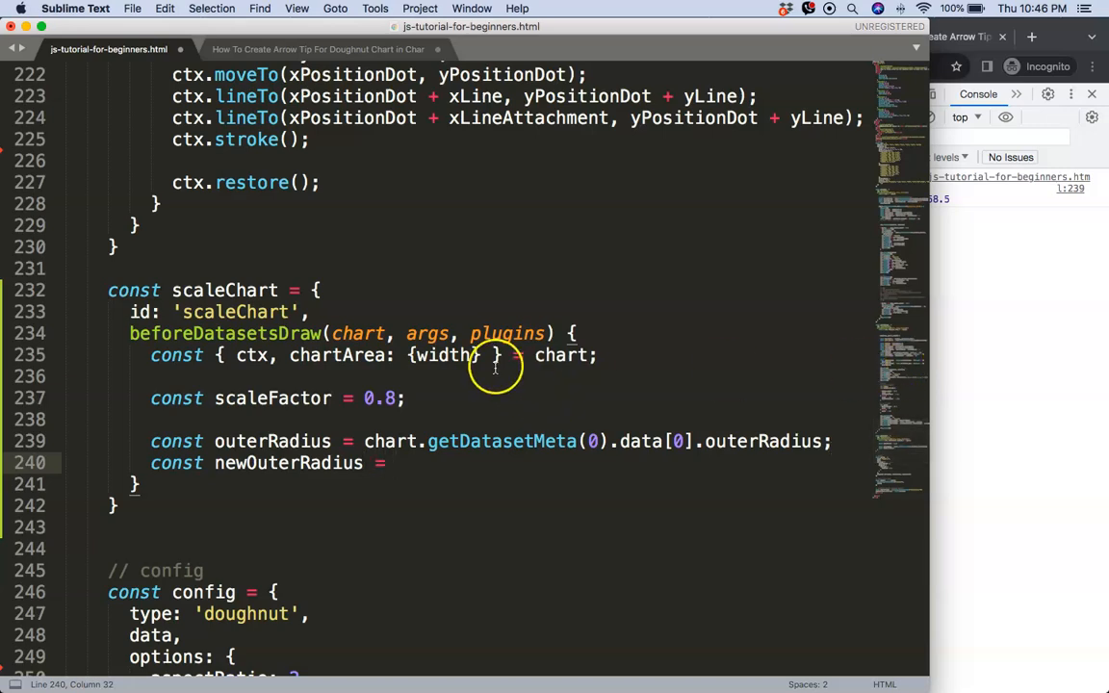
{"action": "type", "text": "width/"}
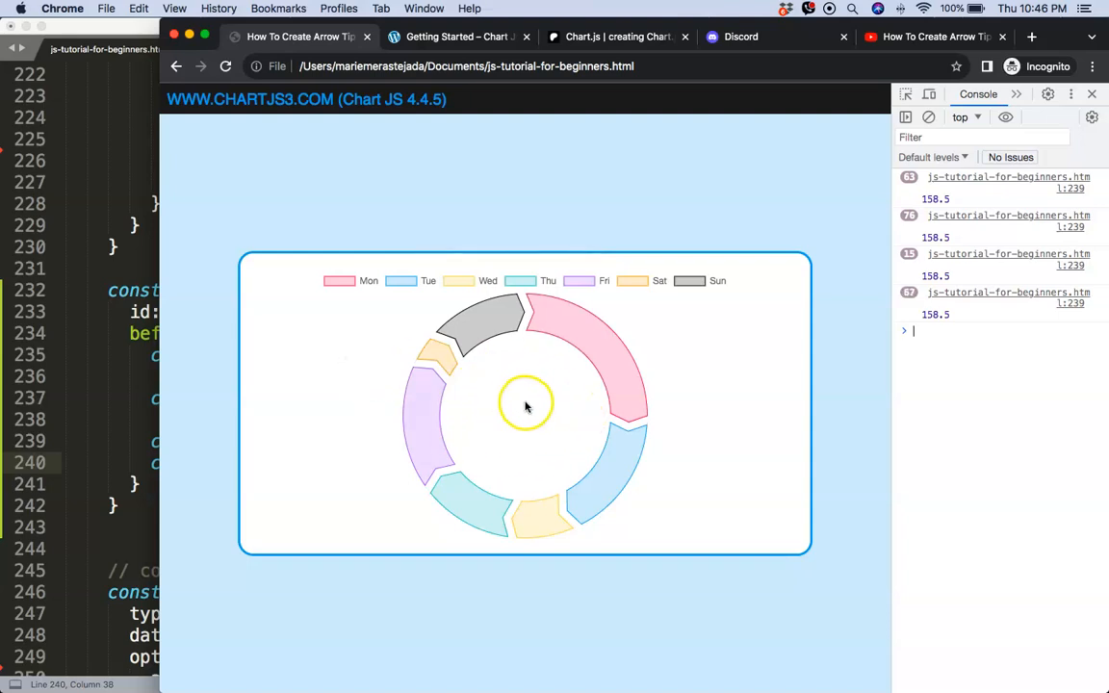
{"action": "mouse_move", "coordinate": [527, 404]}
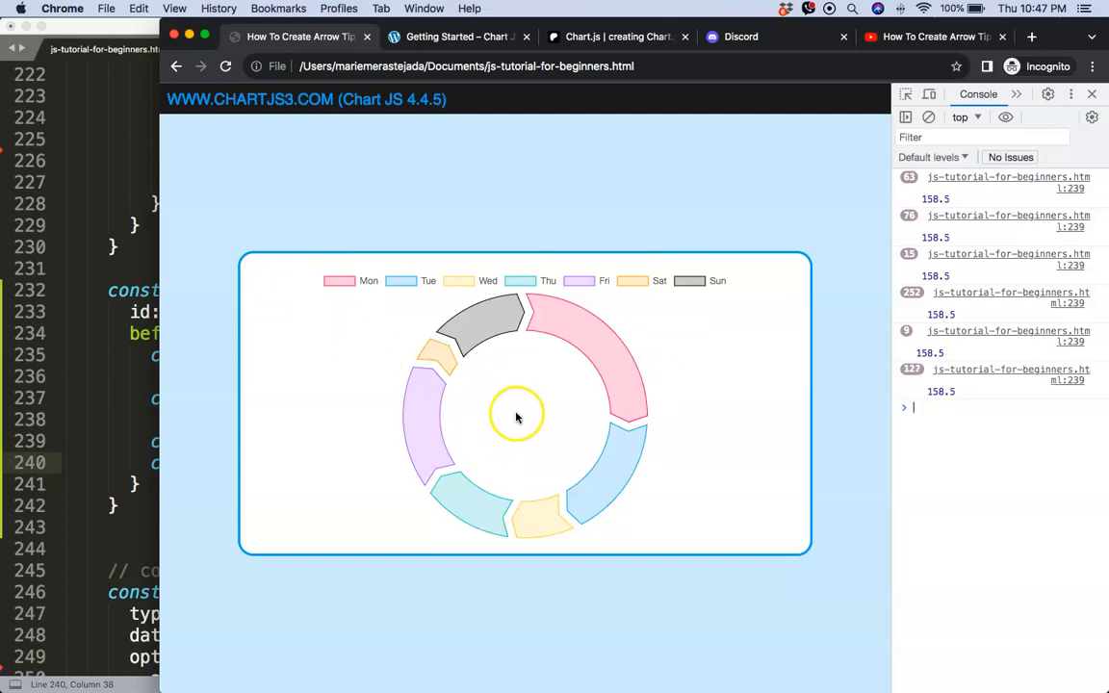
{"action": "mouse_move", "coordinate": [492, 404]}
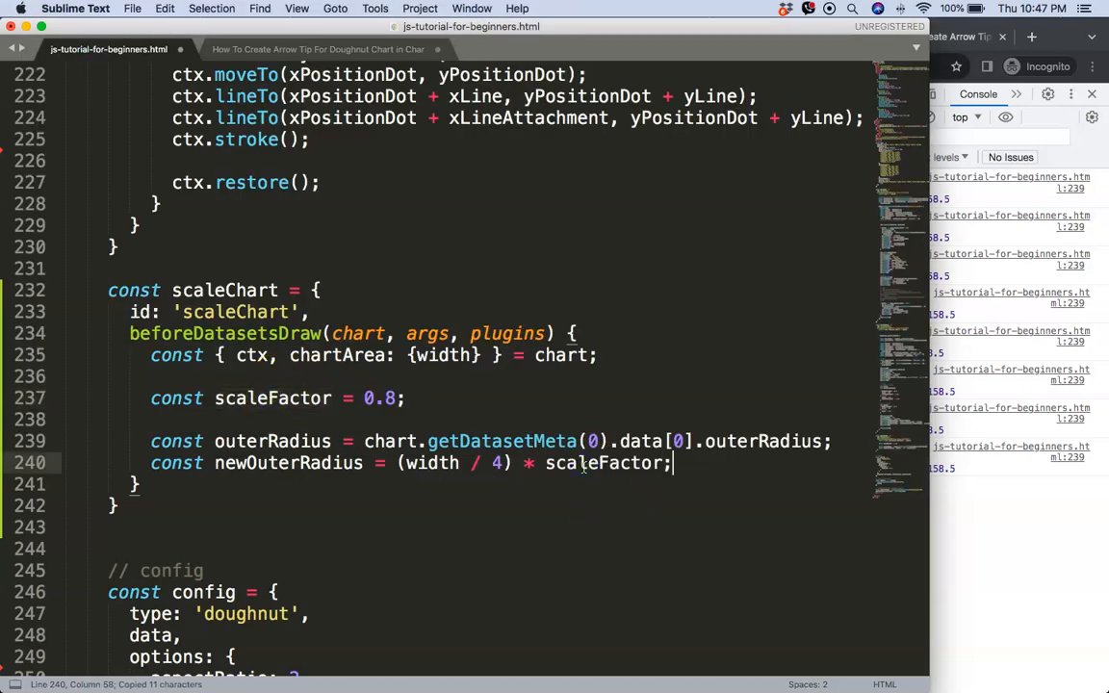
- Start a forEach loop over chart.getDatasetMeta(0).data taking dataPoint
{"action": "key", "text": "enter"}
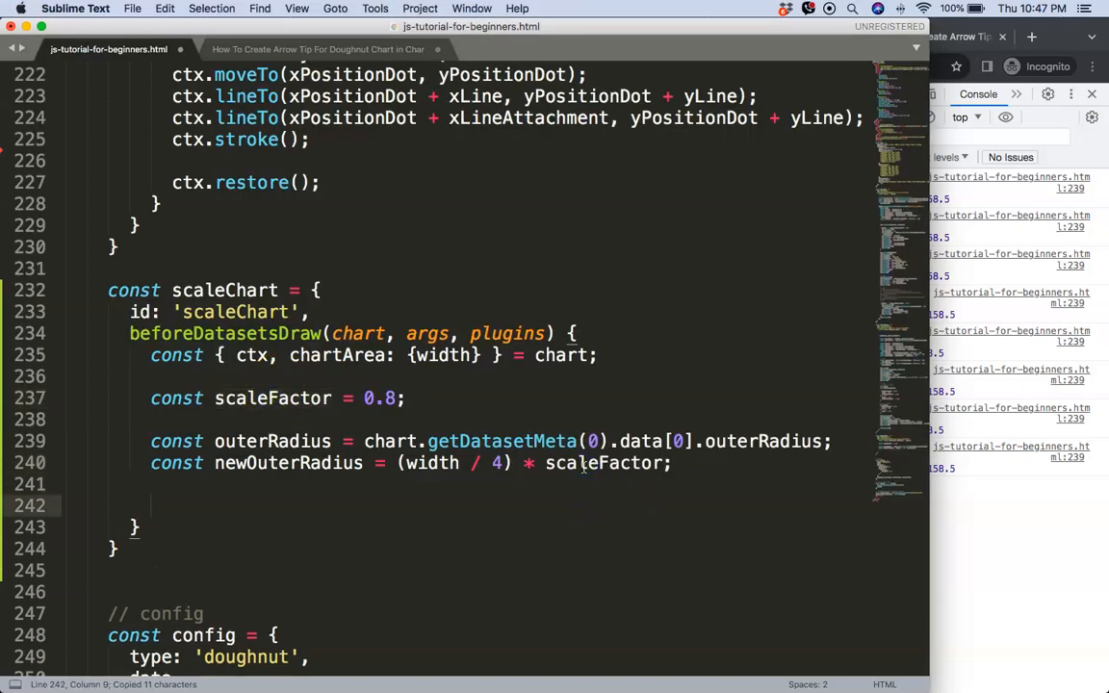
{"action": "scroll", "scroll_direction": "down", "scroll_amount": 3}
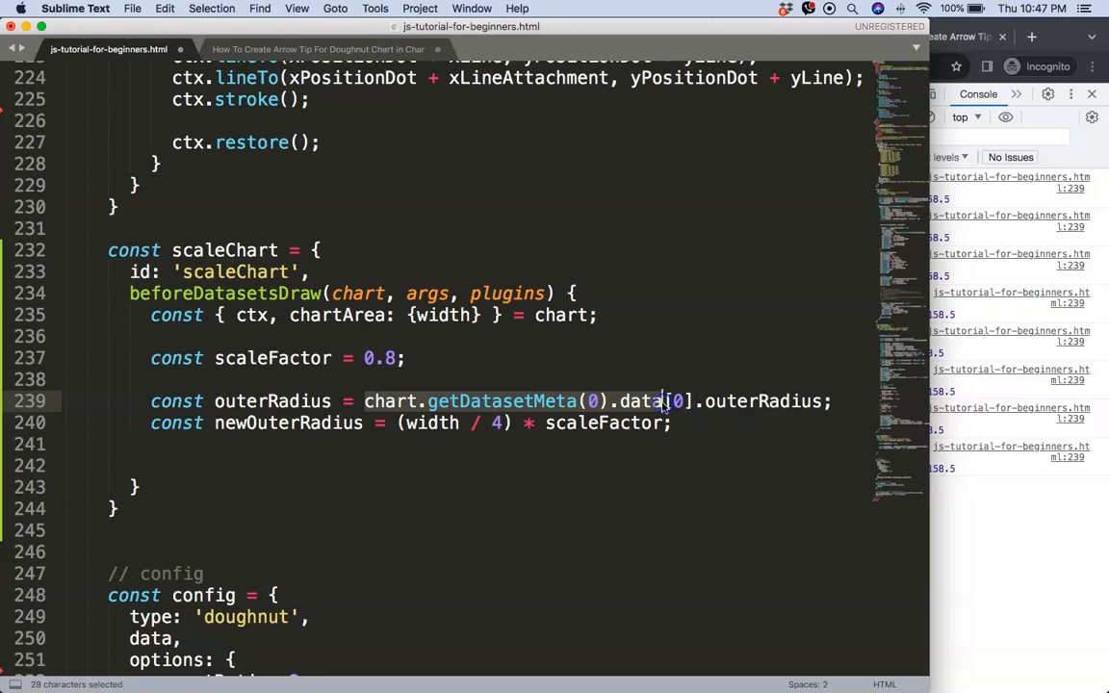
{"action": "type", "text": "chart.getDatasetMeta(0).data.f"}
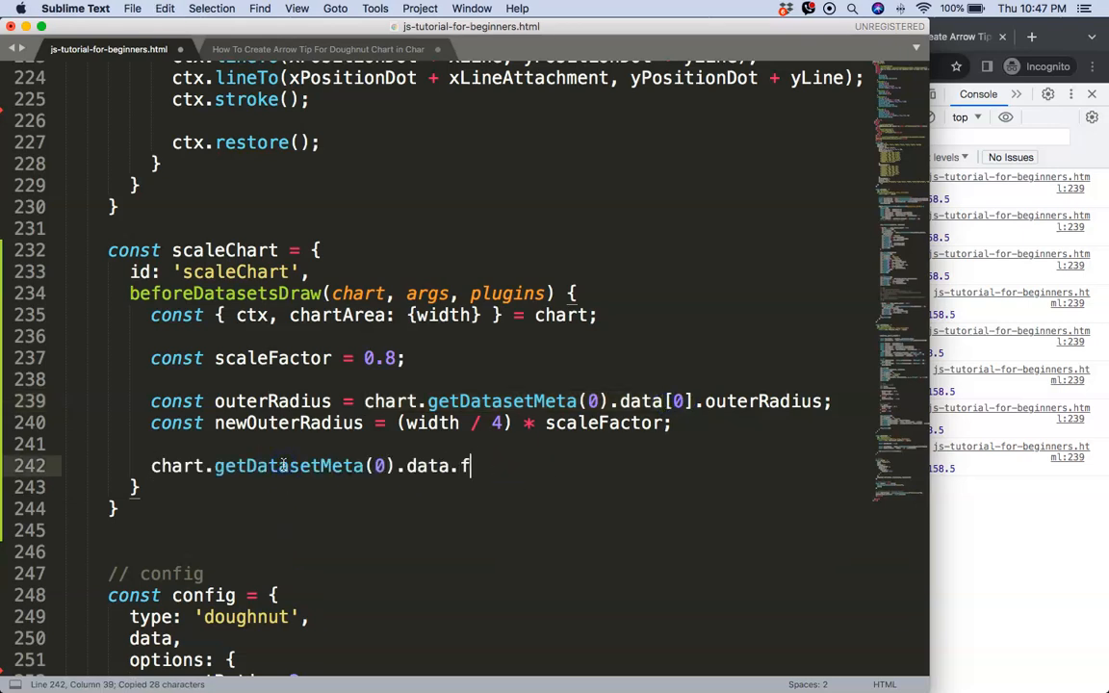
{"action": "type", "text": "orEach("}
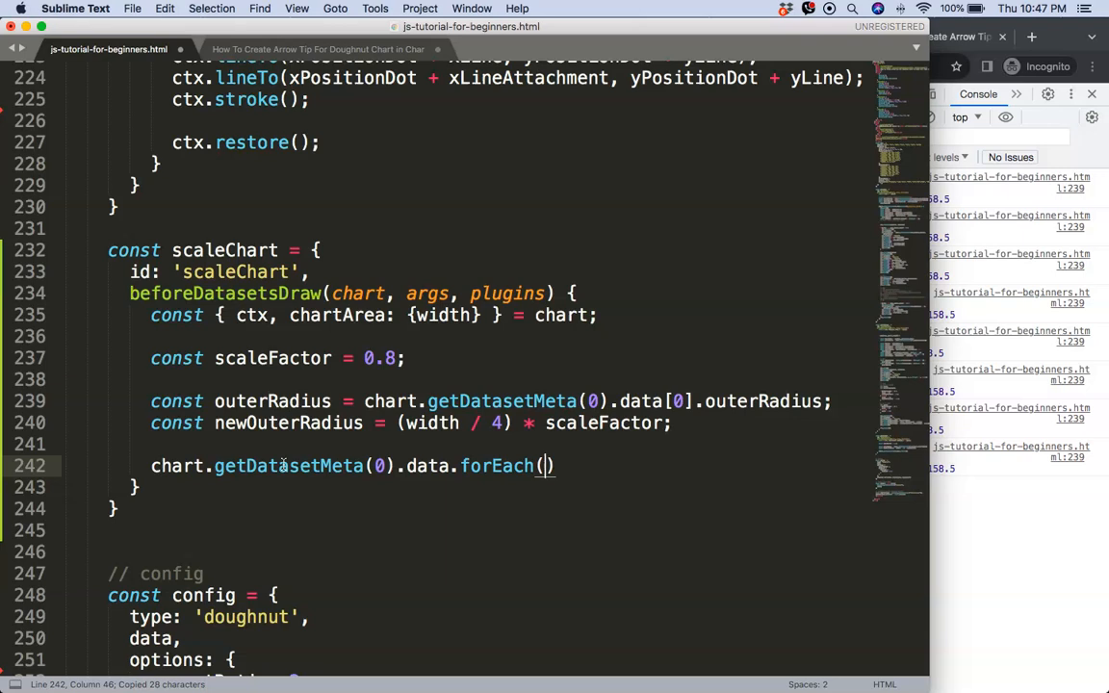
{"action": "type", "text": "(chart,"}
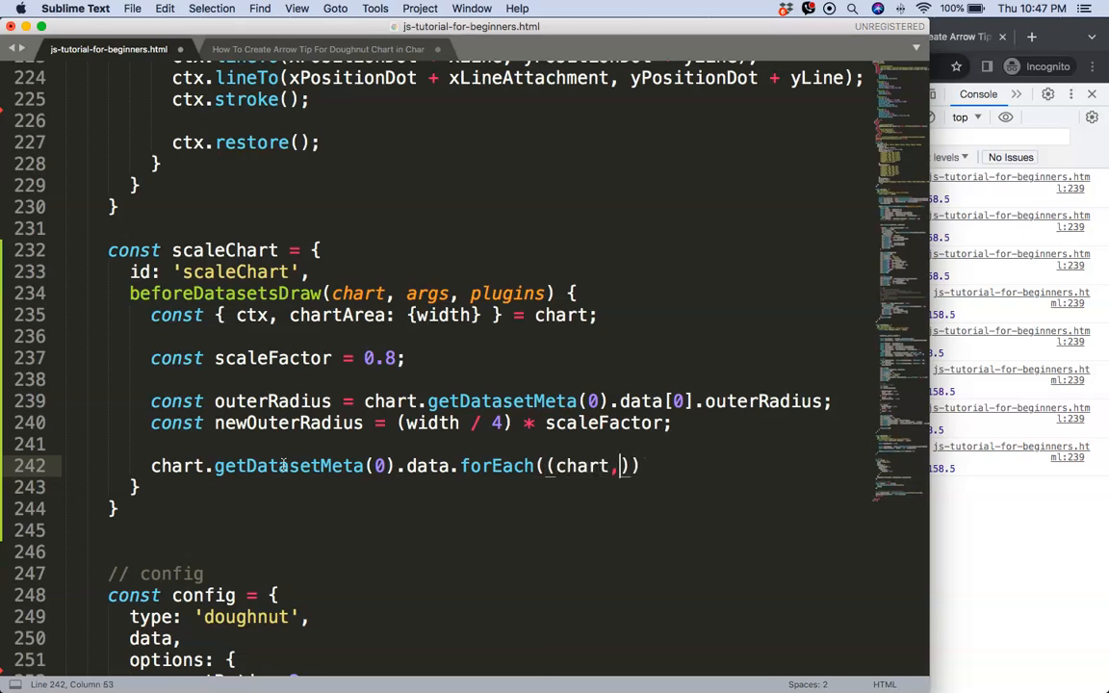
{"action": "type", "text": "dataPoin"}
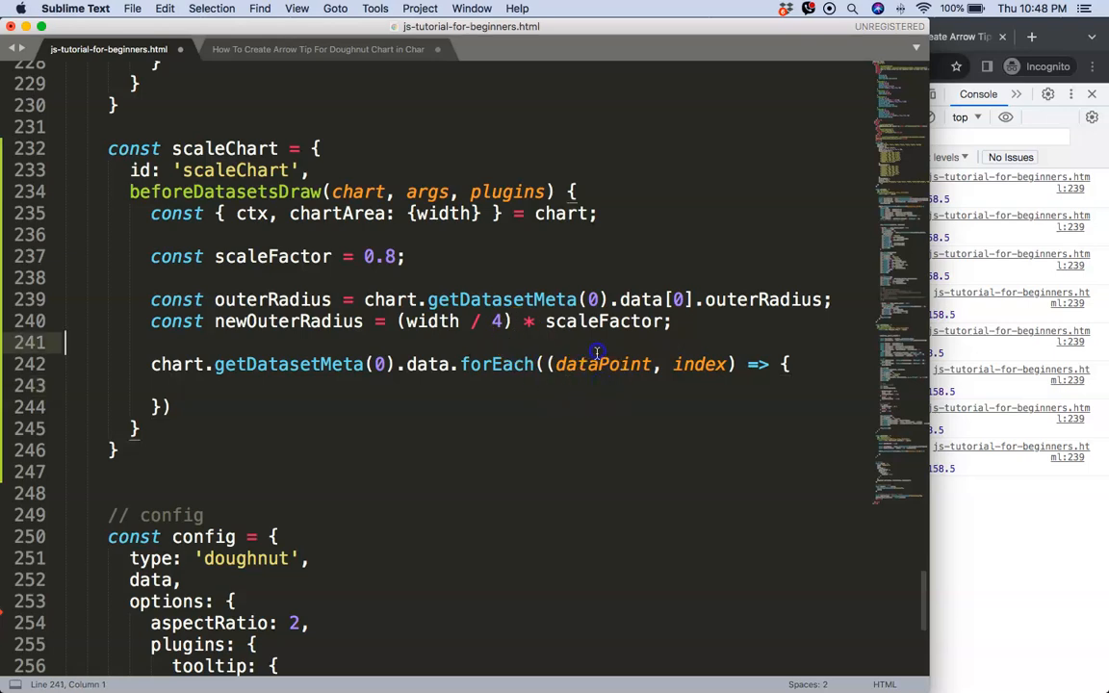
- Assign dataPoint.outerRadius = newOuterRadius inside the loop
{"action": "type", "text": "dataPoint.outerRadius ="}
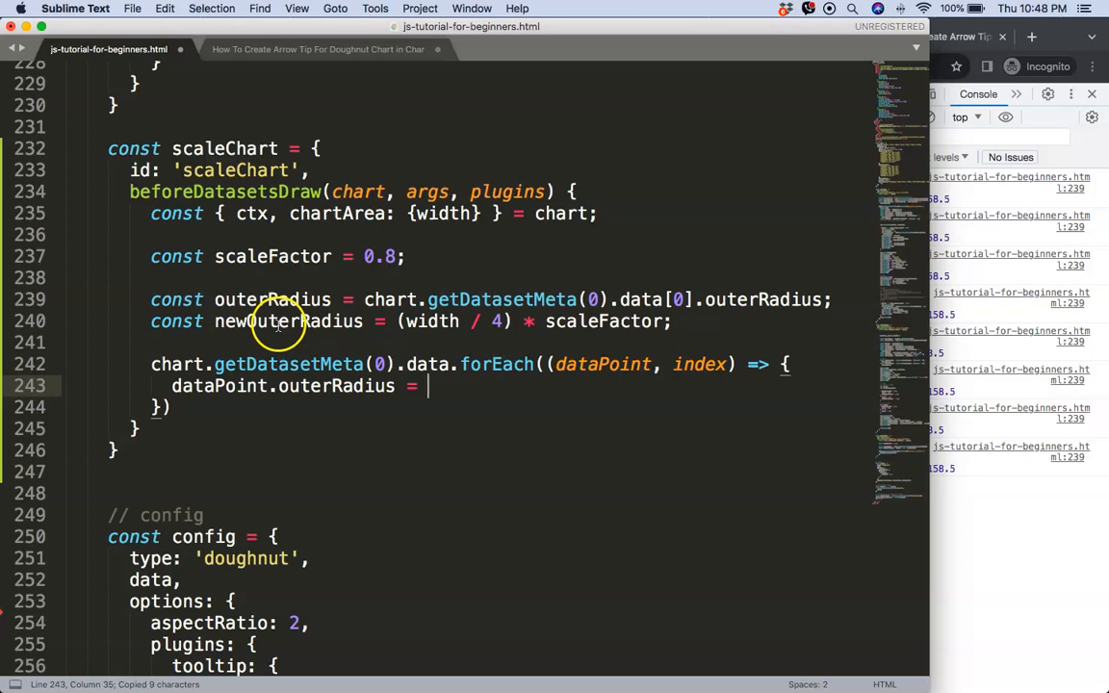
{"action": "type", "text": "newOuterRadius;"}
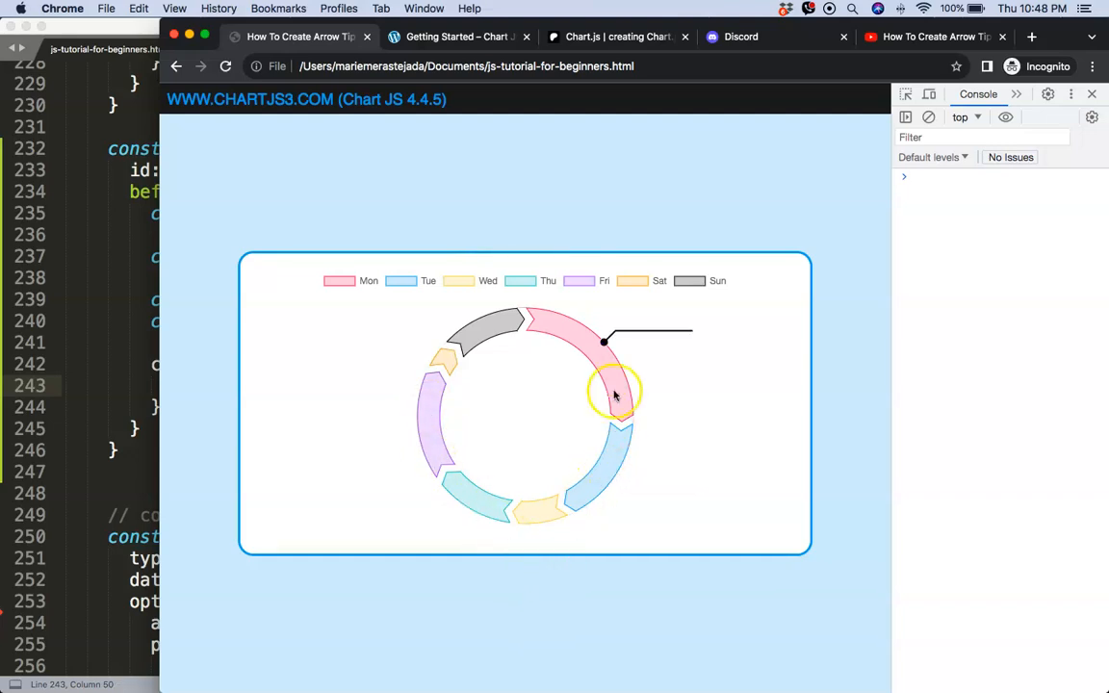
{"action": "mouse_move", "coordinate": [604, 364]}
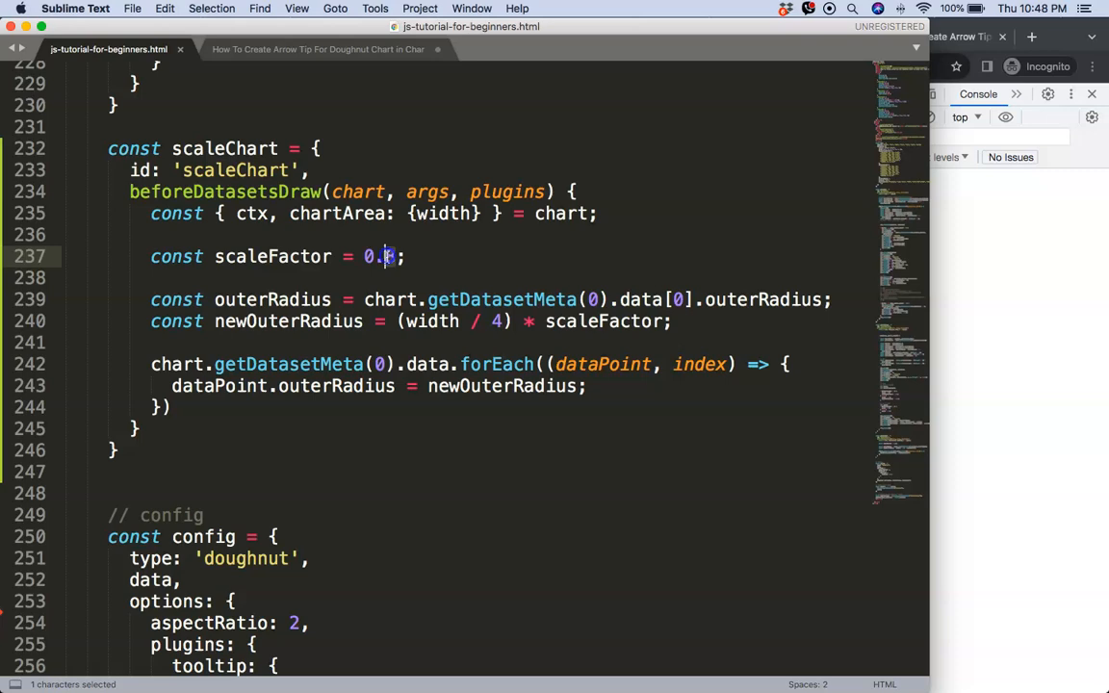
- Bring Chrome to front and check the resized doughnut with its hover arrow line
{"action": "left_click", "coordinate": [974, 393]}
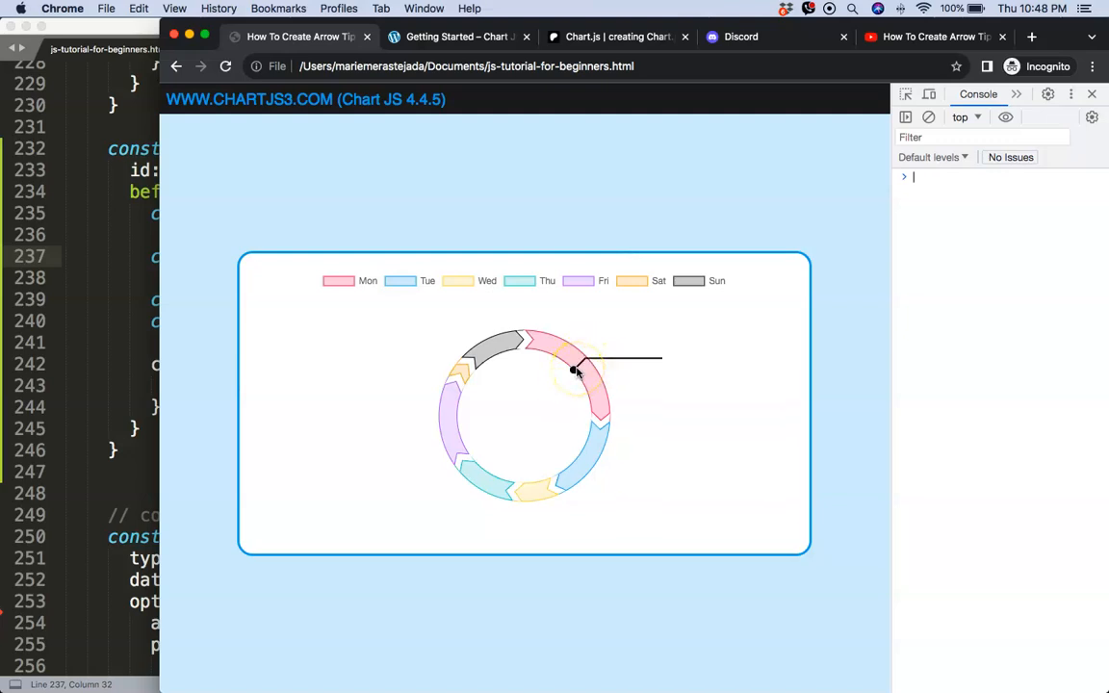
{"action": "mouse_move", "coordinate": [462, 399]}
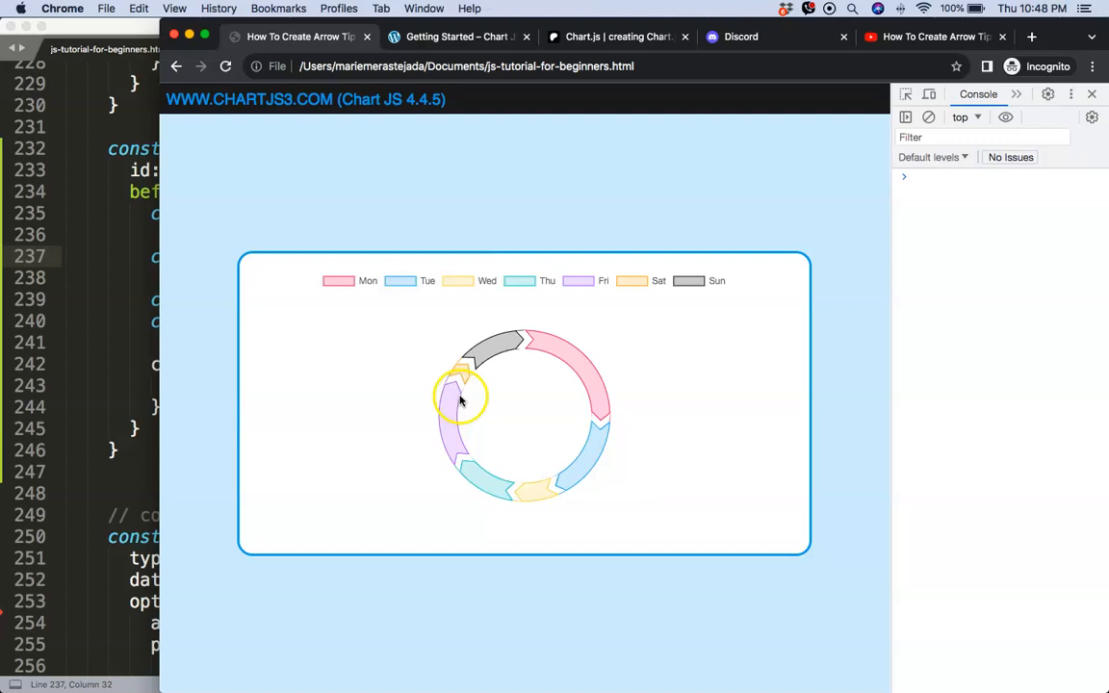
{"action": "mouse_move", "coordinate": [529, 351]}
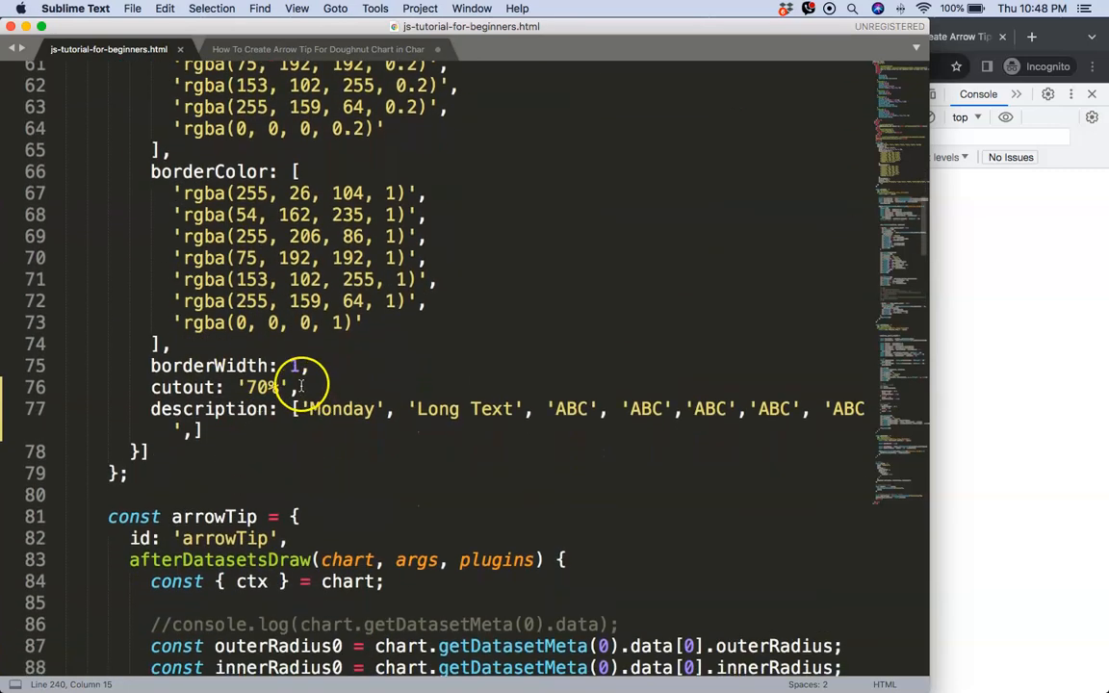
- Change the dataset cutout from '70%' to 40
{"action": "double_click", "coordinate": [262, 387]}
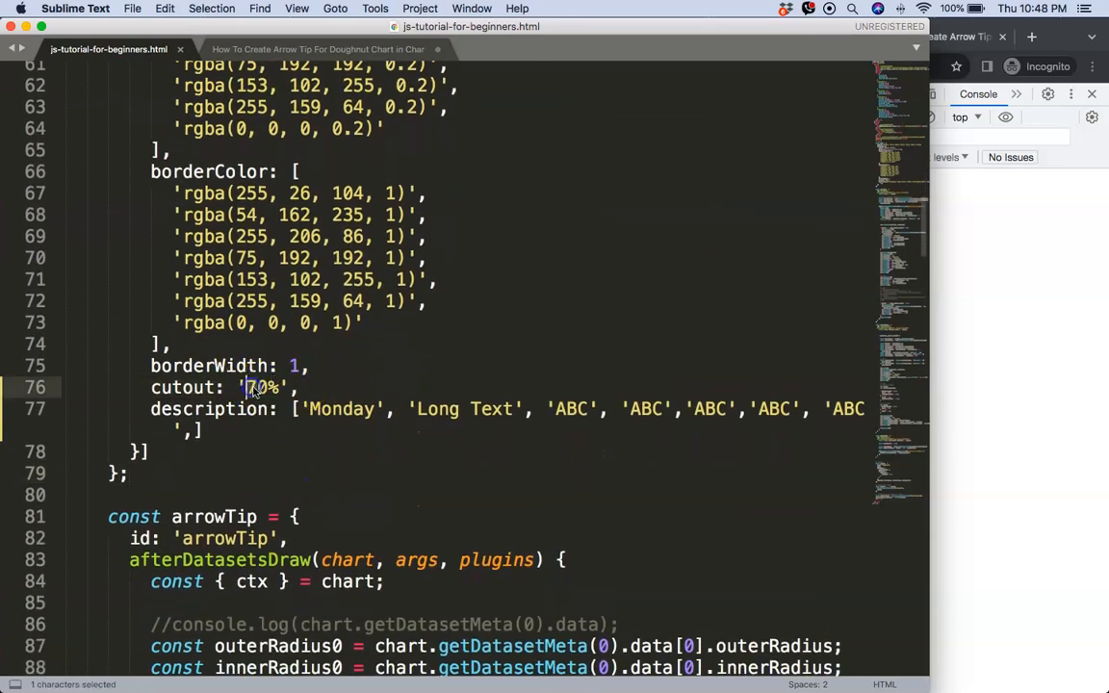
{"action": "type", "text": "40"}
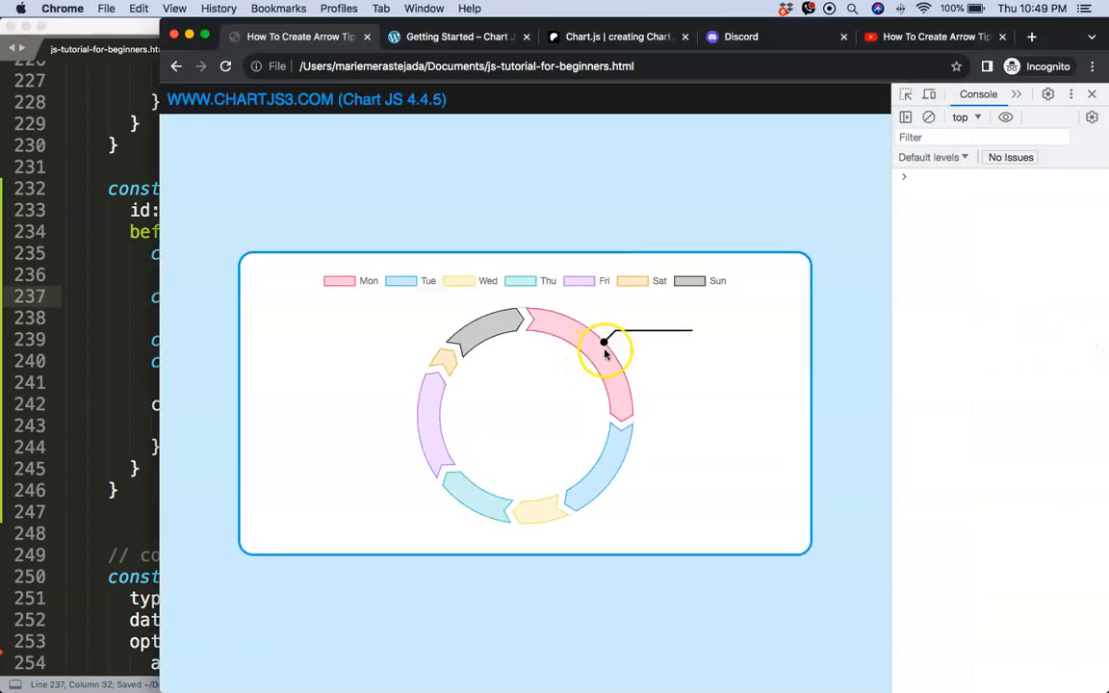
{"action": "mouse_move", "coordinate": [535, 520]}
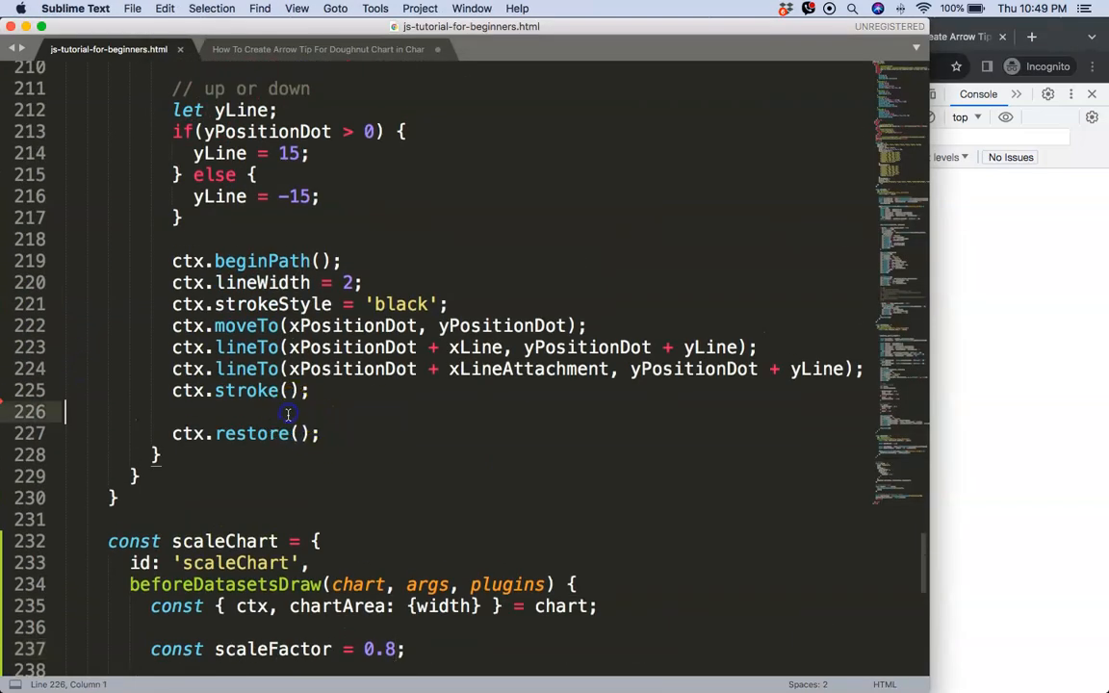
- Add a // text block setting ctx.fillStyle 'black' and ctx.font 'bold 12px sans-serif'
{"action": "type", "text": "// text"}
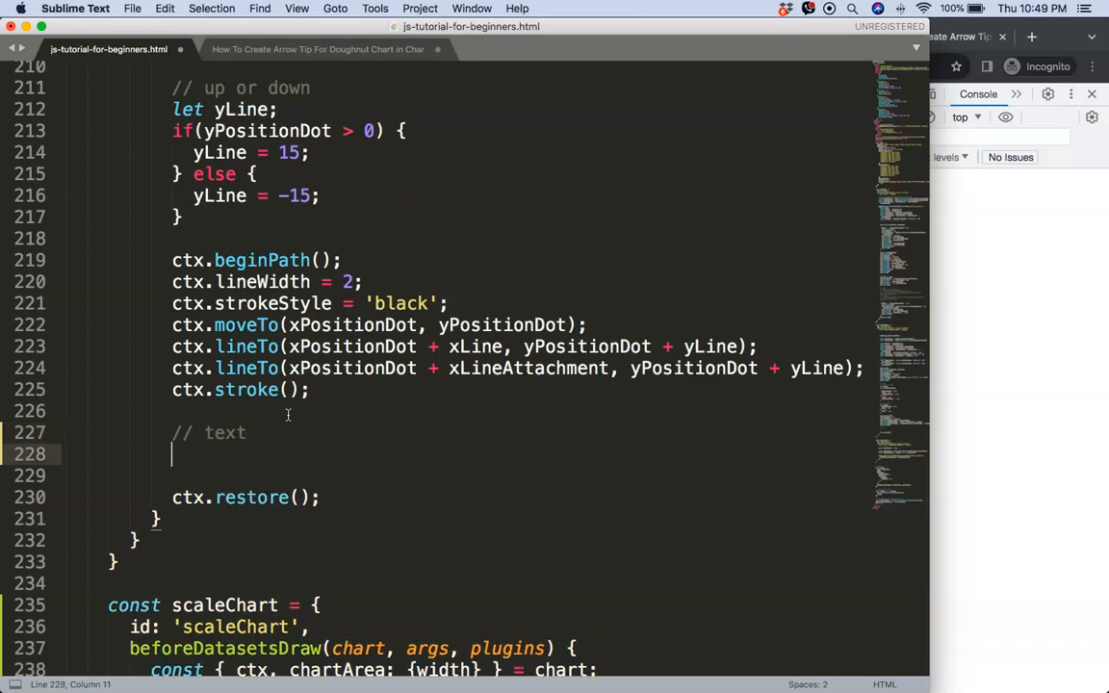
{"action": "type", "text": "c"}
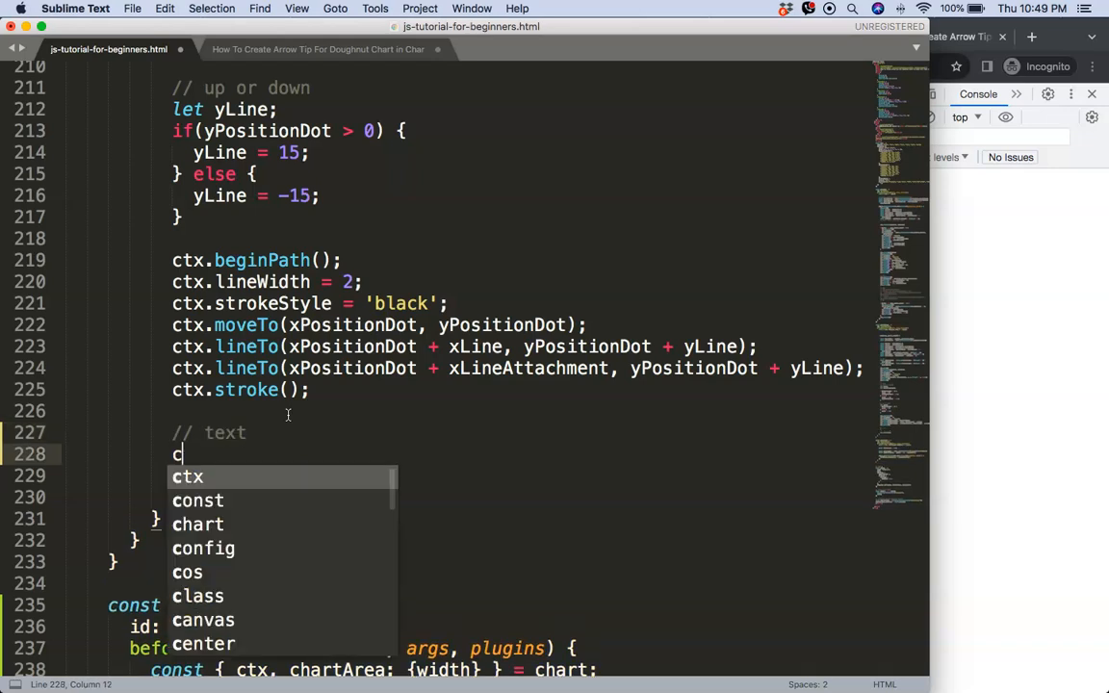
{"action": "type", "text": "tx.fillSty"}
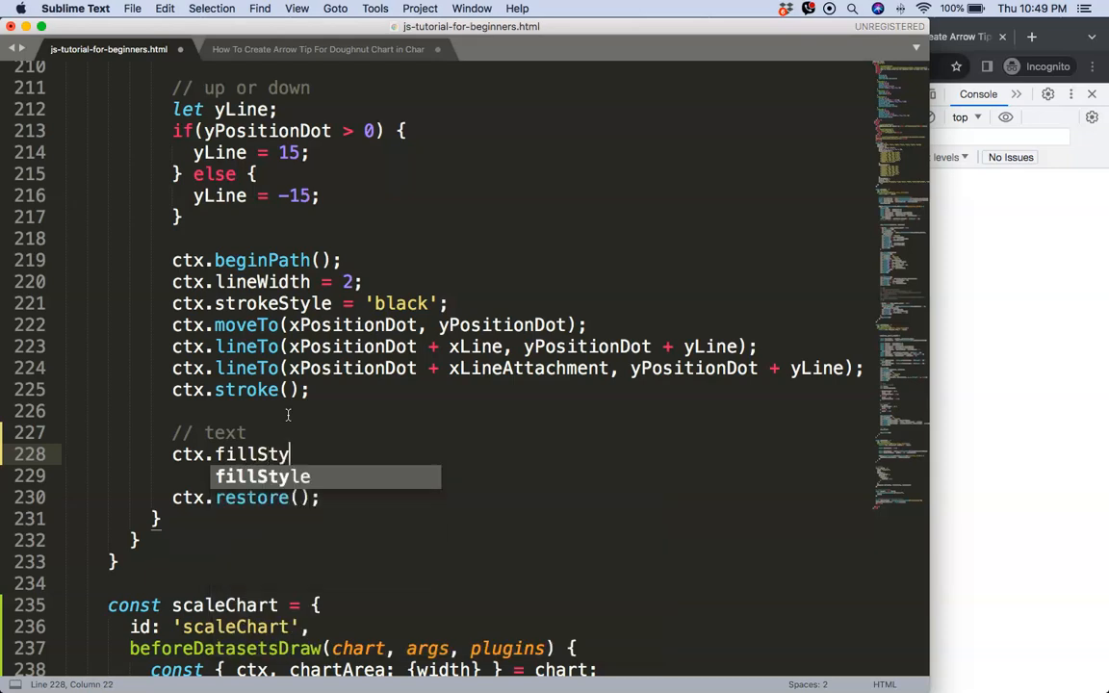
{"action": "type", "text": "= 'black';"}
{"action": "left_click", "coordinate": [514, 475]}
{"action": "type", "text": "ctx.font = '"}
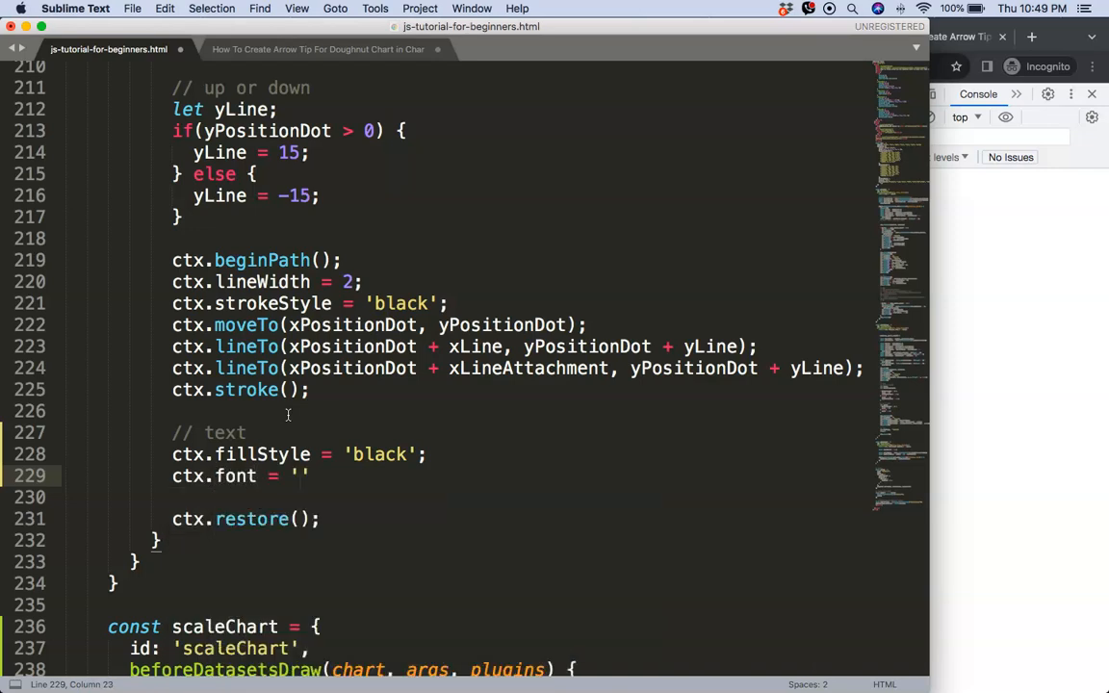
{"action": "type", "text": "bold 12px"}
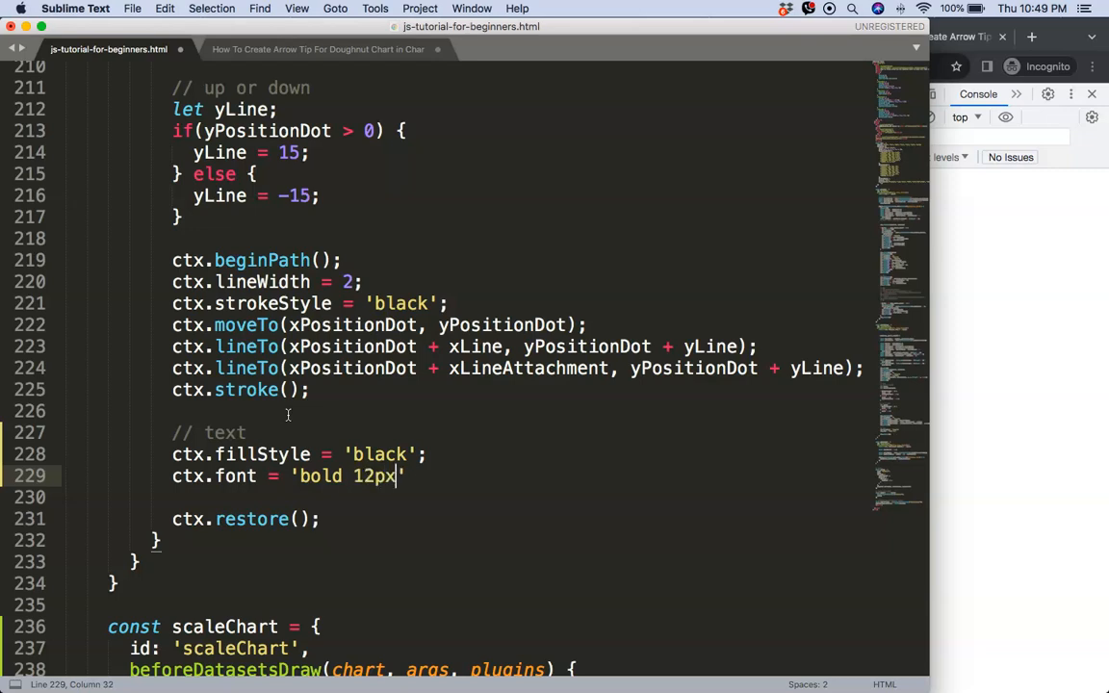
{"action": "type", "text": "sans-serif"}
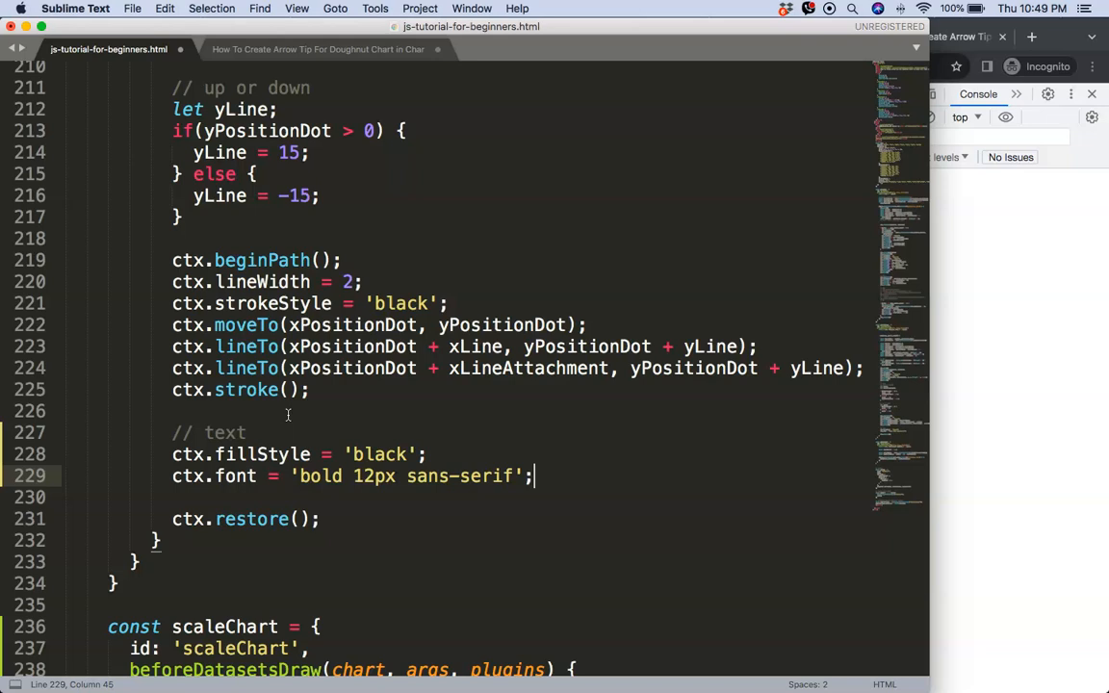
{"action": "key", "text": "enter"}
{"action": "type", "text": "ctx.fillText("}
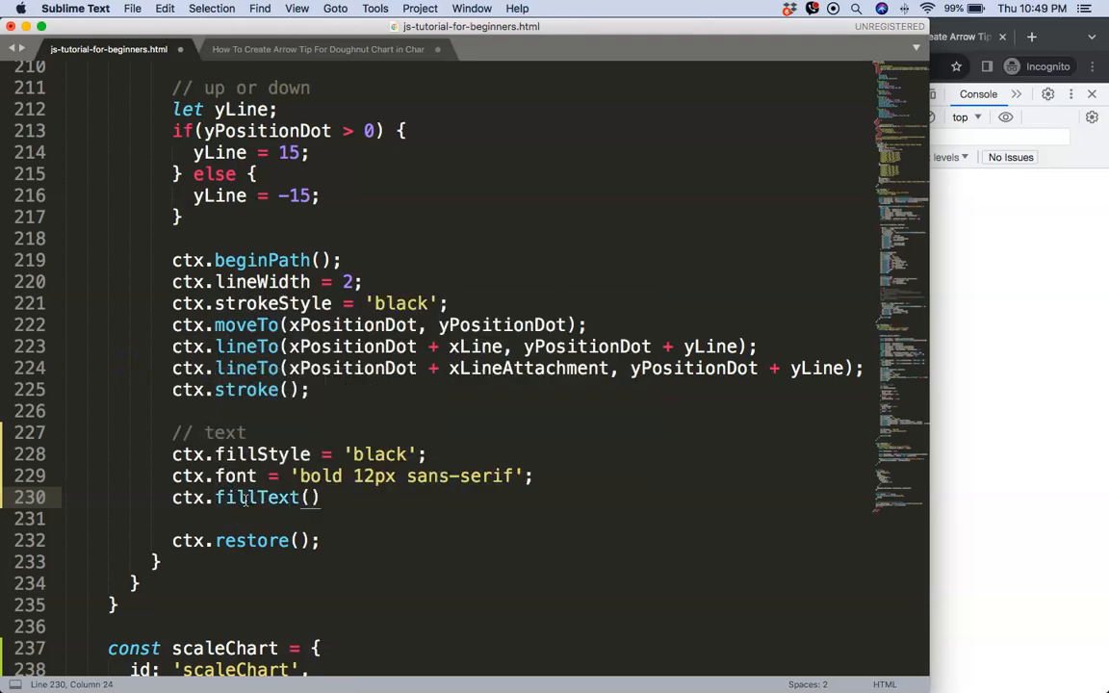
- Write ctx.fillText('text', x, y) and copy the line-end coordinates for its position
{"action": "type", "text": "'text', x, y"}
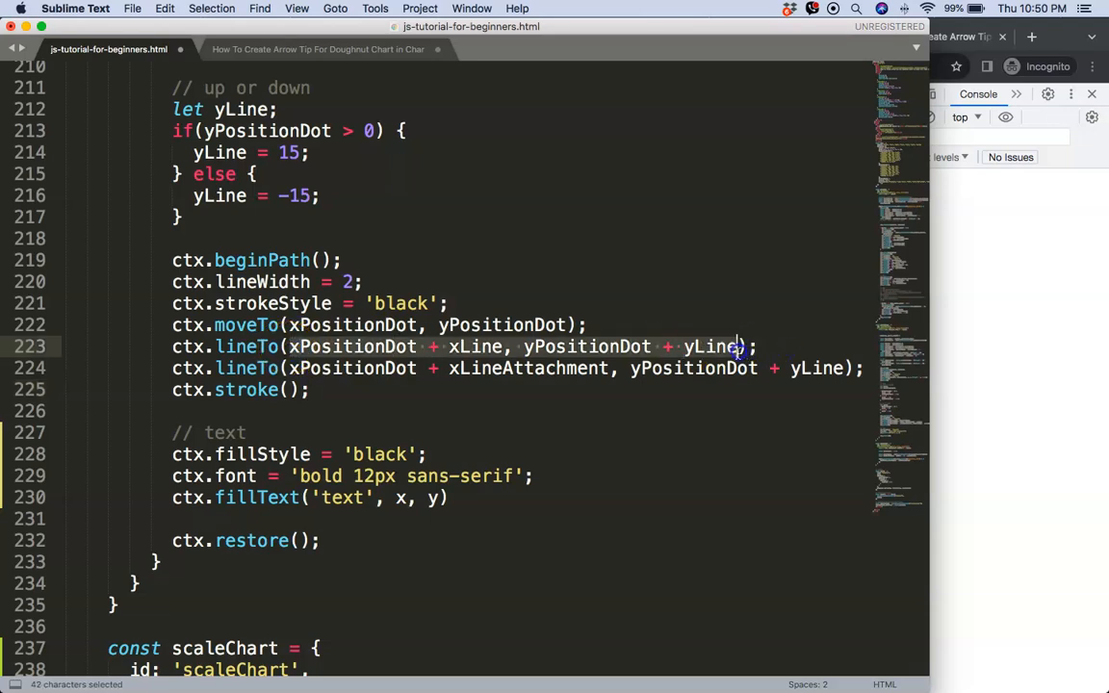
{"action": "key", "text": "cmd+c"}
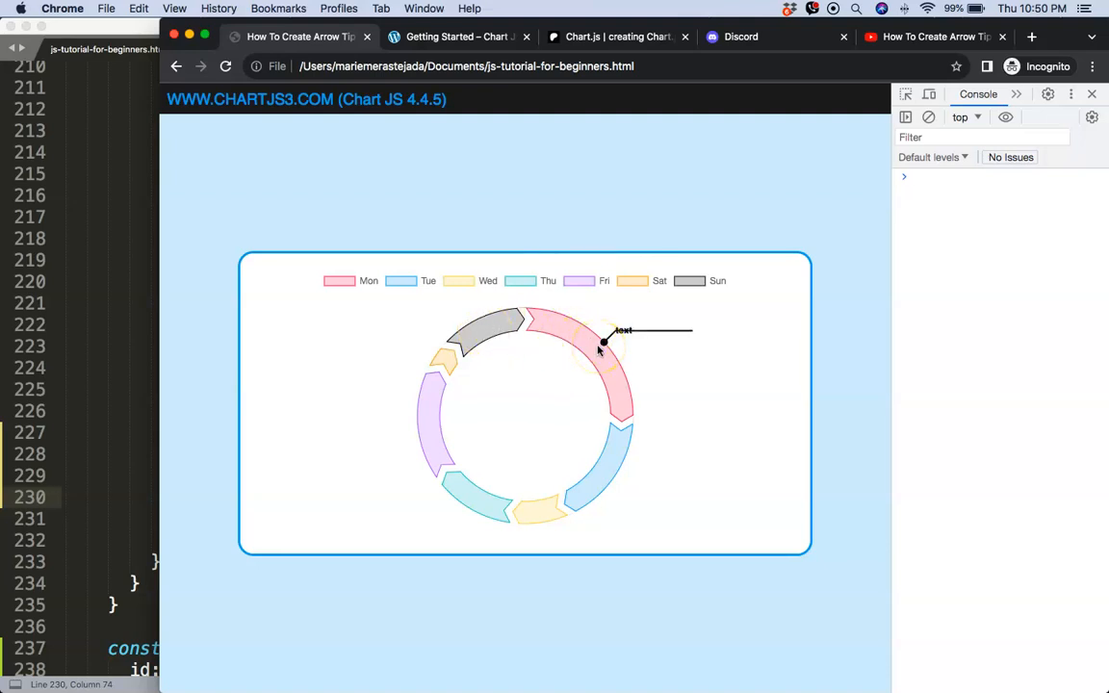
{"action": "mouse_move", "coordinate": [471, 335]}
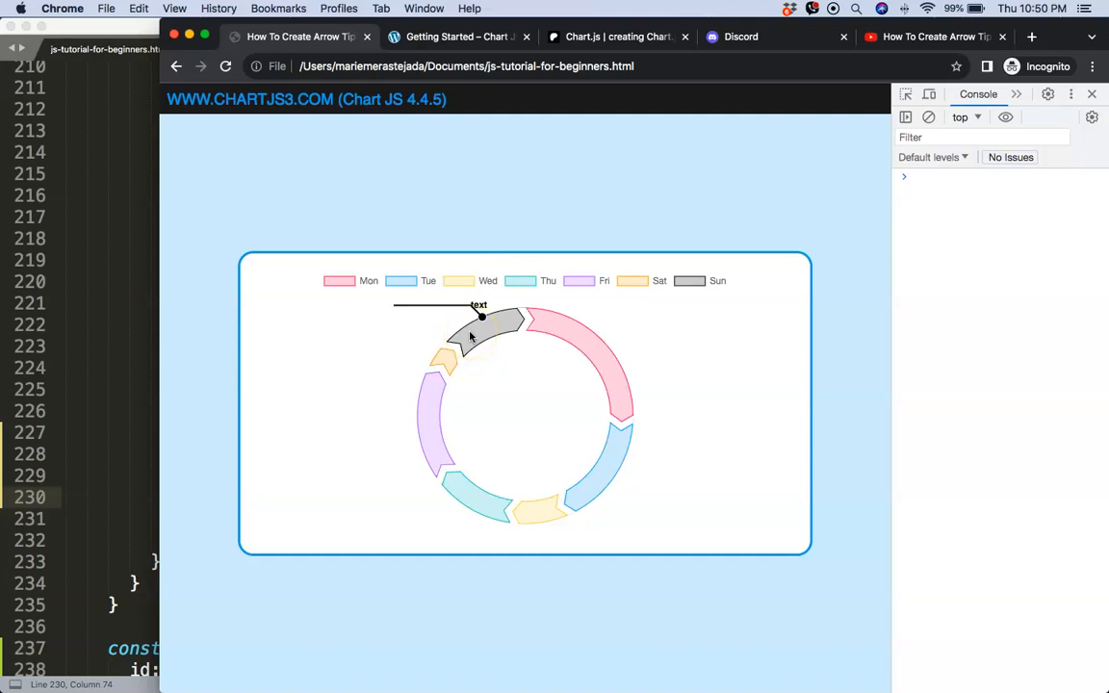
- Reload the chart and hover slices to see the 'text' label by the arrow
{"action": "left_click", "coordinate": [912, 177]}
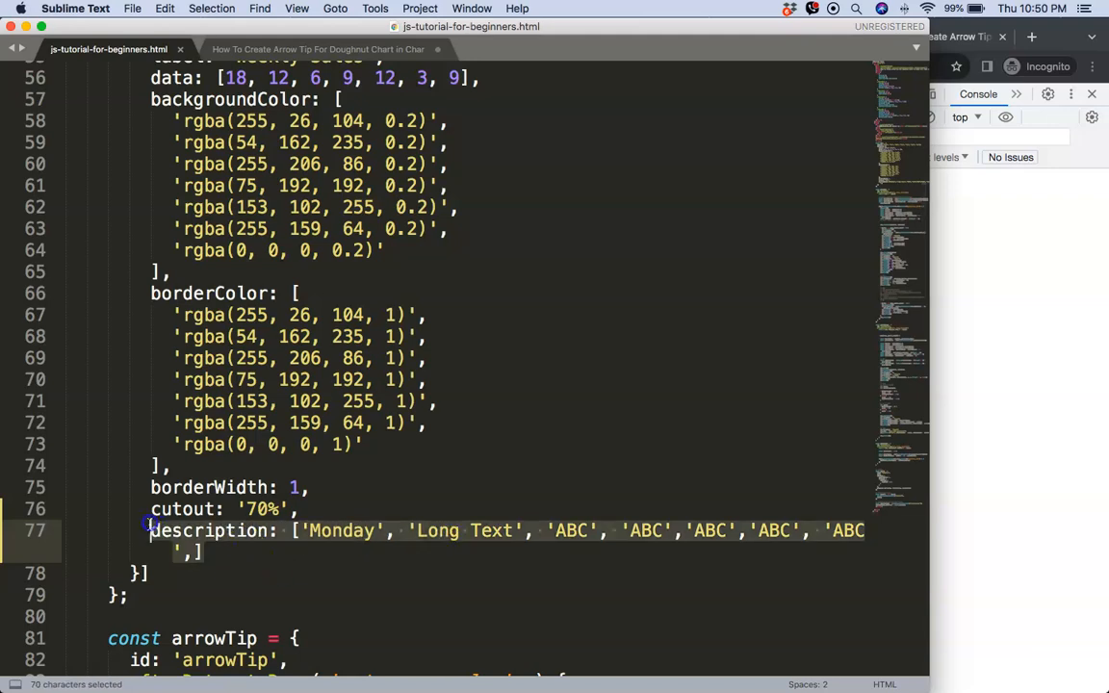
- Select the slice description array and scroll up to the lineTooltip hook to copy 'data'
{"action": "double_click", "coordinate": [208, 531]}
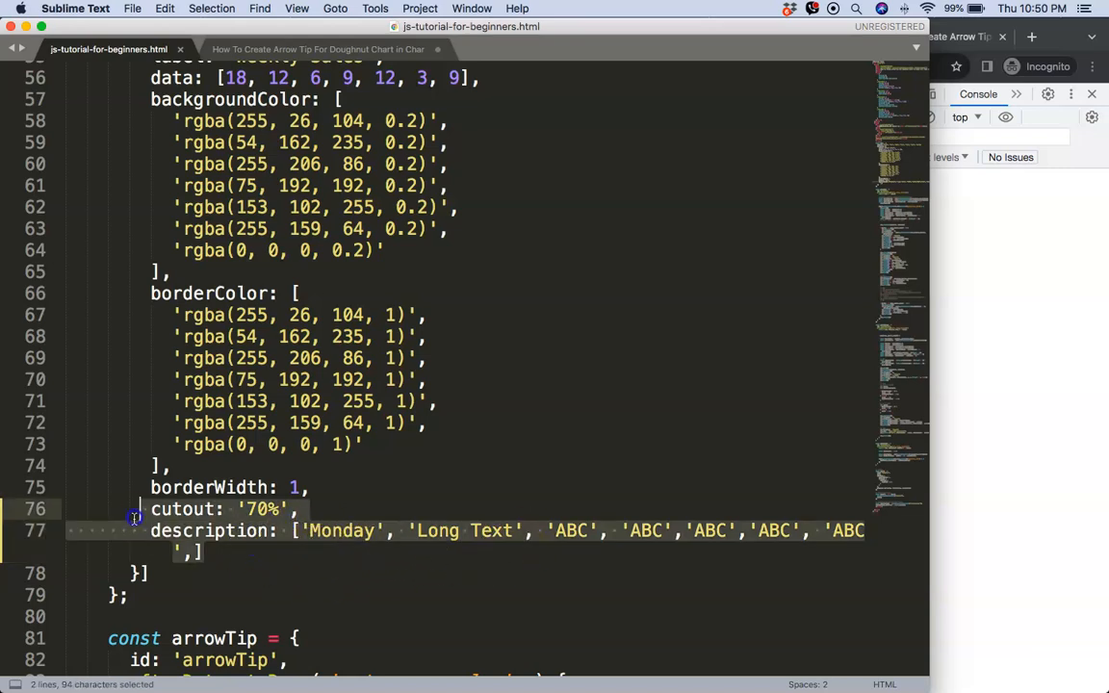
{"action": "scroll", "scroll_direction": "down", "scroll_amount": 3}
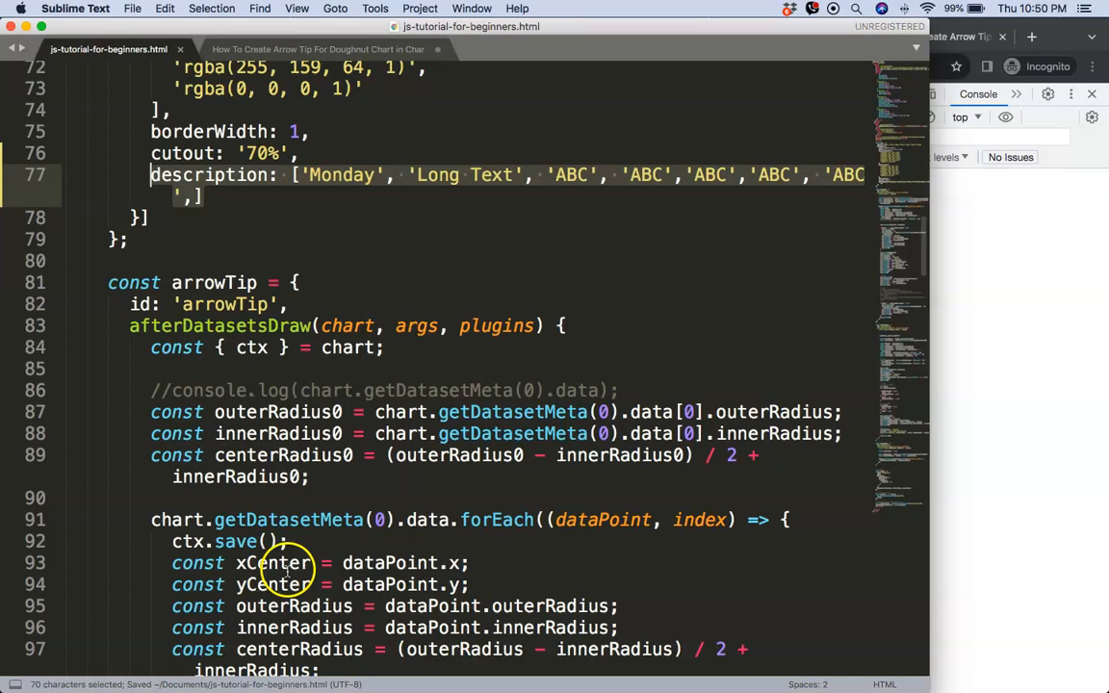
{"action": "scroll", "scroll_direction": "down", "scroll_amount": 3}
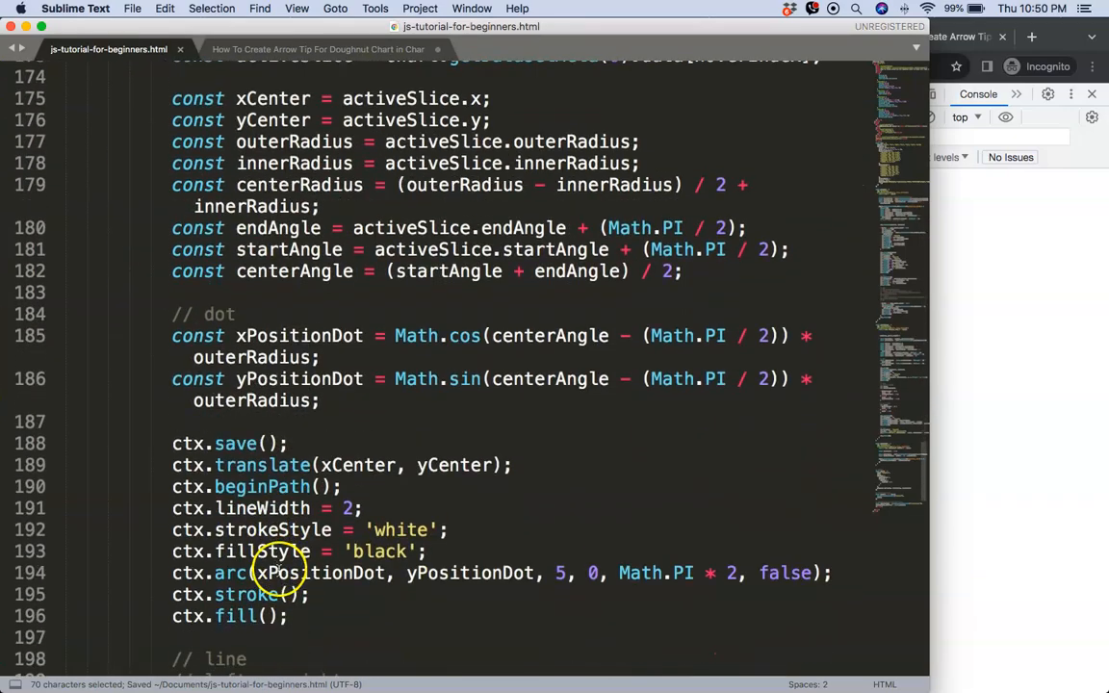
{"action": "scroll", "scroll_direction": "down", "scroll_amount": 3}
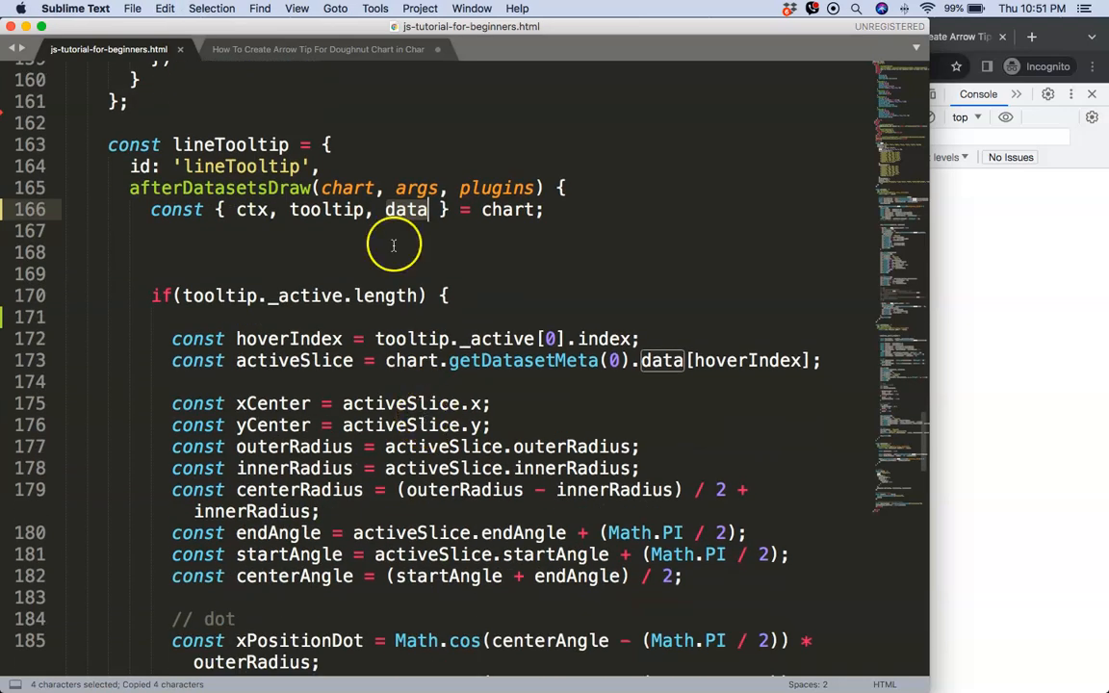
{"action": "scroll", "scroll_direction": "down", "scroll_amount": 3}
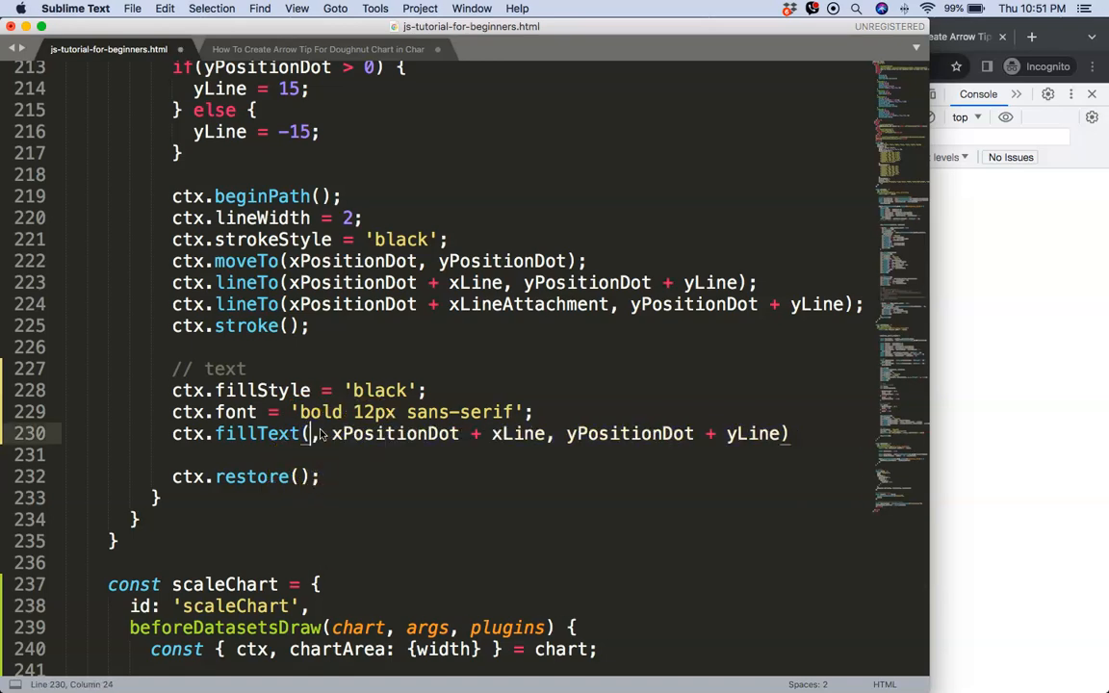
- Make fillText draw data.datasets[0].description[hoverIndex] for the hovered slice
{"action": "type", "text": "data.datasets["}
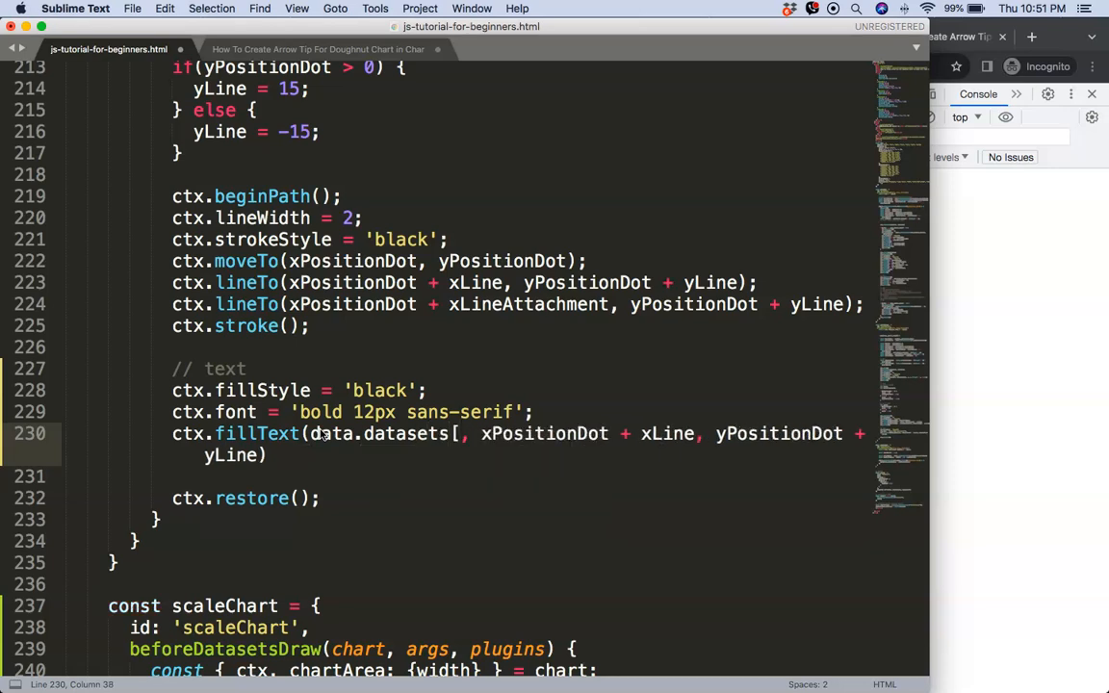
{"action": "type", "text": "0]."}
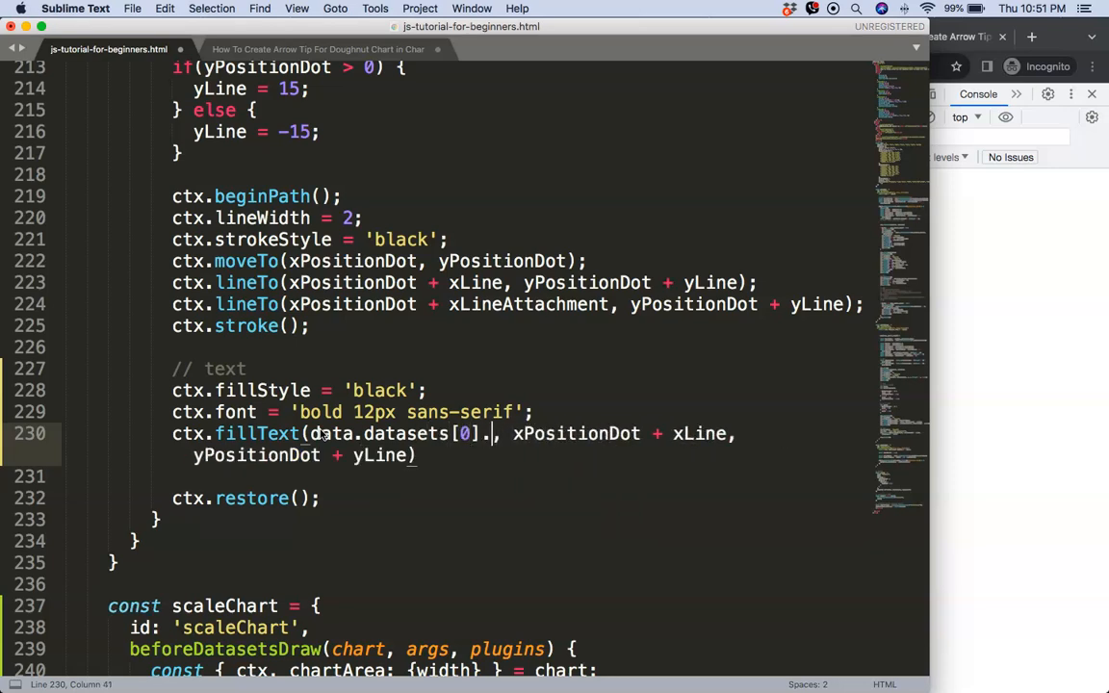
{"action": "type", "text": "description[]"}
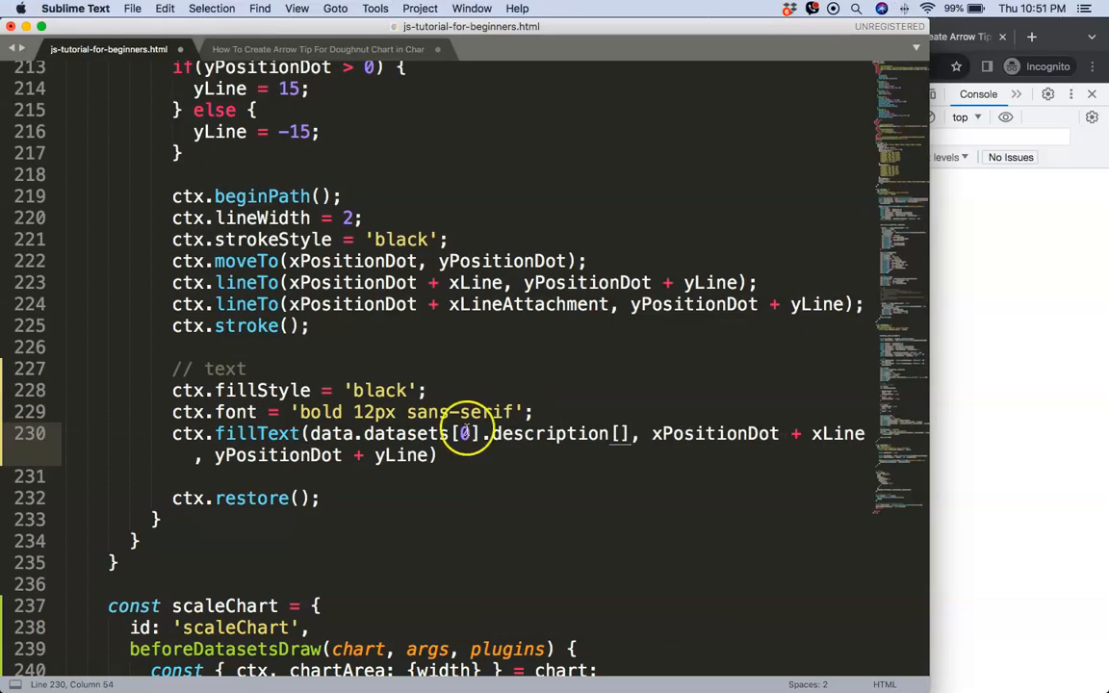
{"action": "scroll", "scroll_direction": "up", "scroll_amount": 3}
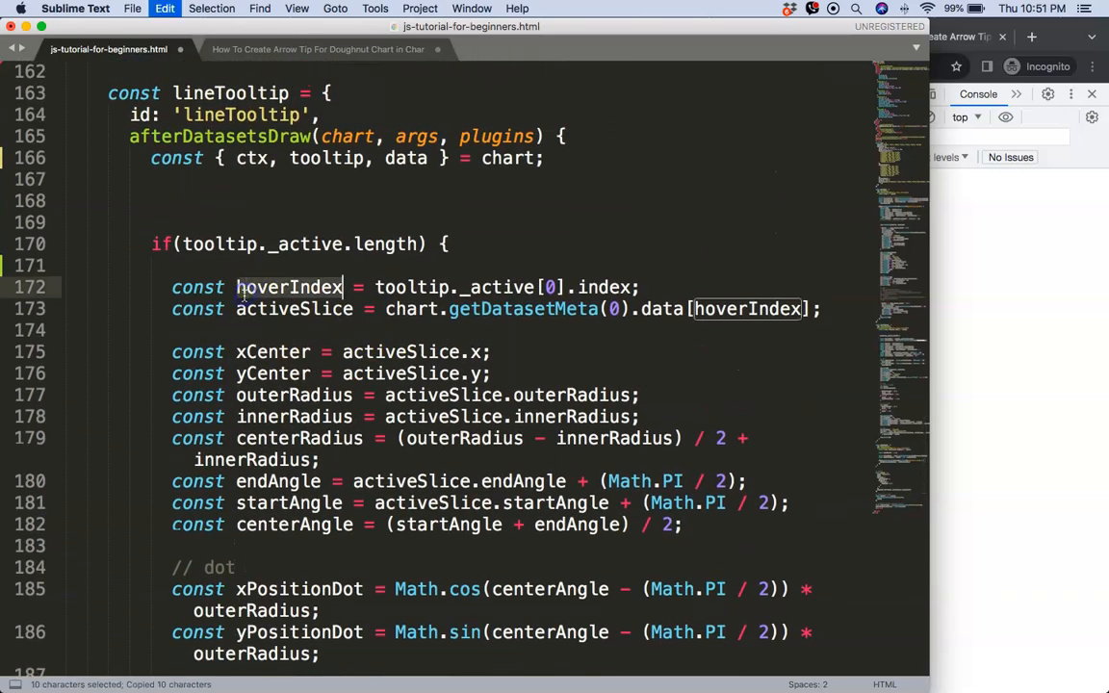
{"action": "scroll", "scroll_direction": "down", "scroll_amount": 3}
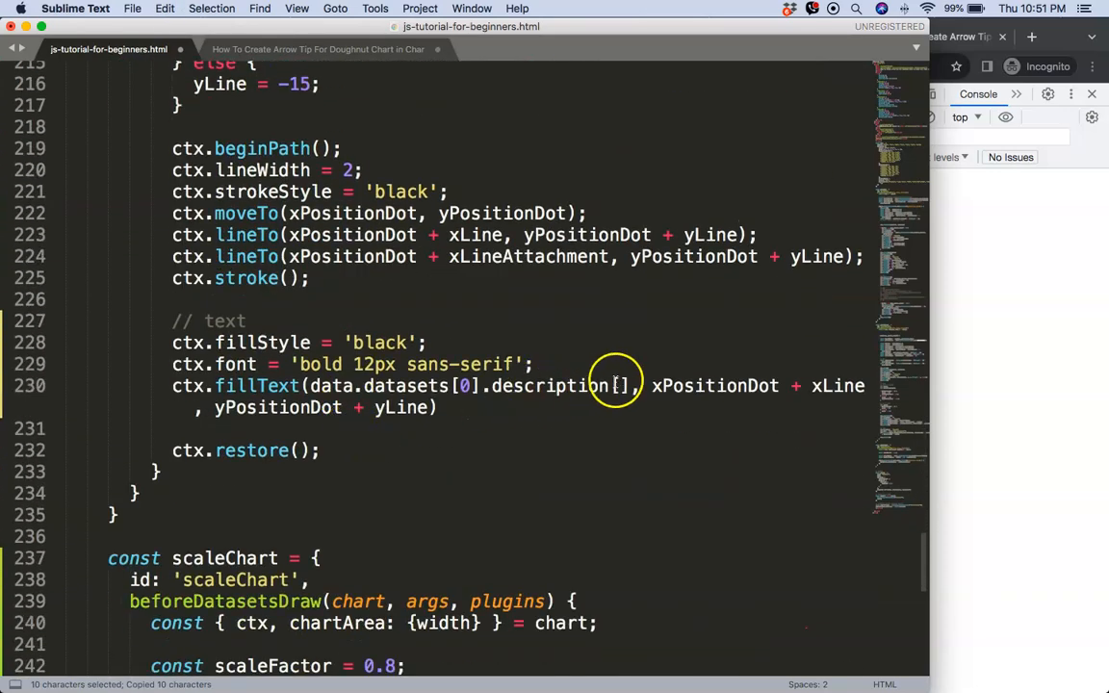
{"action": "type", "text": "hoverIndex"}
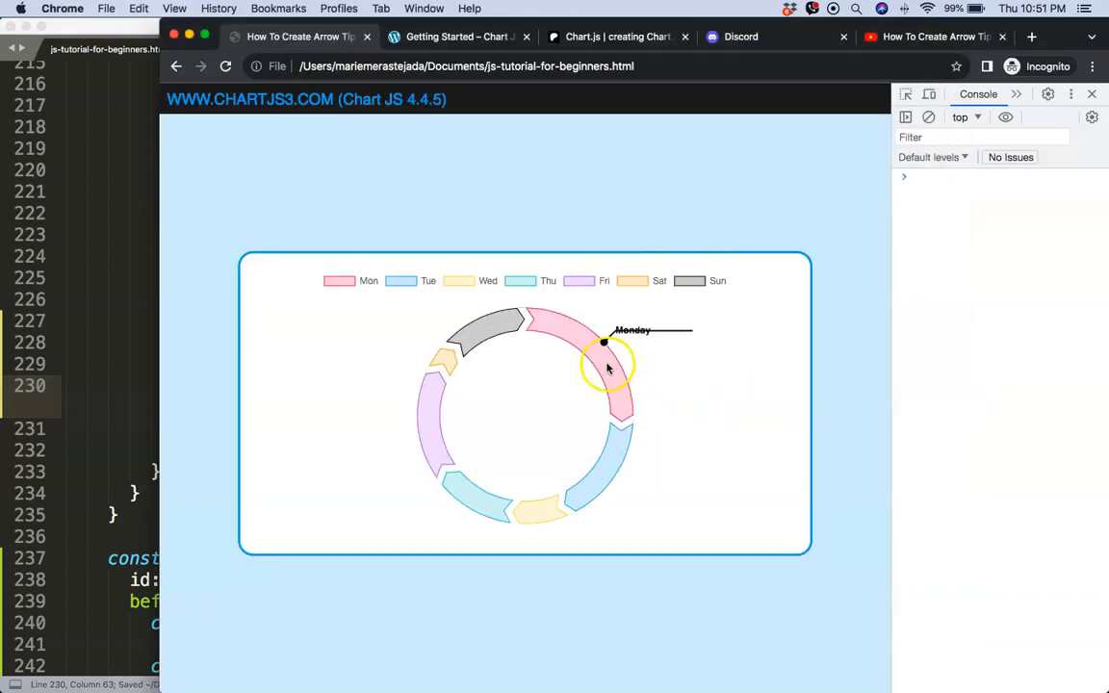
{"action": "mouse_move", "coordinate": [518, 510]}
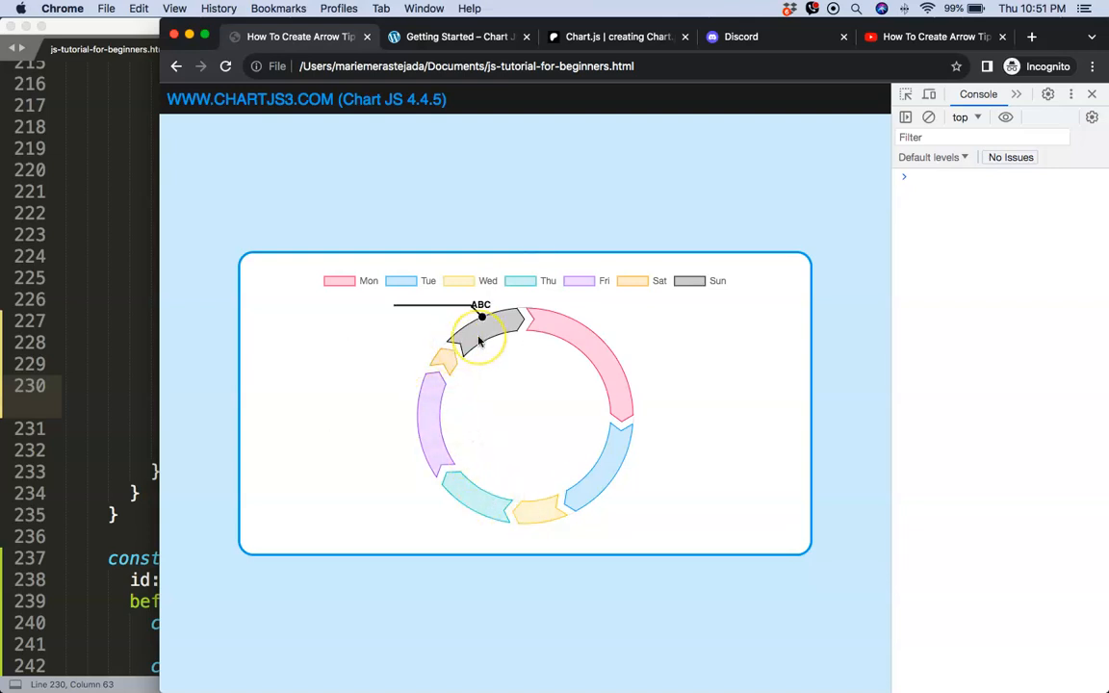
{"action": "mouse_move", "coordinate": [373, 366]}
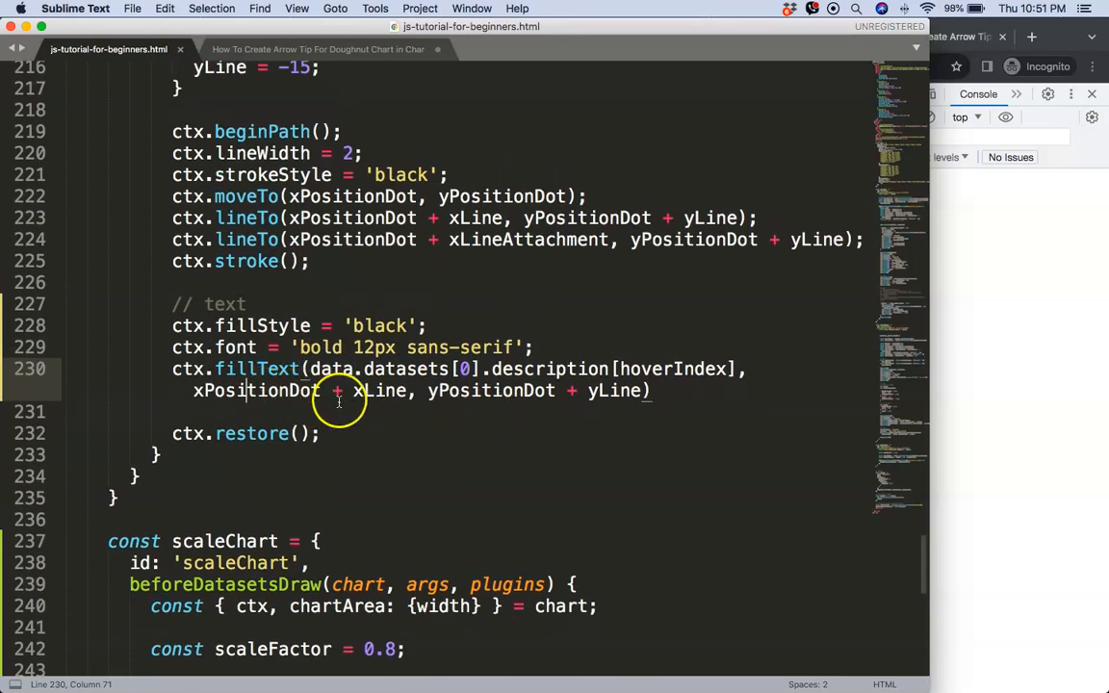
- Move the fillText y position to yPositionDot + yLine - 9 so the label sits above the line end
{"action": "scroll", "scroll_direction": "down", "scroll_amount": 3}
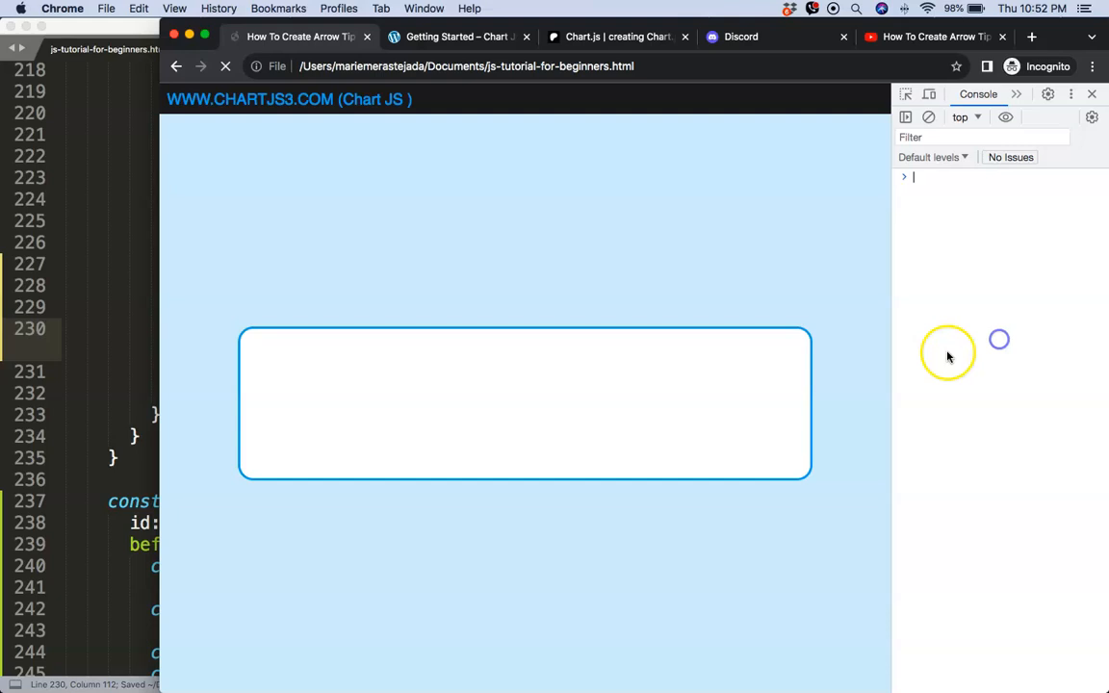
- Reload the Chrome page and hover the Tuesday slice to check the 'Long Text' label position
{"action": "left_click", "coordinate": [225, 66]}
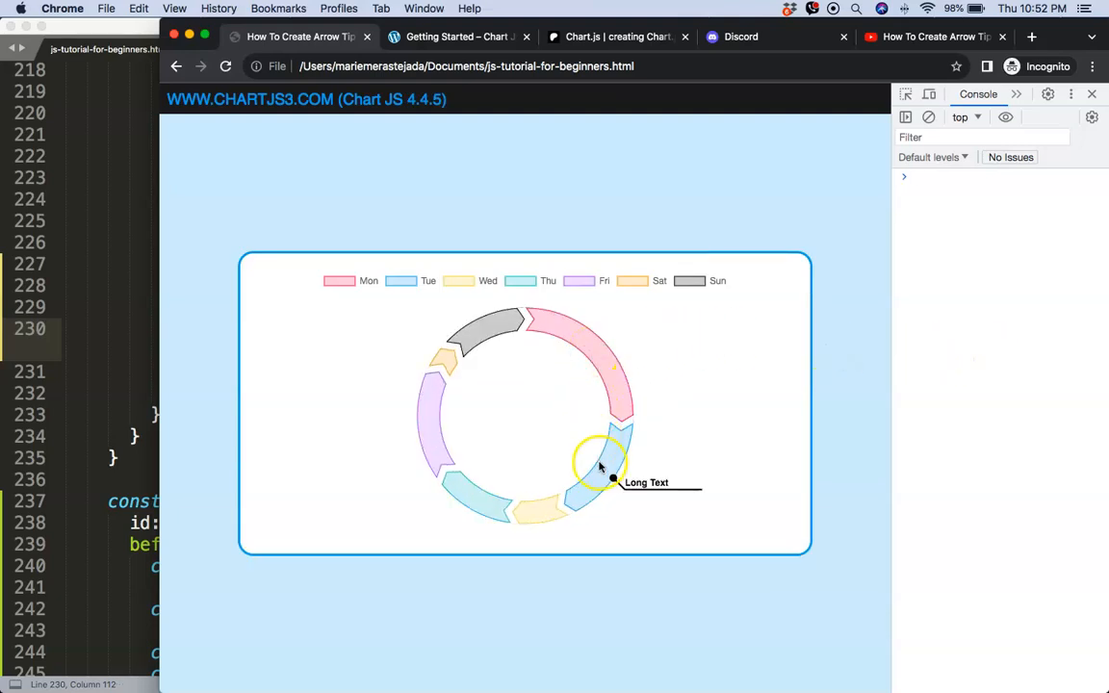
{"action": "mouse_move", "coordinate": [447, 343]}
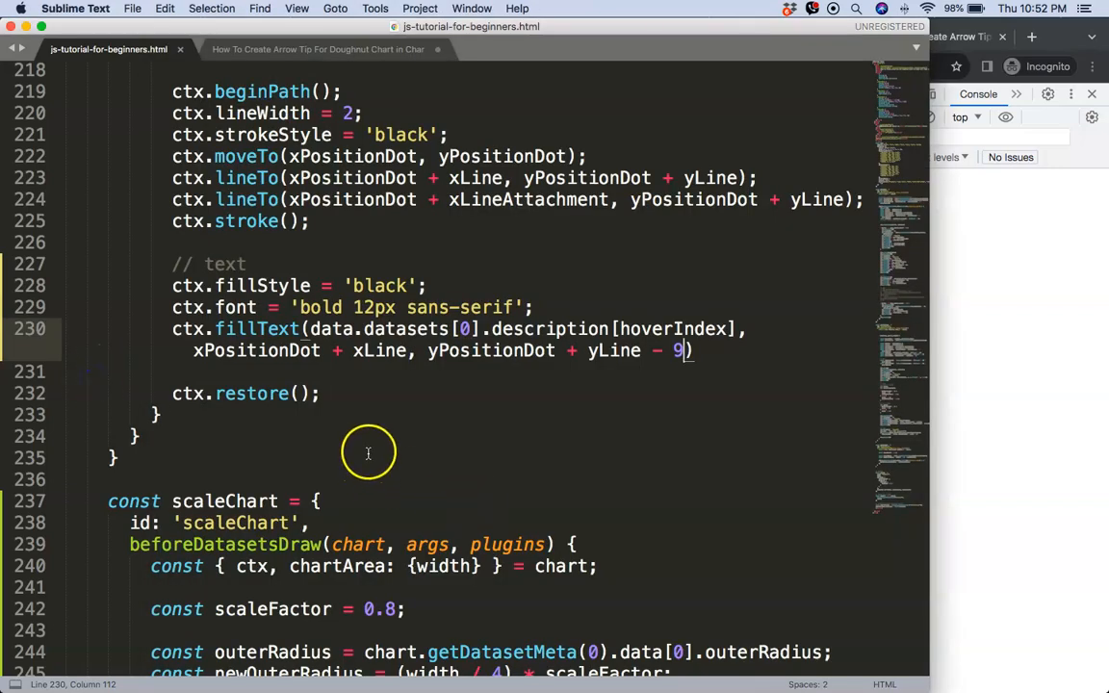
{"action": "mouse_move", "coordinate": [404, 350]}
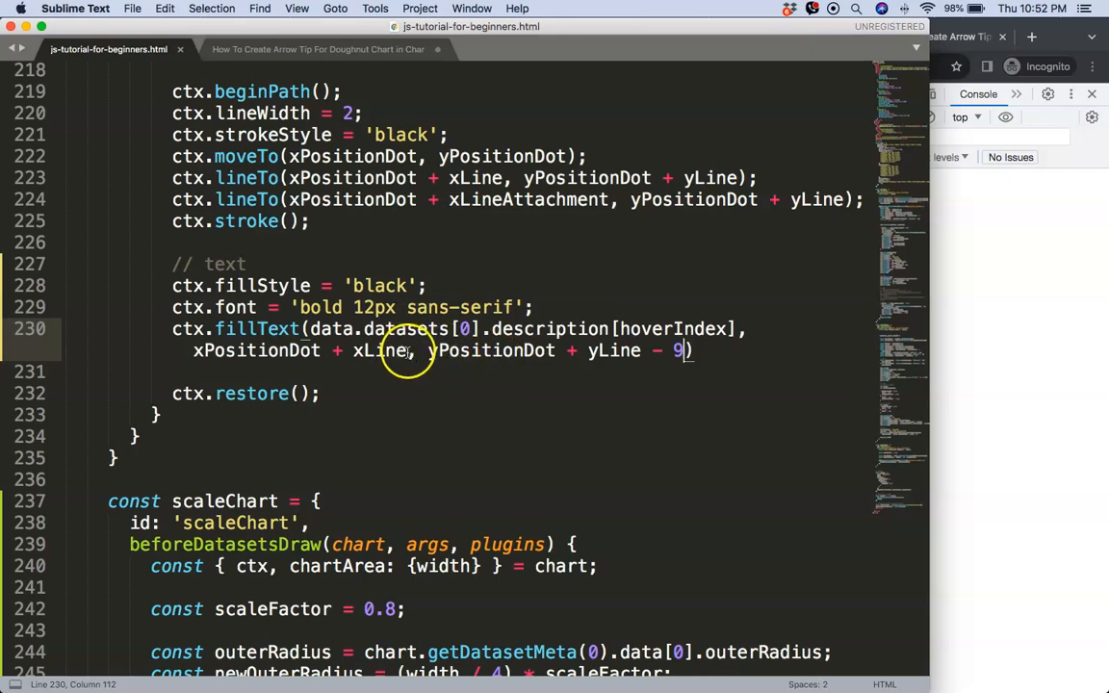
- Declare 'let xText' after xLineAttachment and start an xText assignment in the if (xPositionDot > 0) block
{"action": "scroll", "scroll_direction": "down", "scroll_amount": 3}
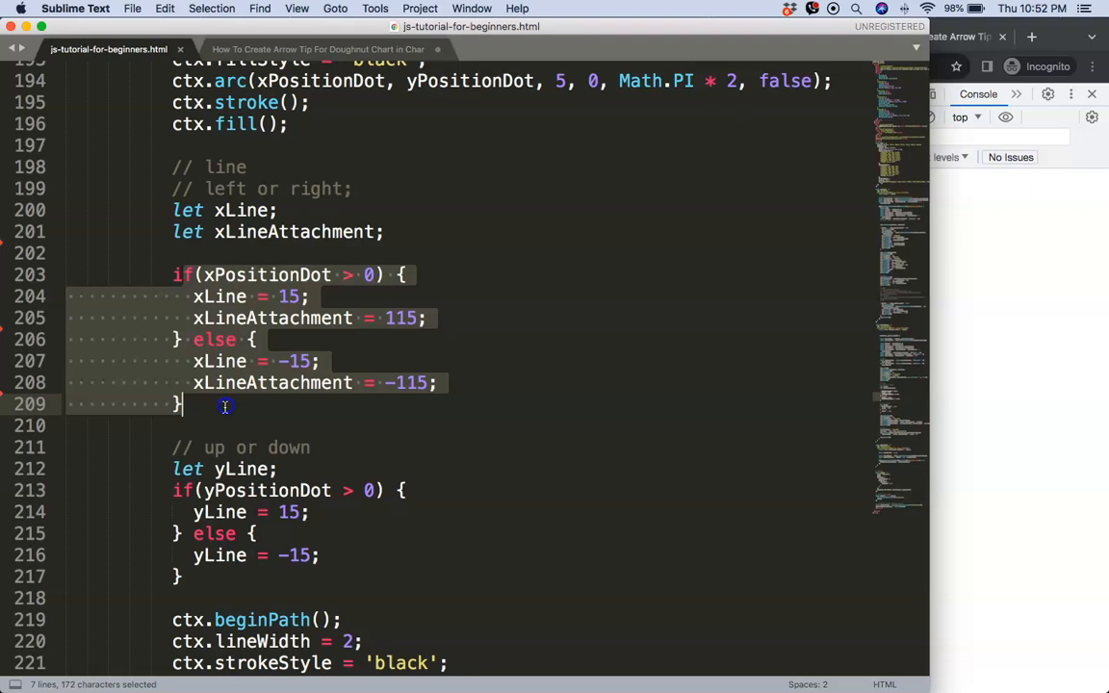
{"action": "left_click", "coordinate": [476, 318]}
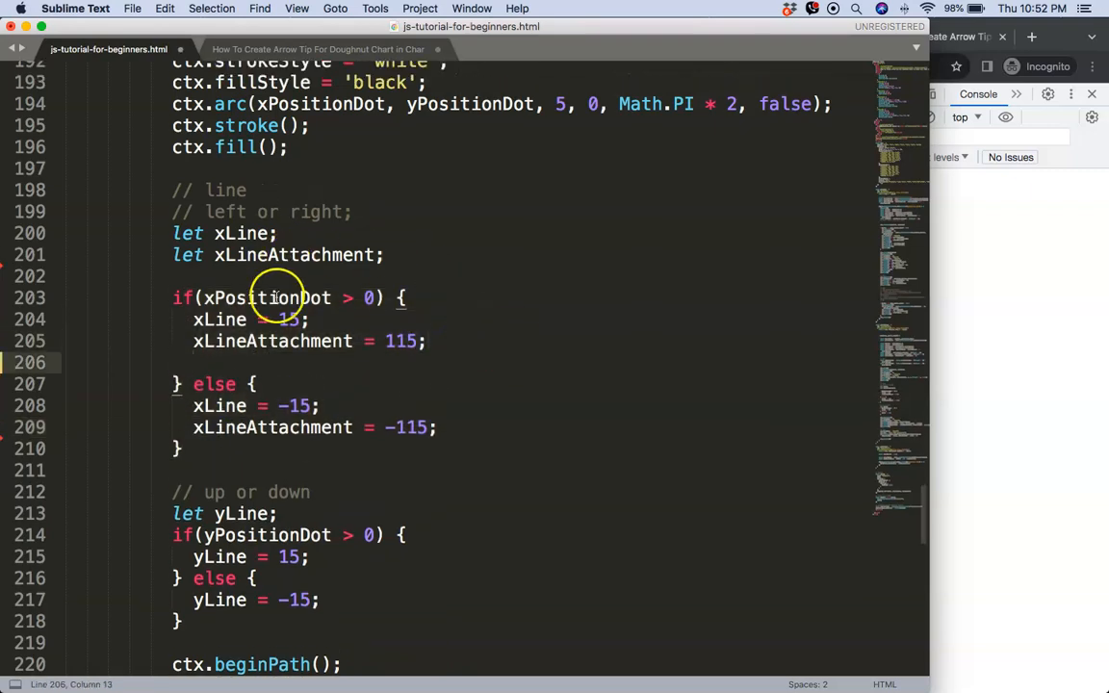
{"action": "type", "text": "let x"}
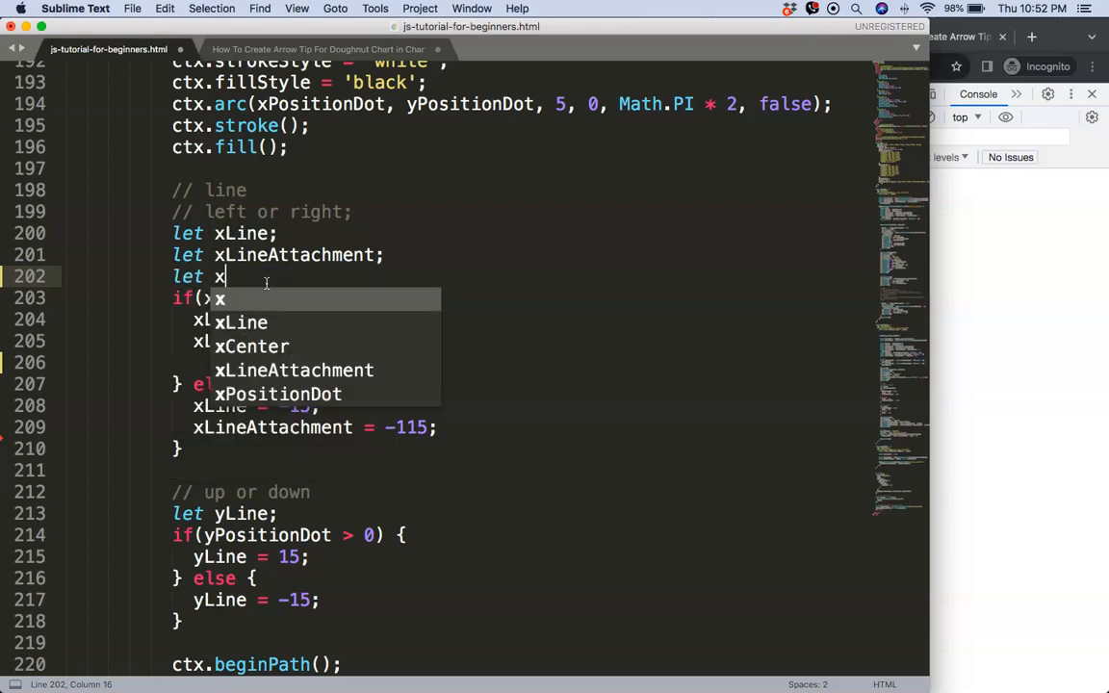
{"action": "type", "text": "Text"}
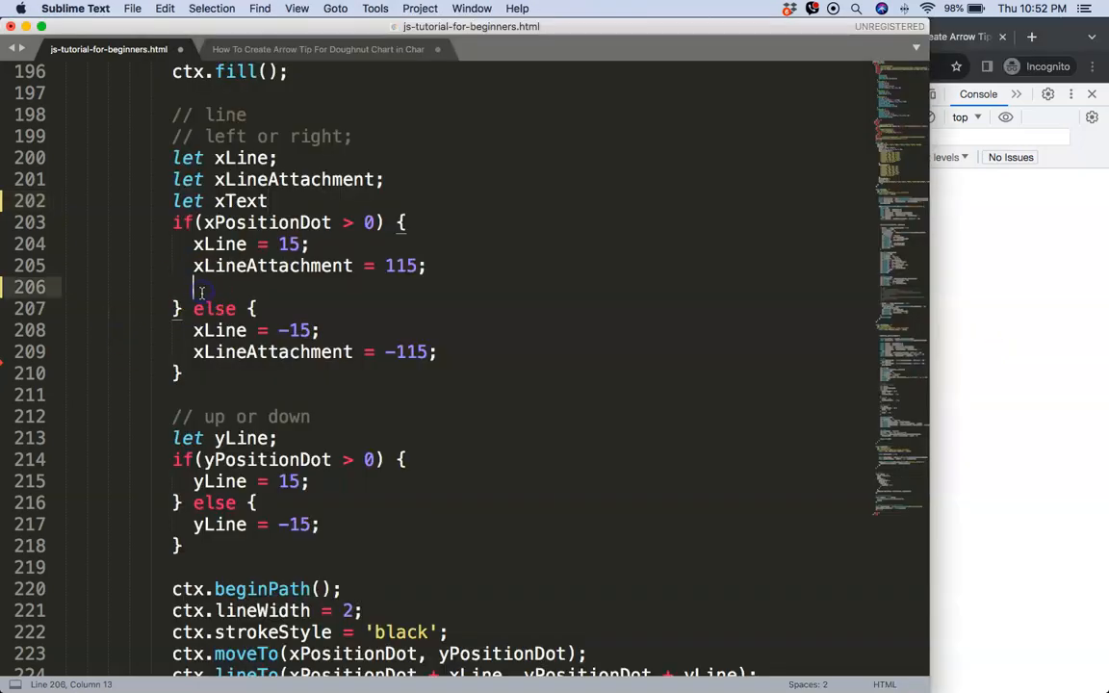
{"action": "type", "text": "xText"}
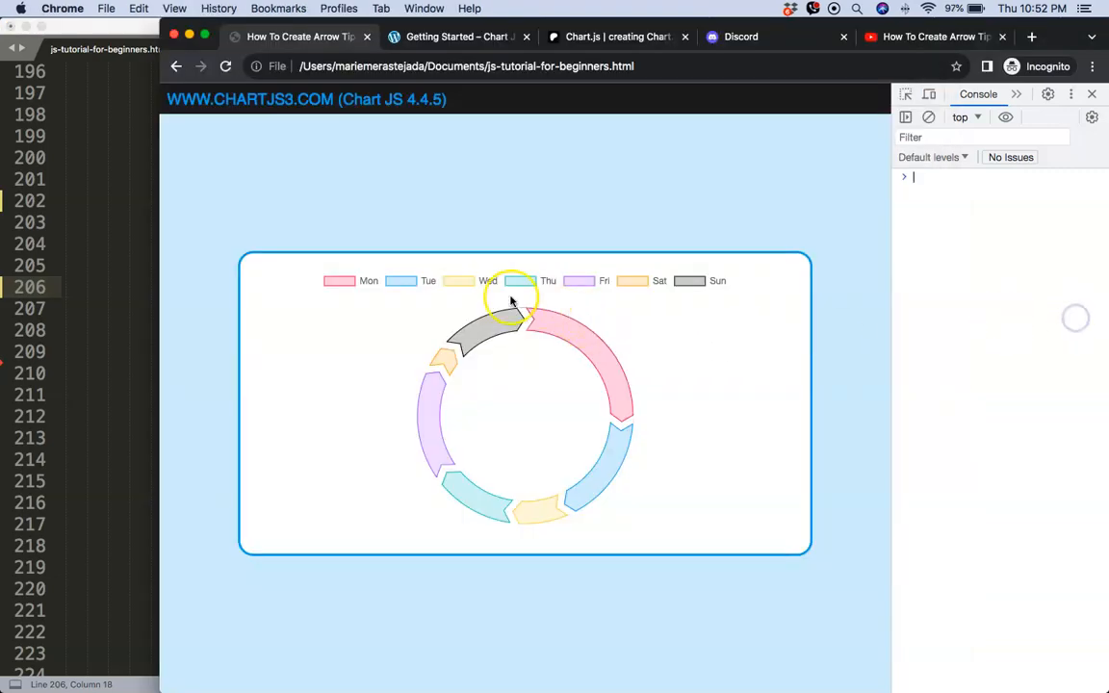
{"action": "mouse_move", "coordinate": [514, 404]}
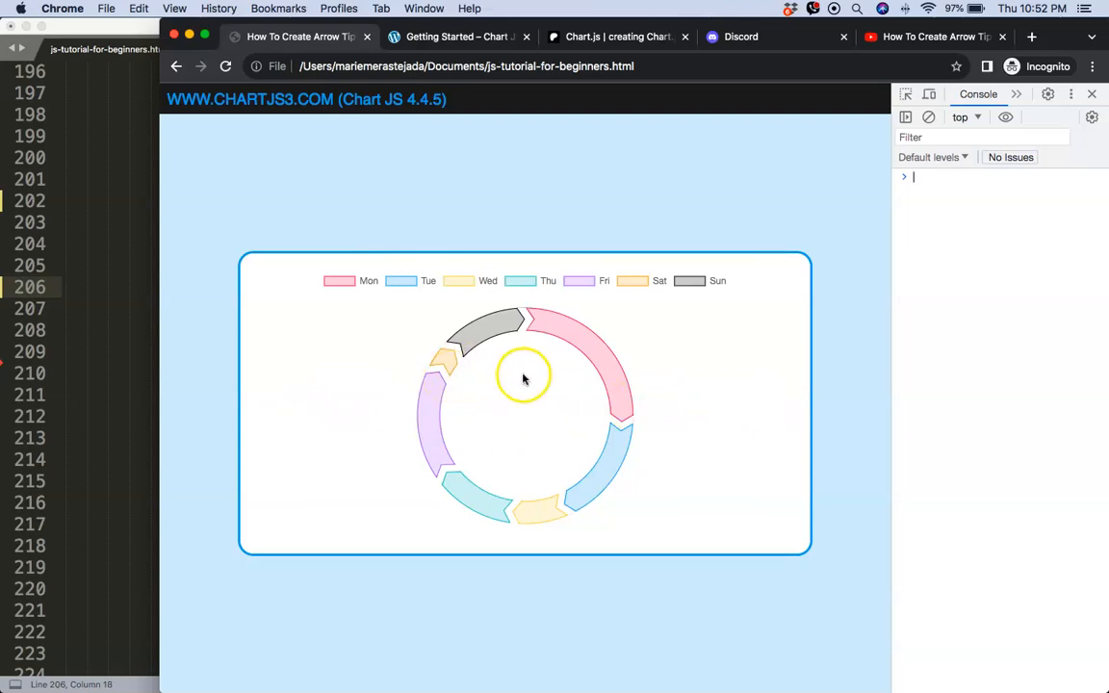
{"action": "mouse_move", "coordinate": [608, 365]}
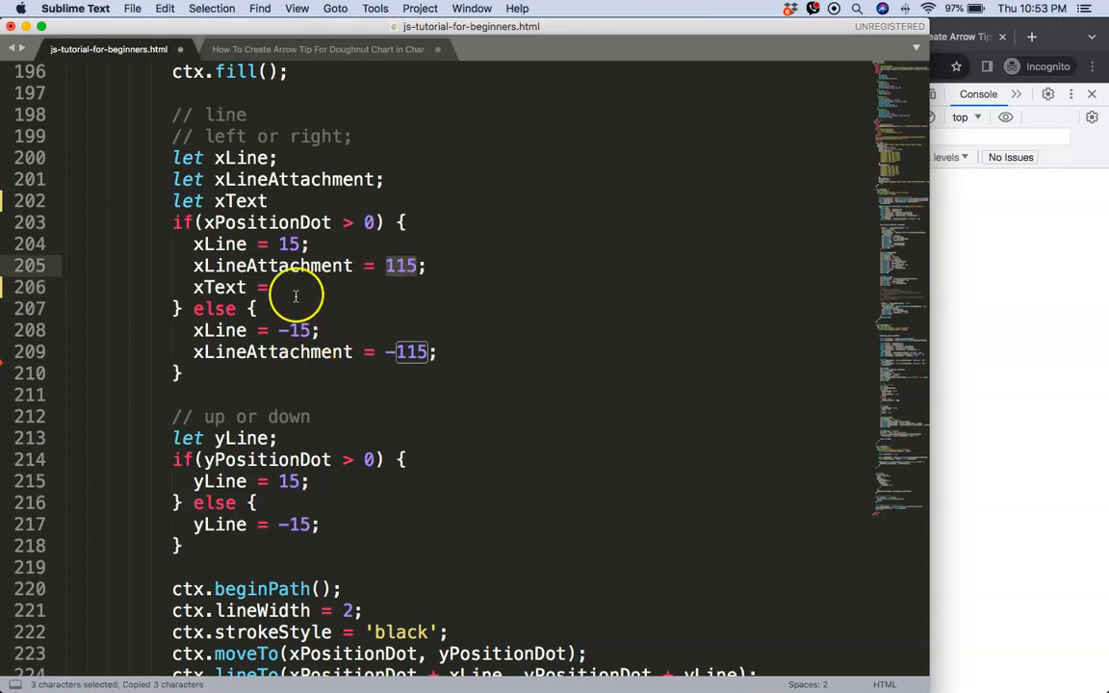
- Complete the right-side branch as xText = 115; and check the 'Monday' label in Chrome
{"action": "type", "text": "115;"}
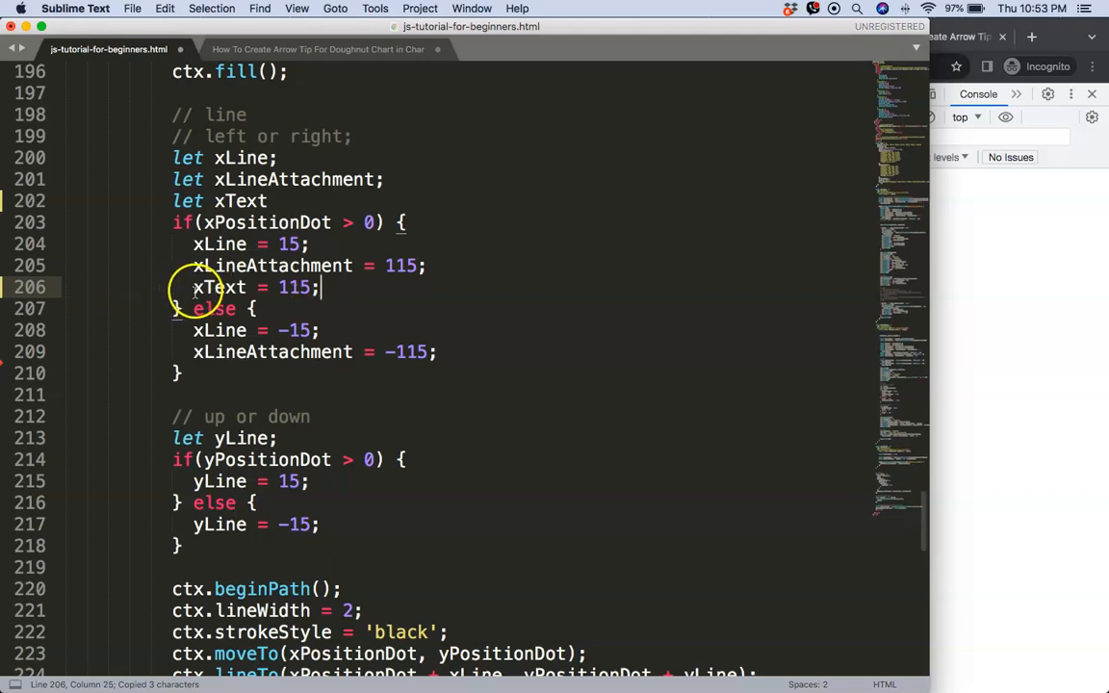
{"action": "scroll", "scroll_direction": "down", "scroll_amount": 3}
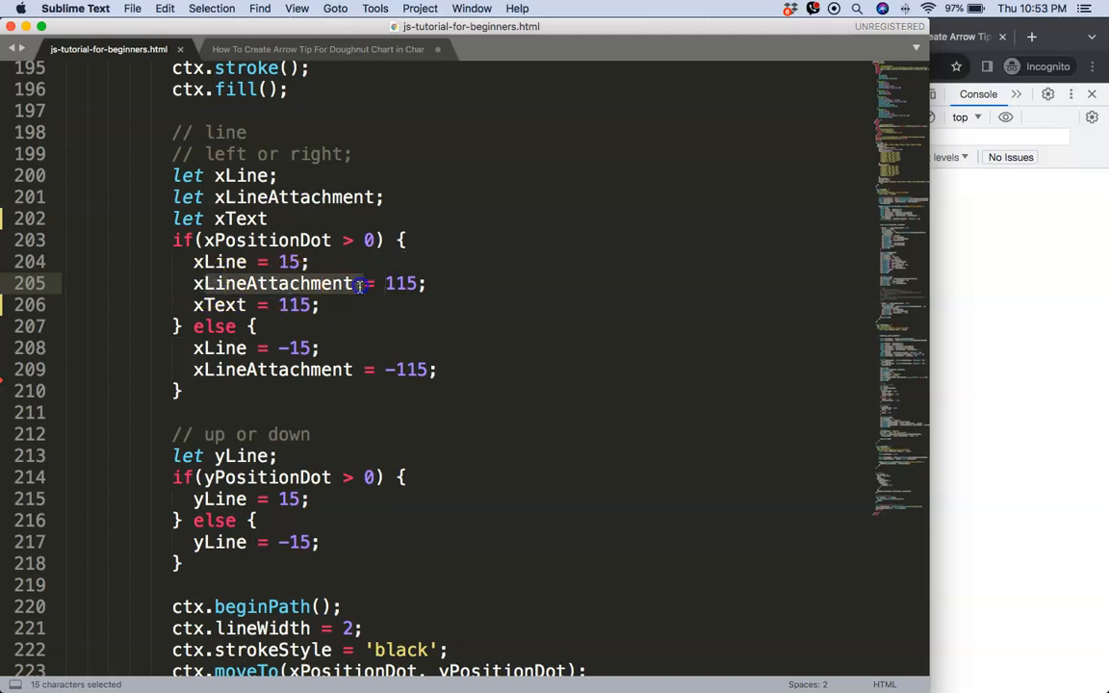
{"action": "left_click", "coordinate": [202, 304]}
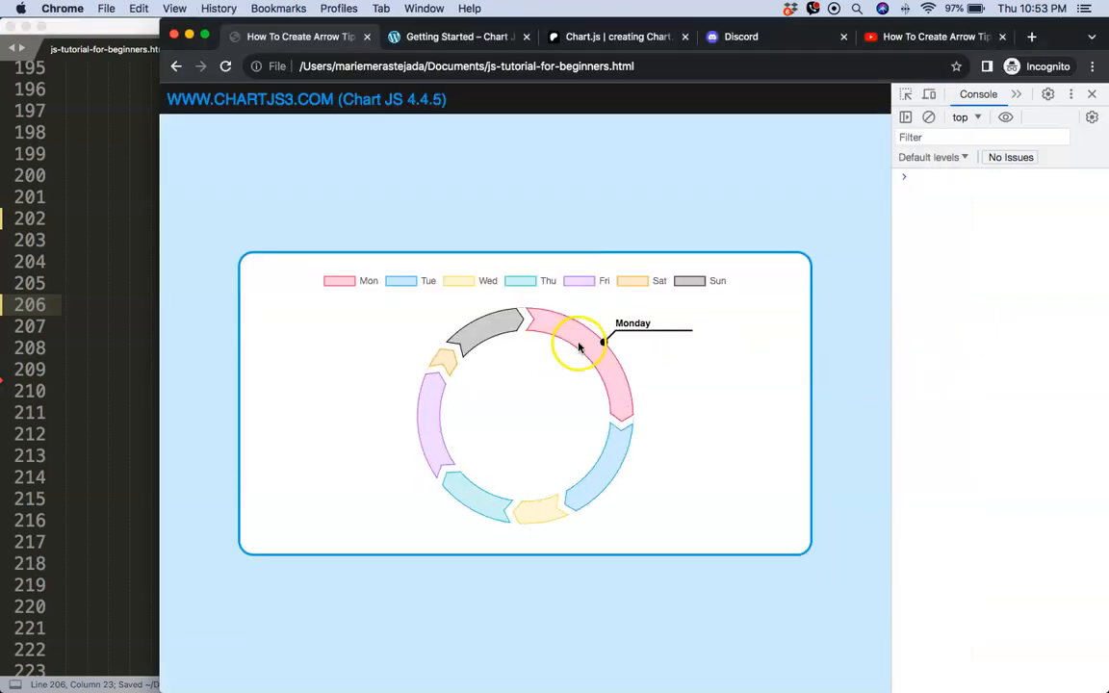
{"action": "mouse_move", "coordinate": [262, 412]}
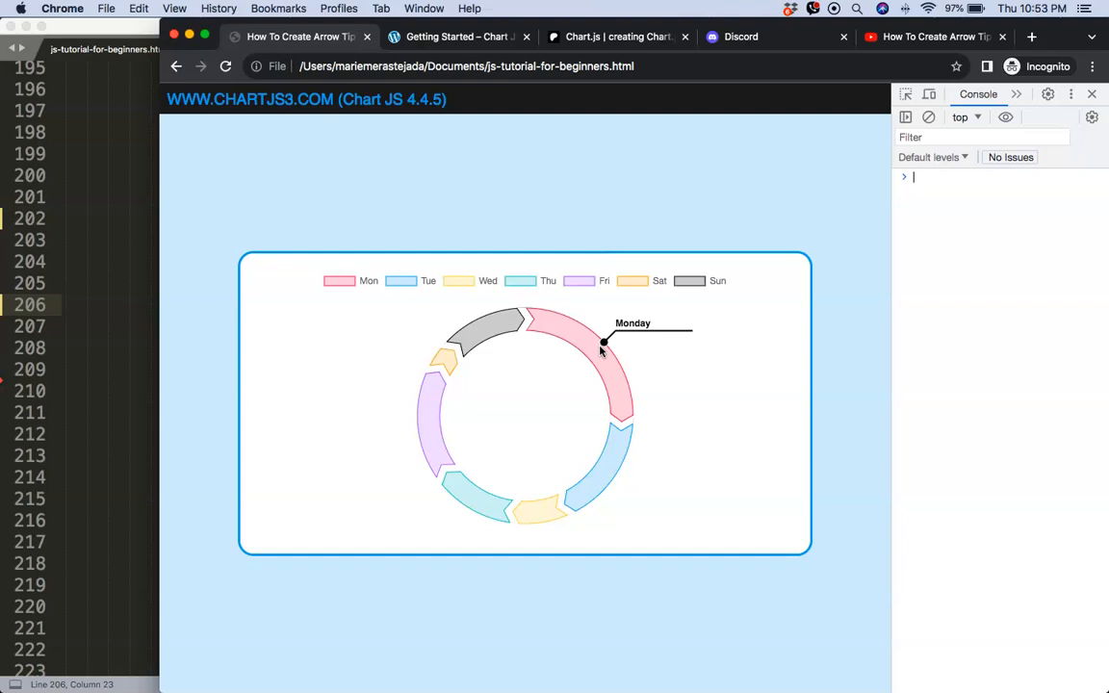
{"action": "mouse_move", "coordinate": [416, 424]}
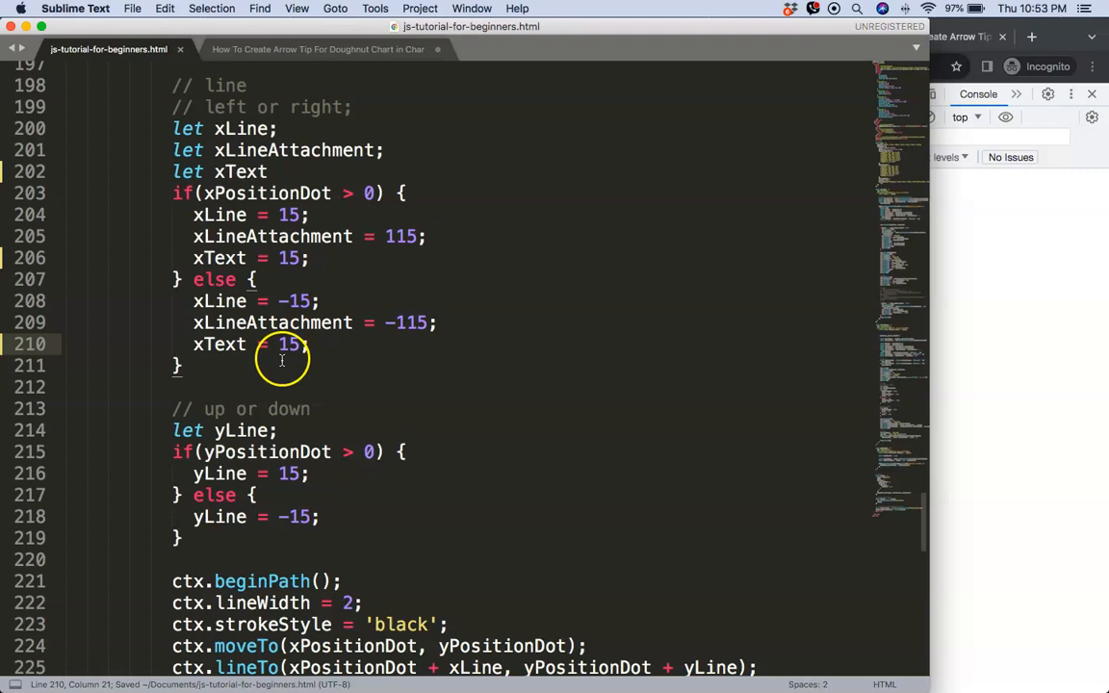
- Set xText = 15 for right-side slices and xText = -115 in the else branch, then test in Chrome
{"action": "scroll", "scroll_direction": "down", "scroll_amount": 3}
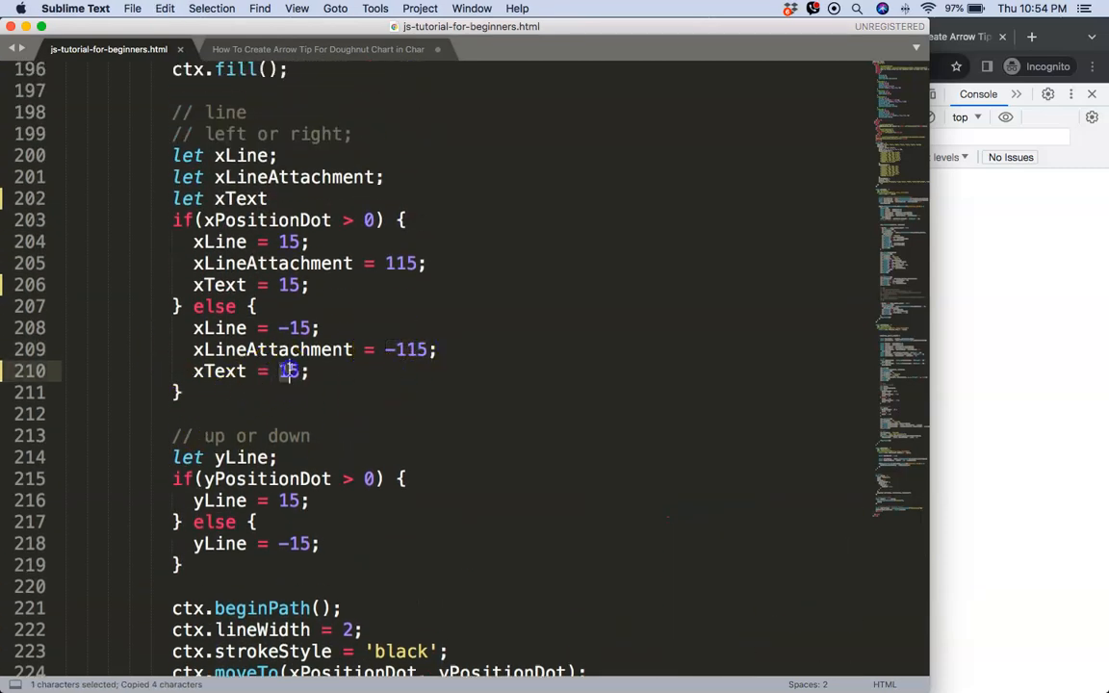
{"action": "type", "text": "-115"}
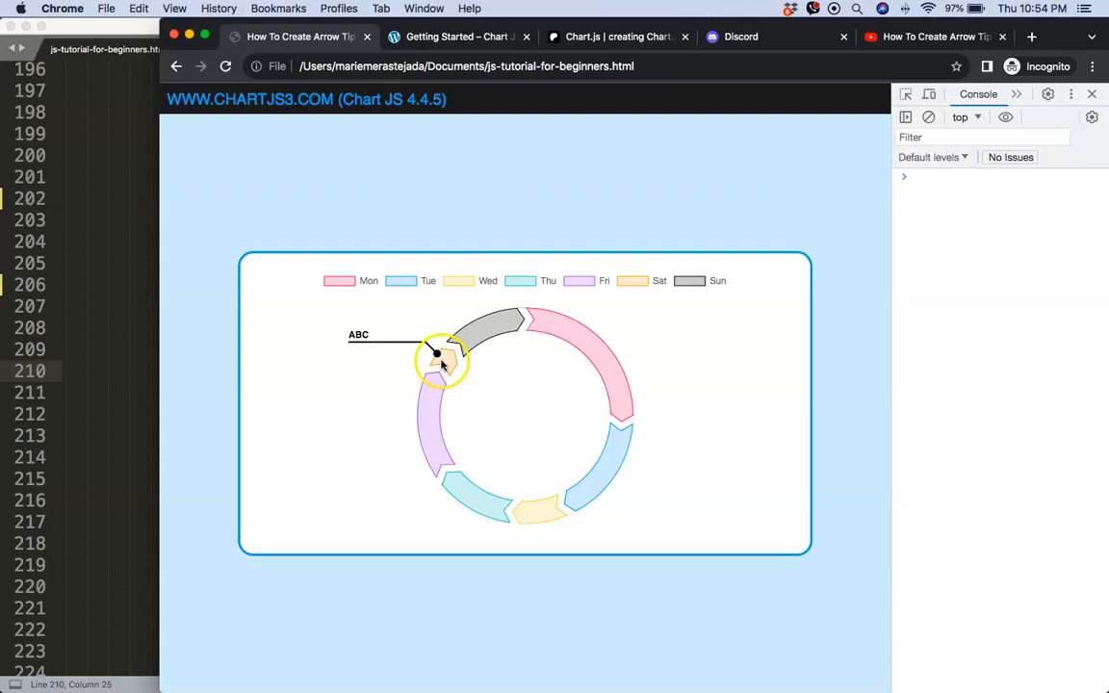
{"action": "mouse_move", "coordinate": [441, 354]}
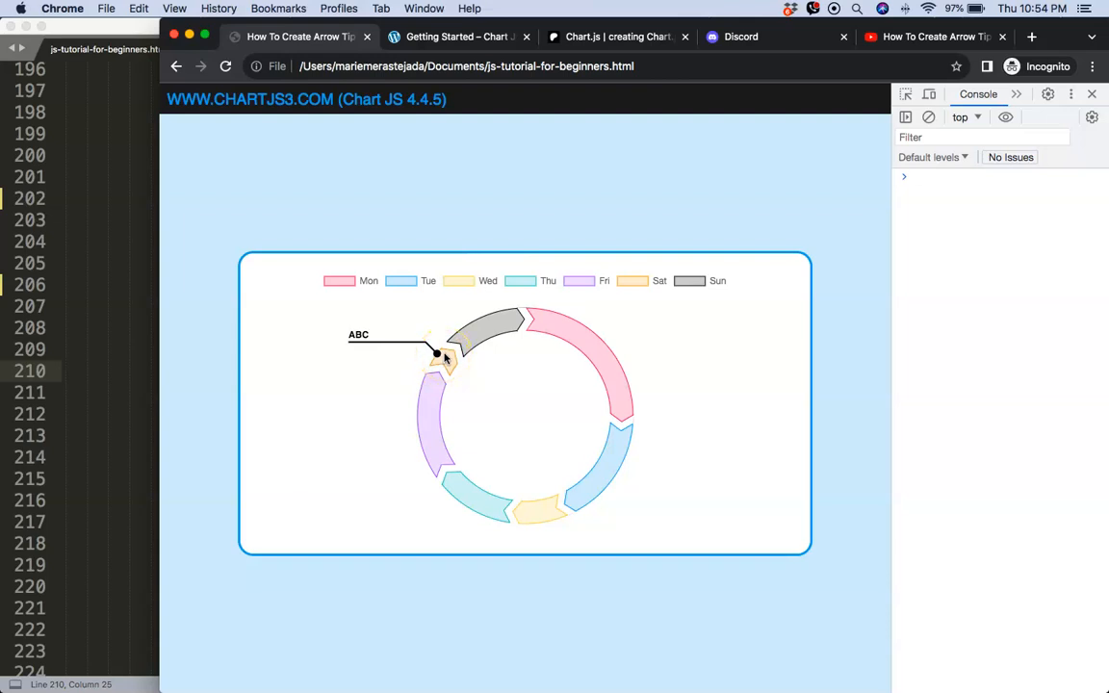